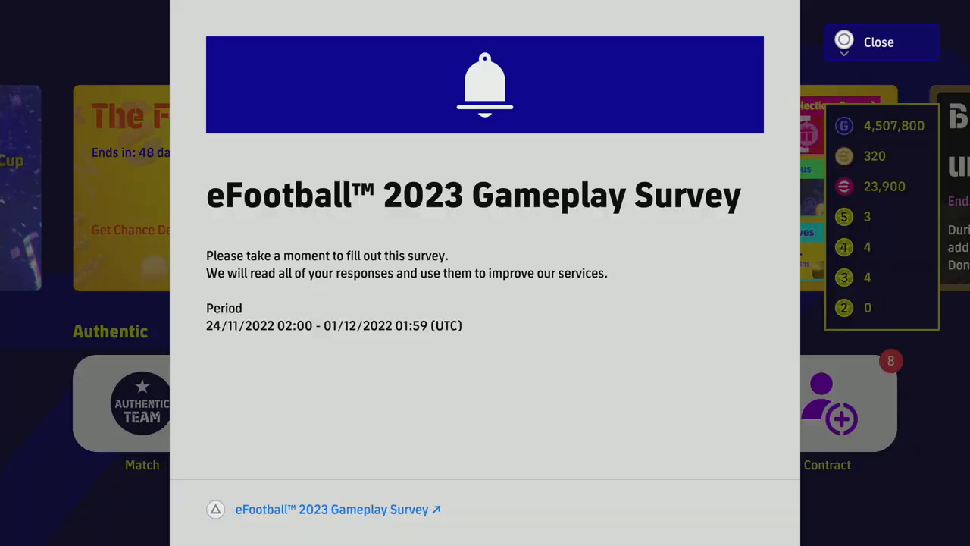
Open the gameplay survey, choose English, Europe and Ireland, then scroll through the privacy notice
{"action": "left_click", "coordinate": [329, 509]}
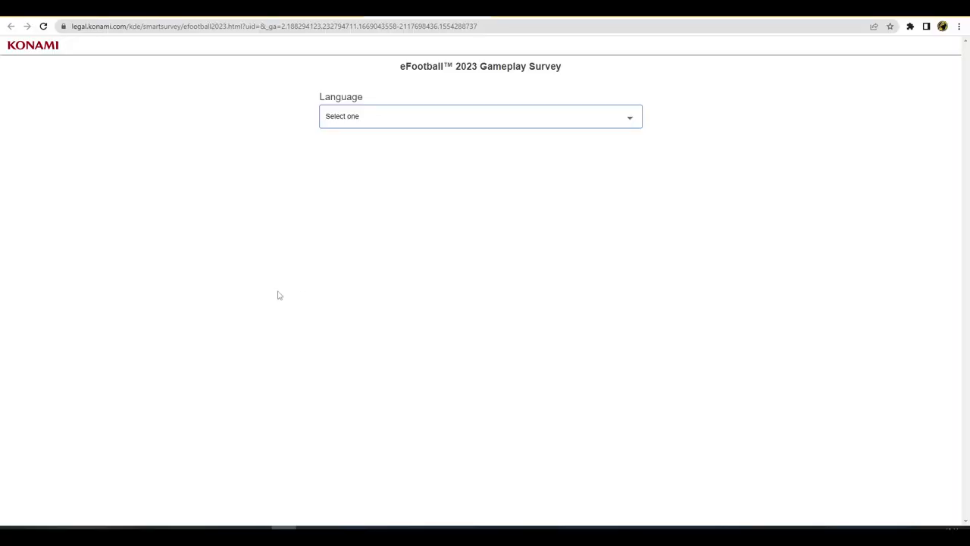
{"action": "mouse_move", "coordinate": [296, 311]}
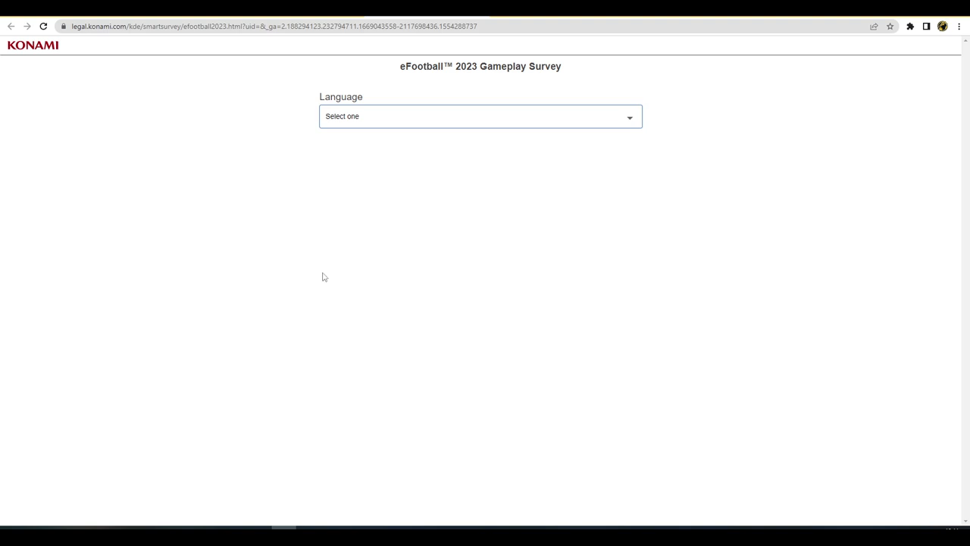
{"action": "mouse_move", "coordinate": [337, 176]}
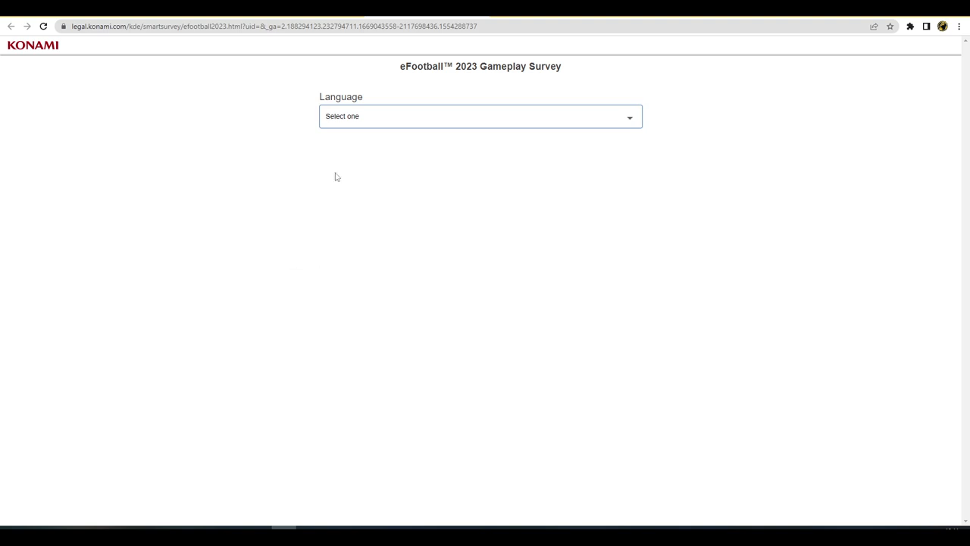
{"action": "mouse_move", "coordinate": [445, 224]}
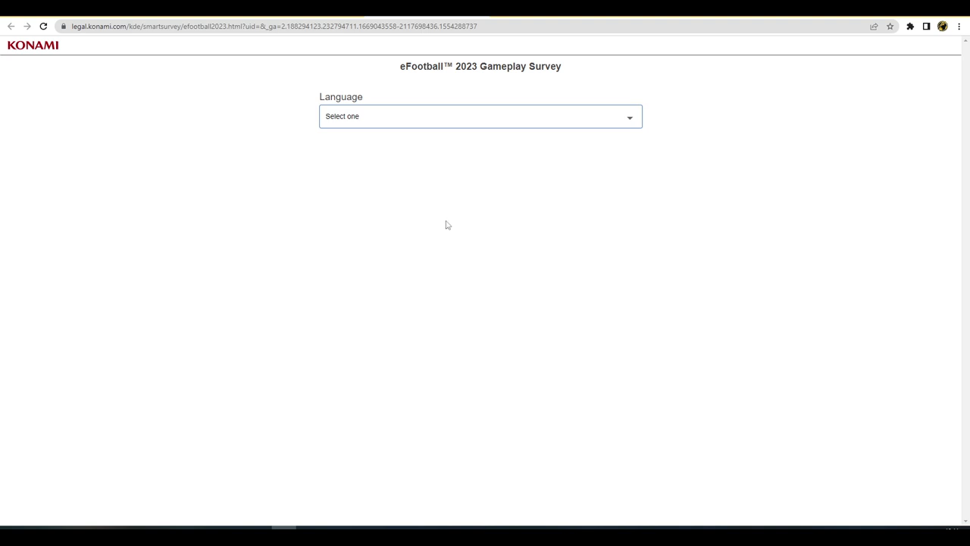
{"action": "mouse_move", "coordinate": [434, 147]}
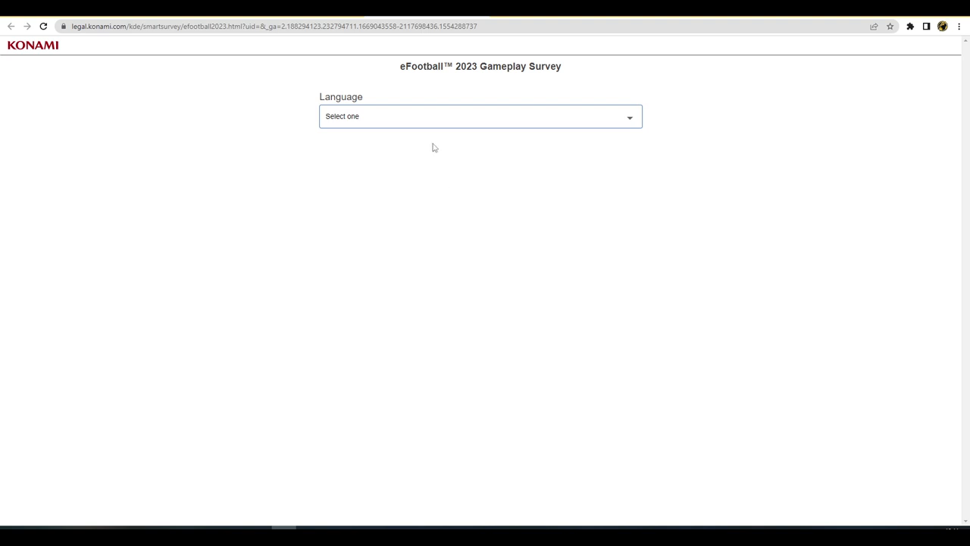
{"action": "mouse_move", "coordinate": [422, 121]}
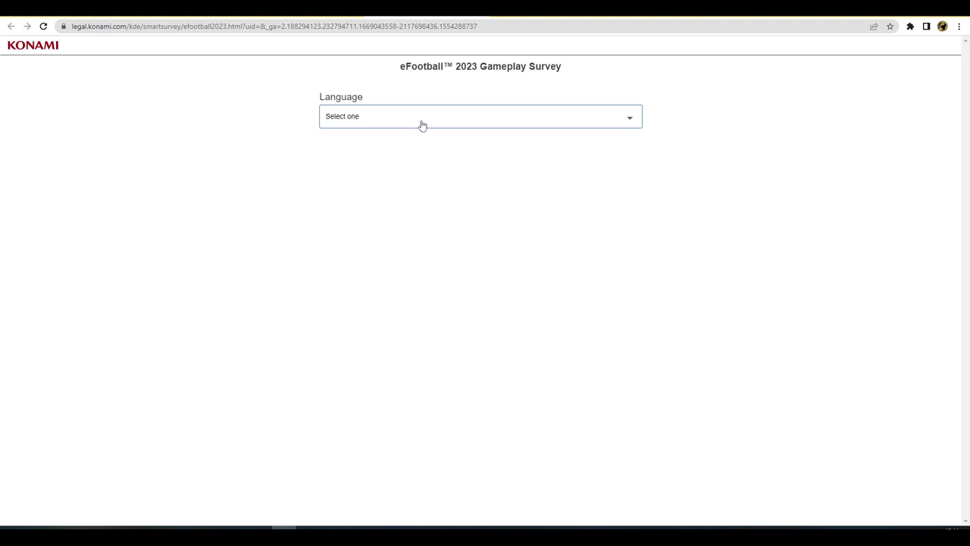
{"action": "left_click", "coordinate": [479, 116]}
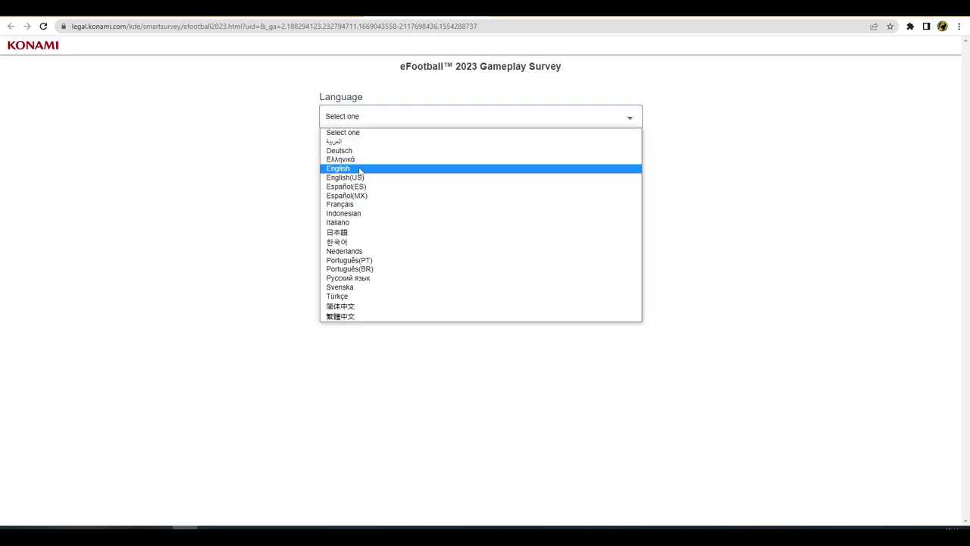
{"action": "left_click", "coordinate": [338, 168]}
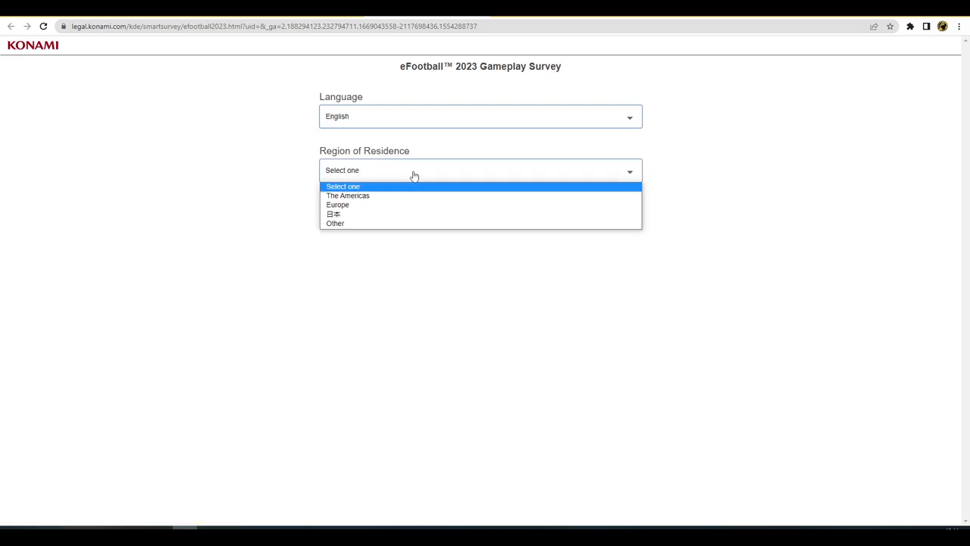
{"action": "left_click", "coordinate": [337, 204]}
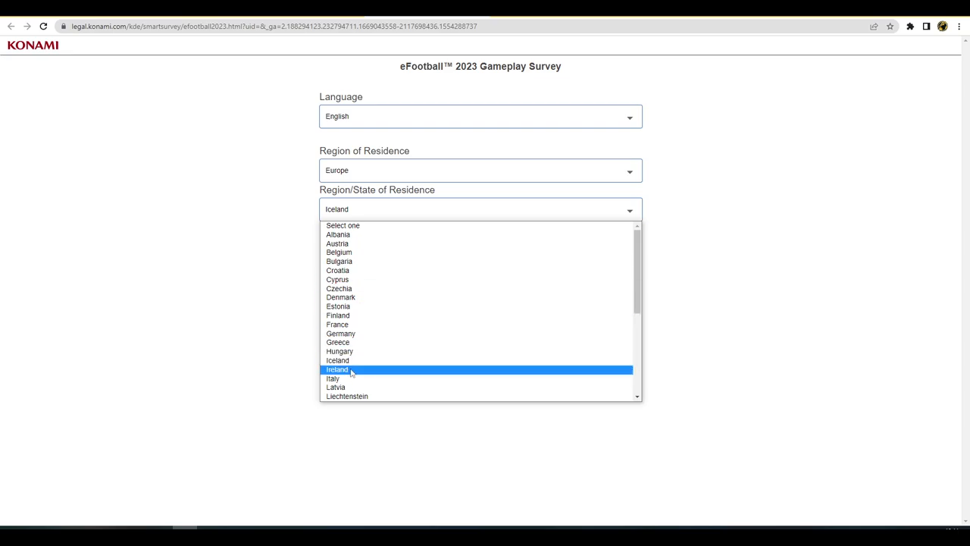
{"action": "left_click", "coordinate": [337, 369]}
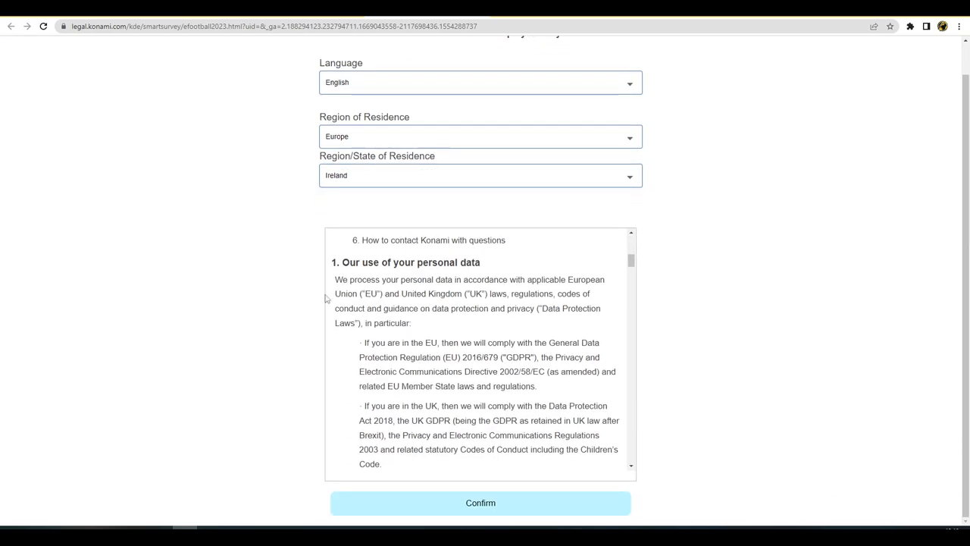
{"action": "scroll", "scroll_direction": "down", "scroll_amount": 3}
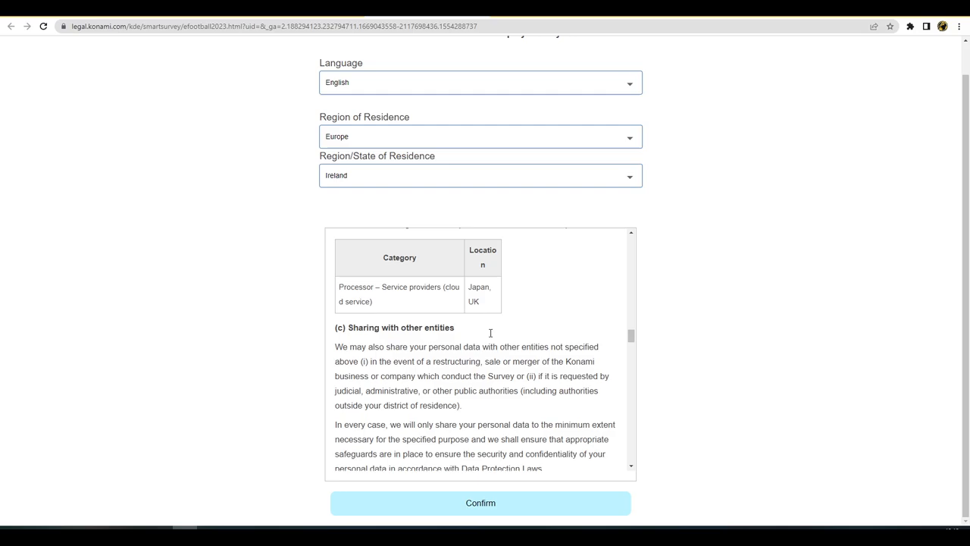
{"action": "scroll", "scroll_direction": "down", "scroll_amount": 3}
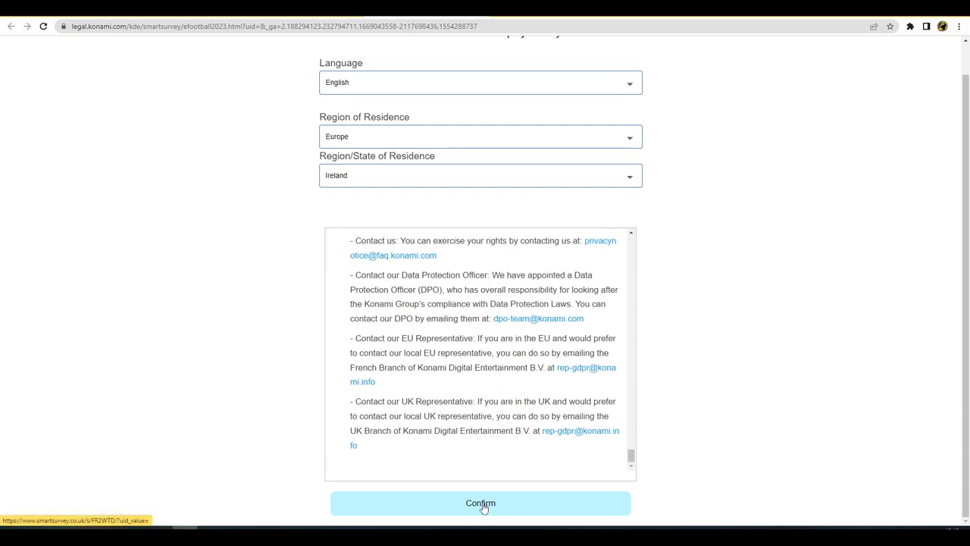
Accept the privacy notice, pass the introduction and answer the age question
{"action": "left_click", "coordinate": [479, 503]}
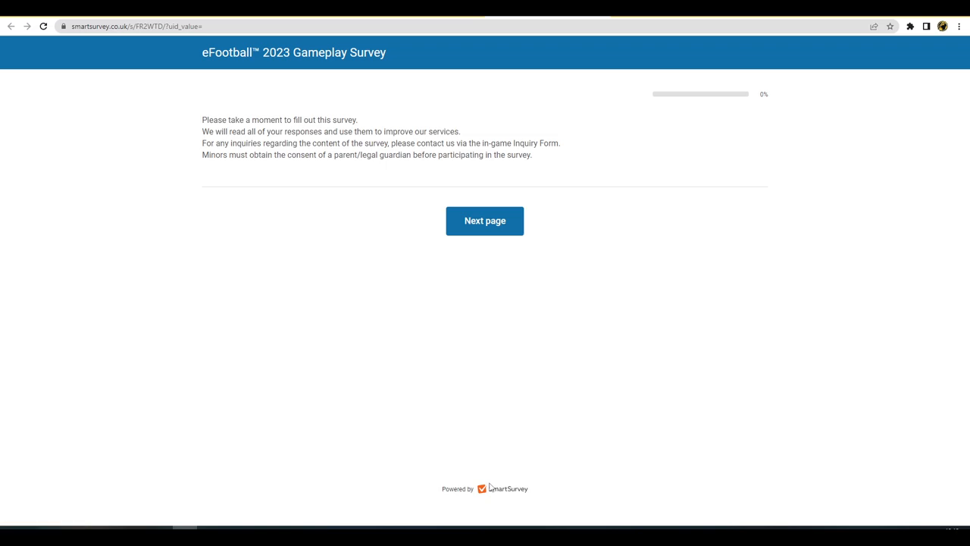
{"action": "mouse_move", "coordinate": [489, 486]}
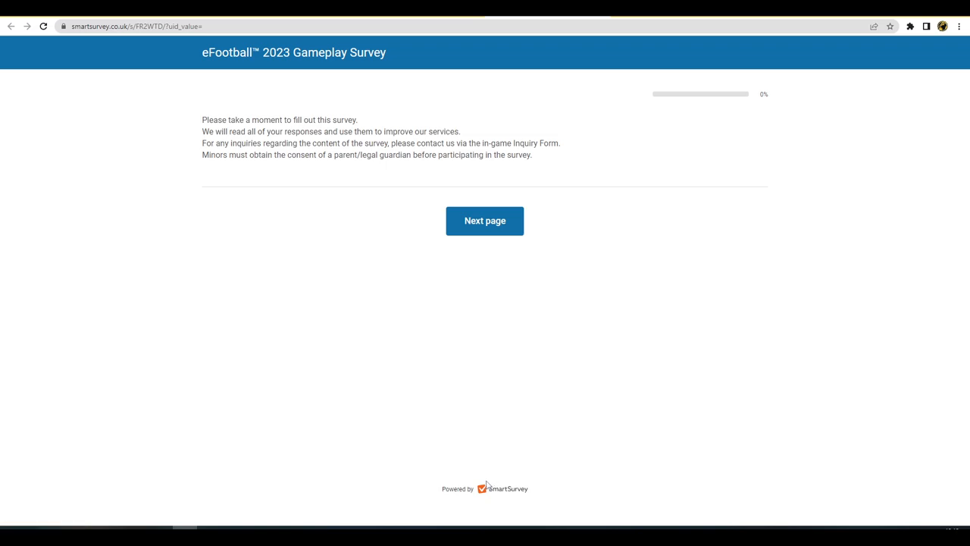
{"action": "left_click", "coordinate": [484, 221]}
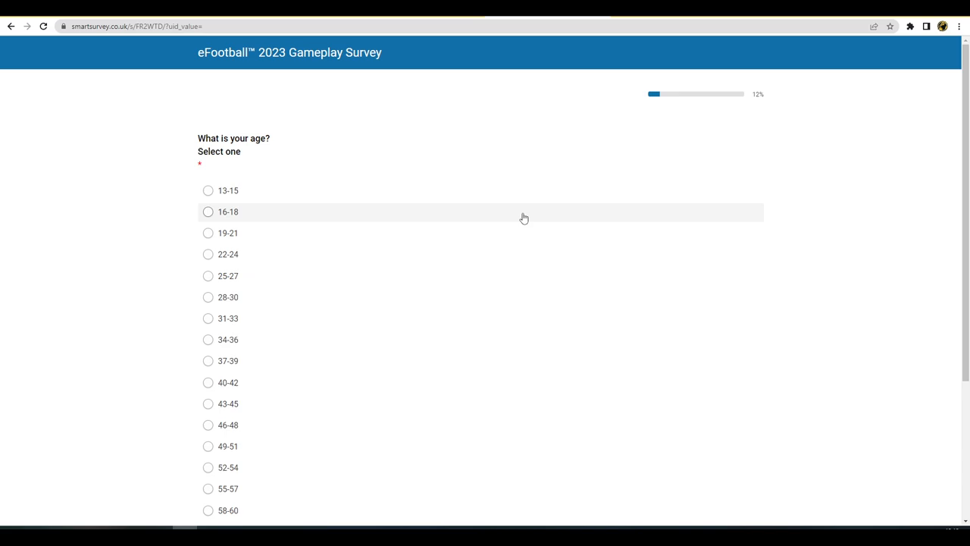
{"action": "mouse_move", "coordinate": [255, 285]}
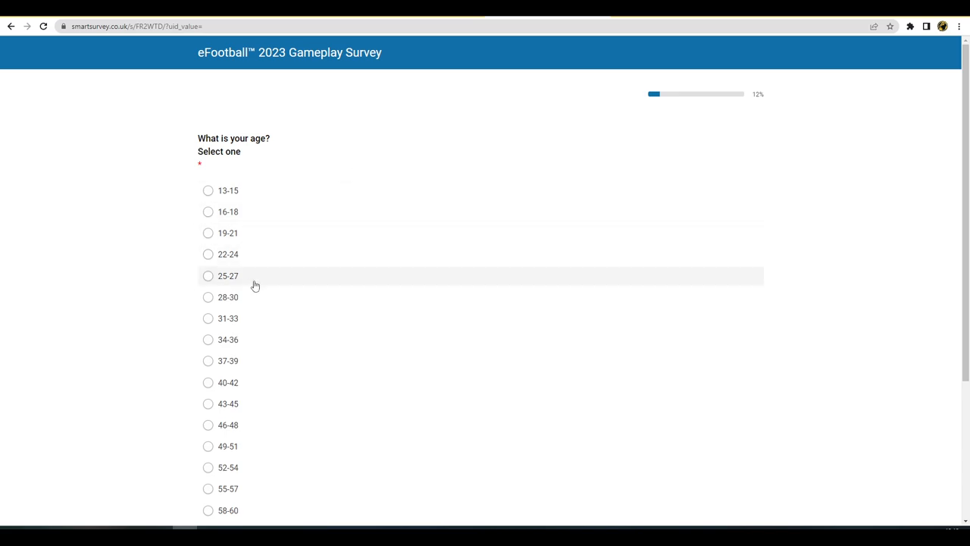
{"action": "left_click", "coordinate": [208, 318]}
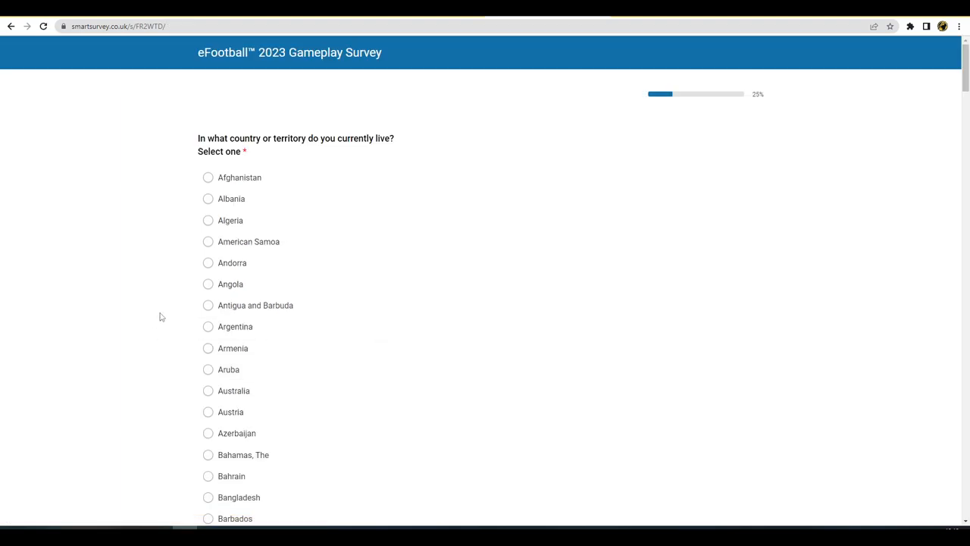
{"action": "scroll", "scroll_direction": "down", "scroll_amount": 3}
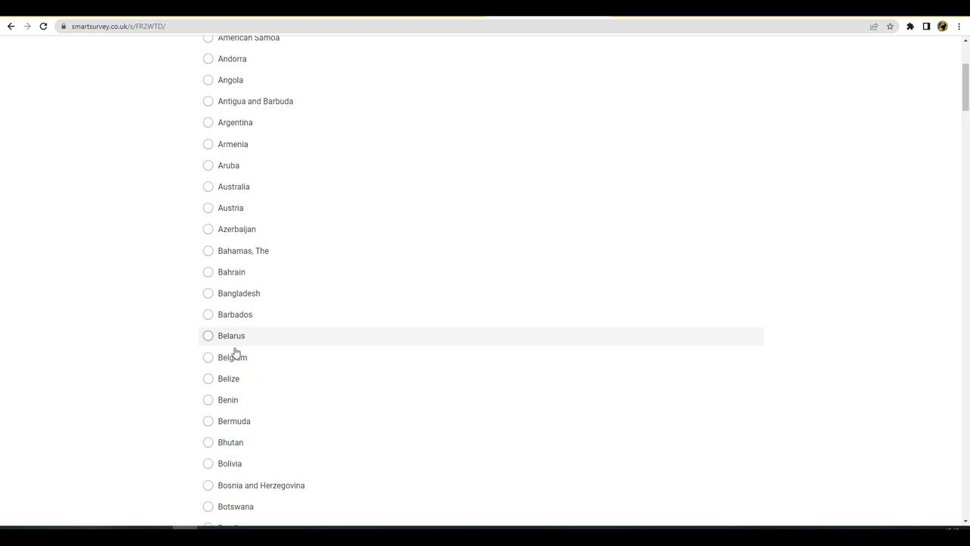
{"action": "scroll", "scroll_direction": "down", "scroll_amount": 3}
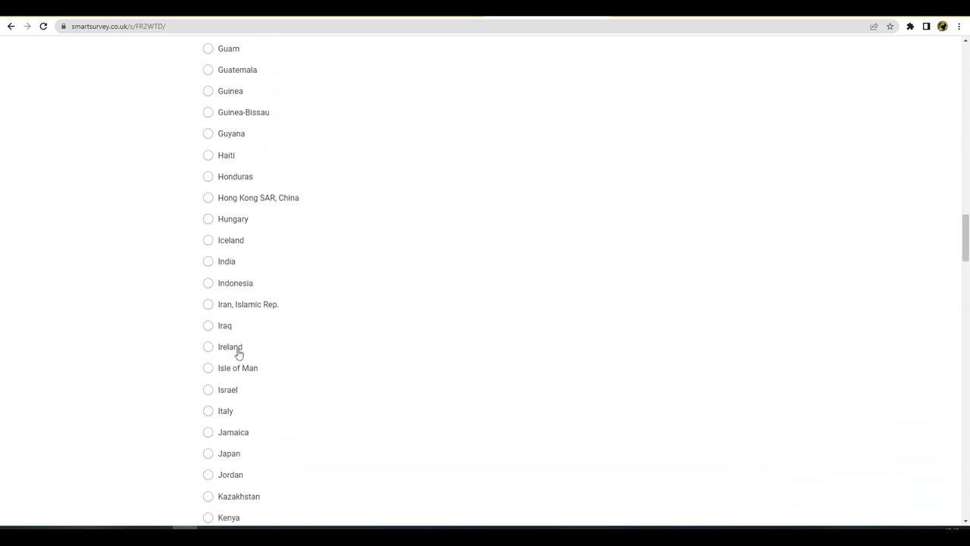
{"action": "scroll", "scroll_direction": "down", "scroll_amount": 3}
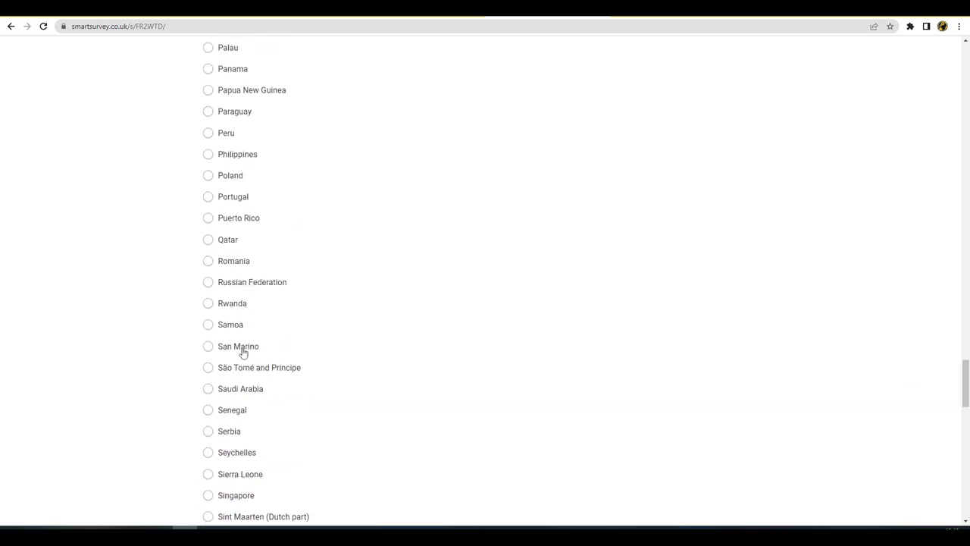
{"action": "scroll", "scroll_direction": "down", "scroll_amount": 3}
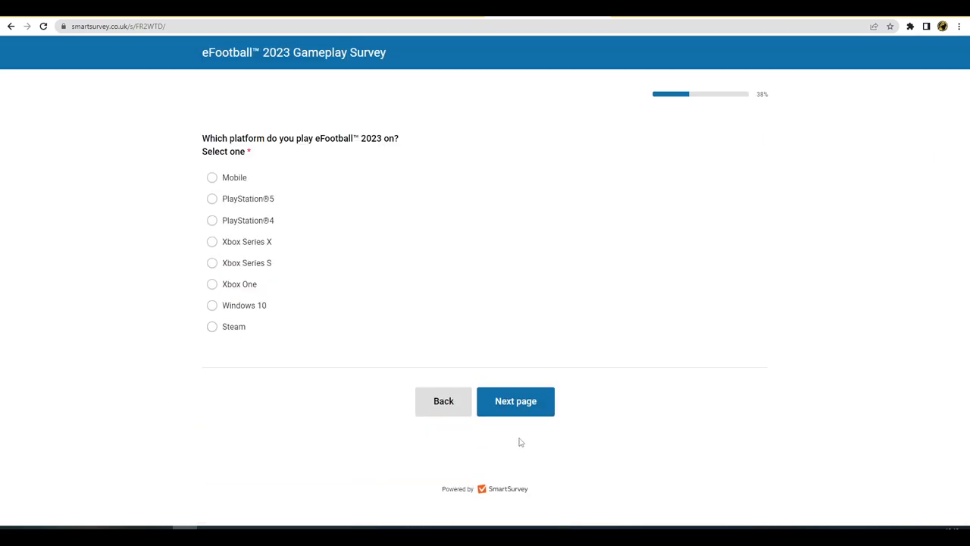
{"action": "mouse_move", "coordinate": [254, 327]}
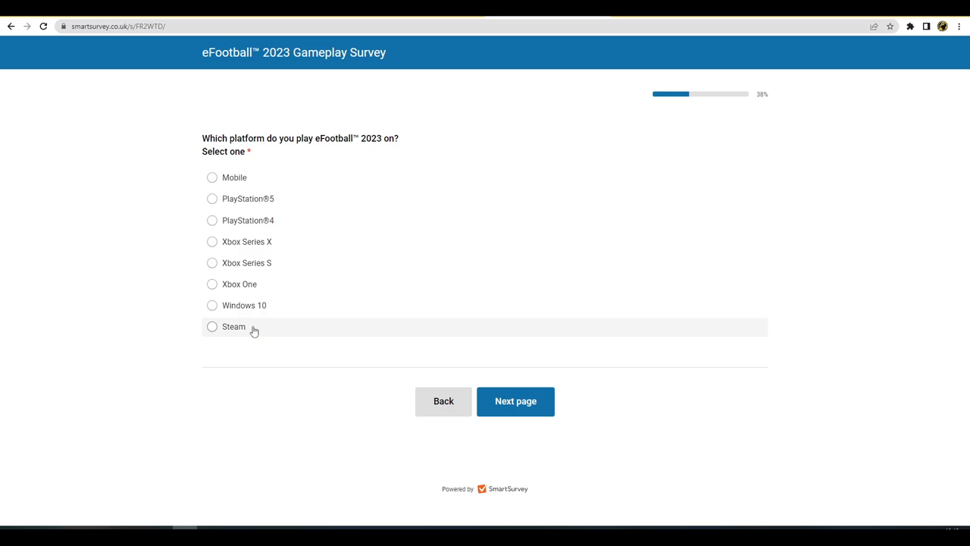
{"action": "mouse_move", "coordinate": [265, 198]}
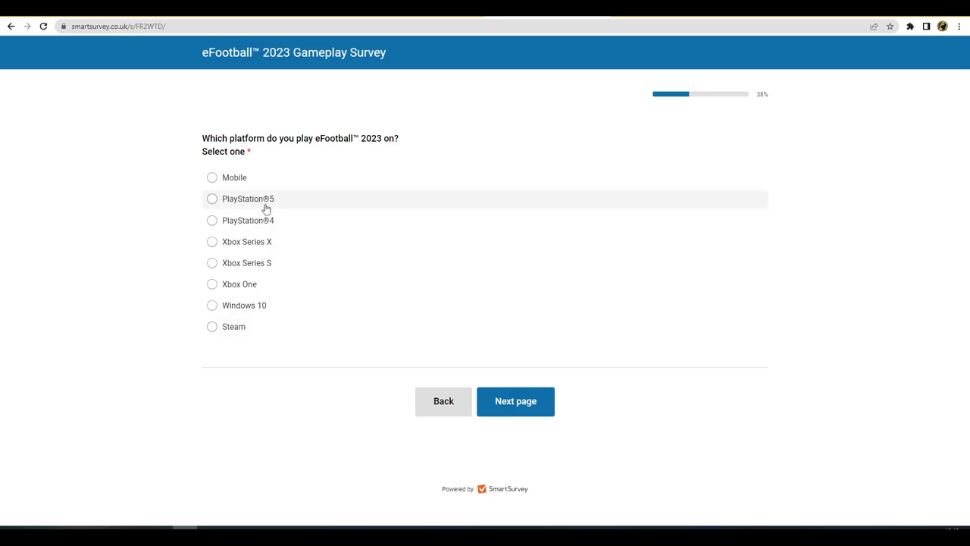
Answer the platform and matchmaking-filter questions and choose '11 or more' matches
{"action": "left_click", "coordinate": [515, 401]}
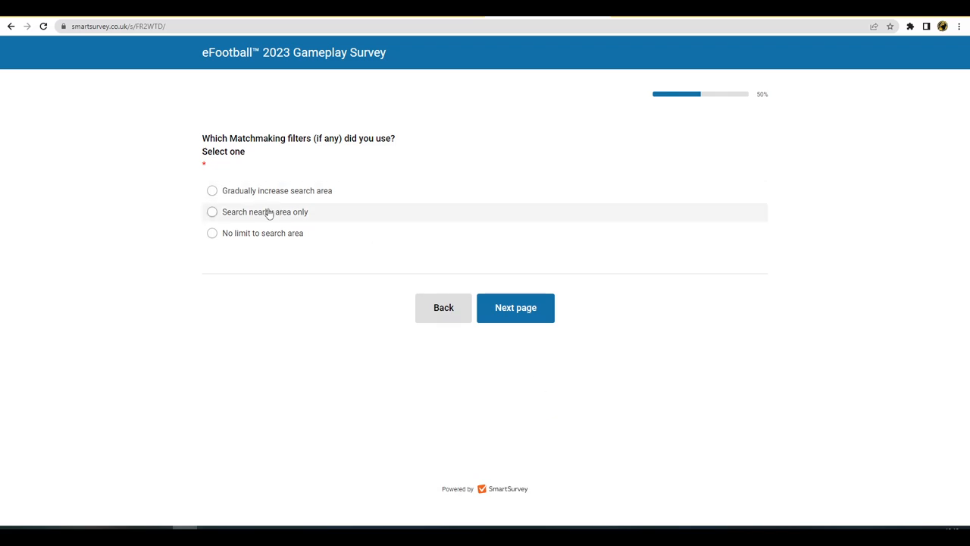
{"action": "left_click", "coordinate": [212, 190]}
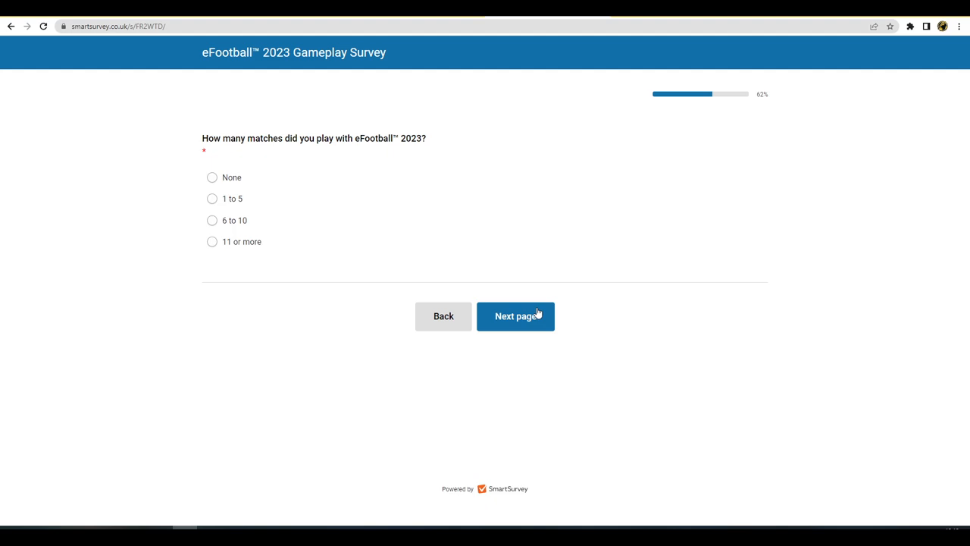
{"action": "left_click", "coordinate": [212, 241]}
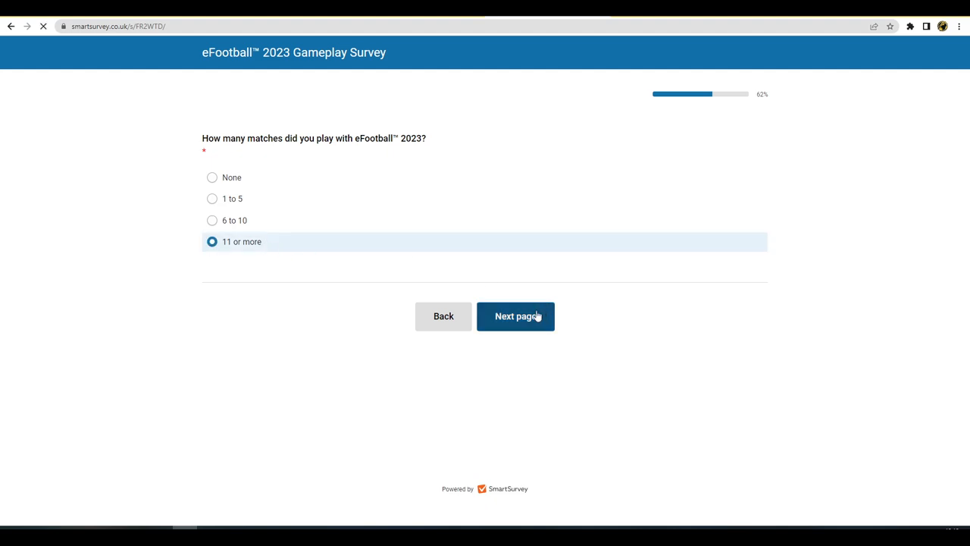
Advance to the dribbling rating grid and rate dribbling satisfaction 4
{"action": "left_click", "coordinate": [516, 316]}
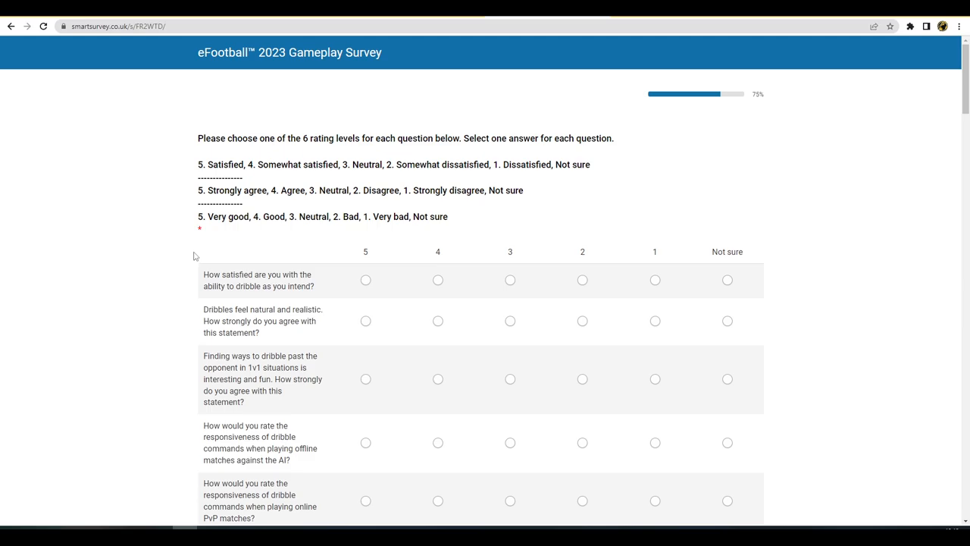
{"action": "mouse_move", "coordinate": [266, 258]}
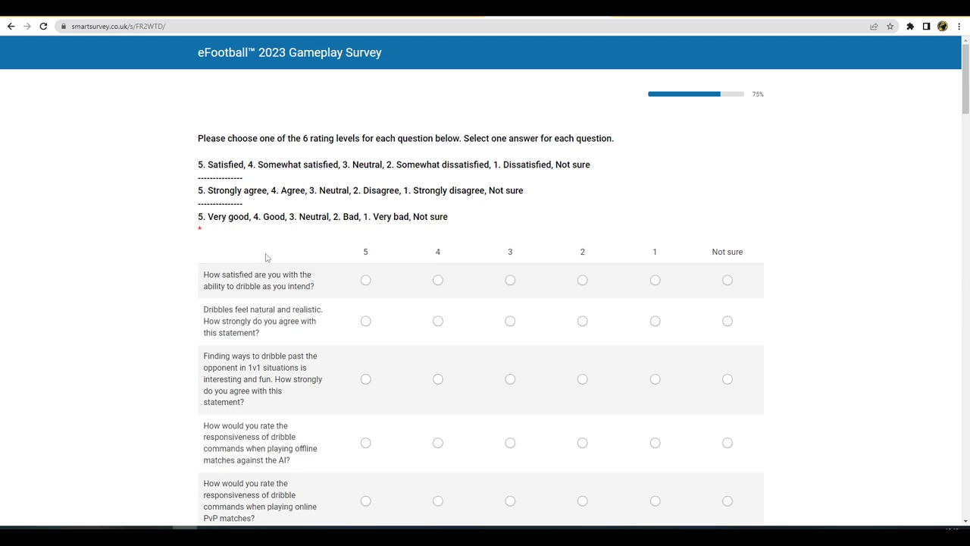
{"action": "scroll", "scroll_direction": "down", "scroll_amount": 3}
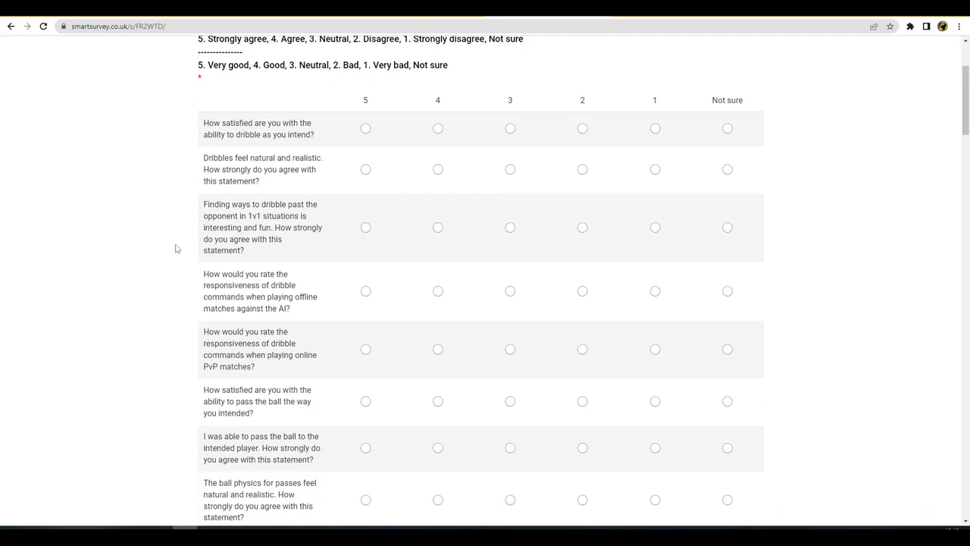
{"action": "mouse_move", "coordinate": [171, 253]}
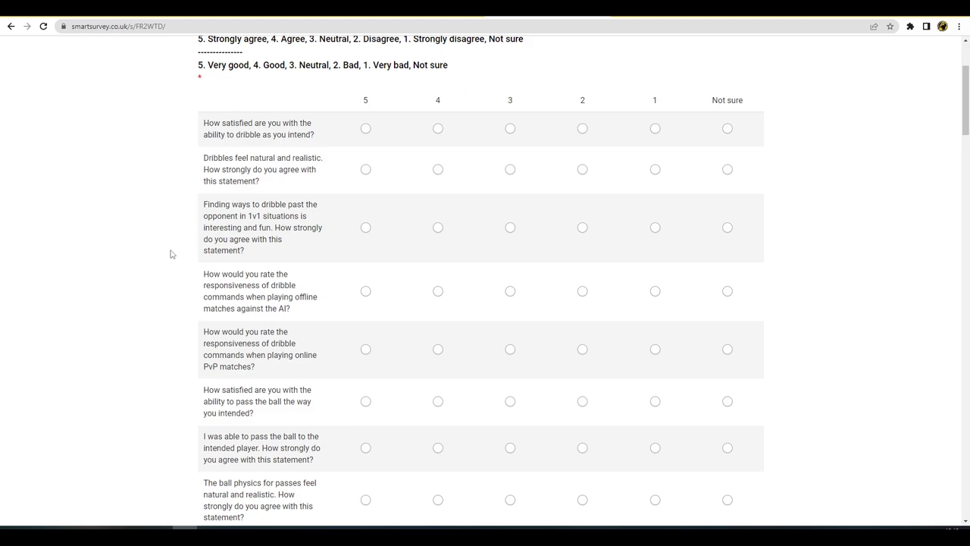
{"action": "mouse_move", "coordinate": [175, 251]}
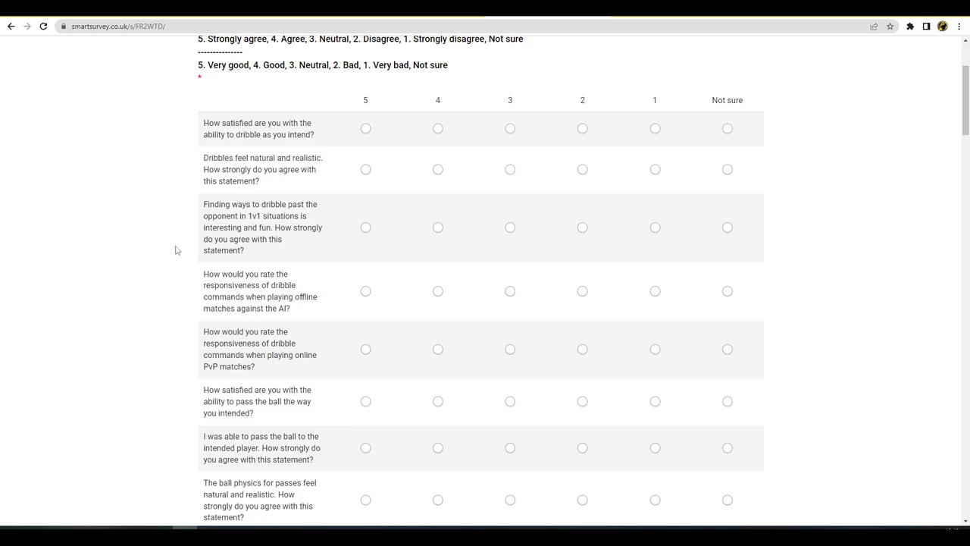
{"action": "mouse_move", "coordinate": [162, 256]}
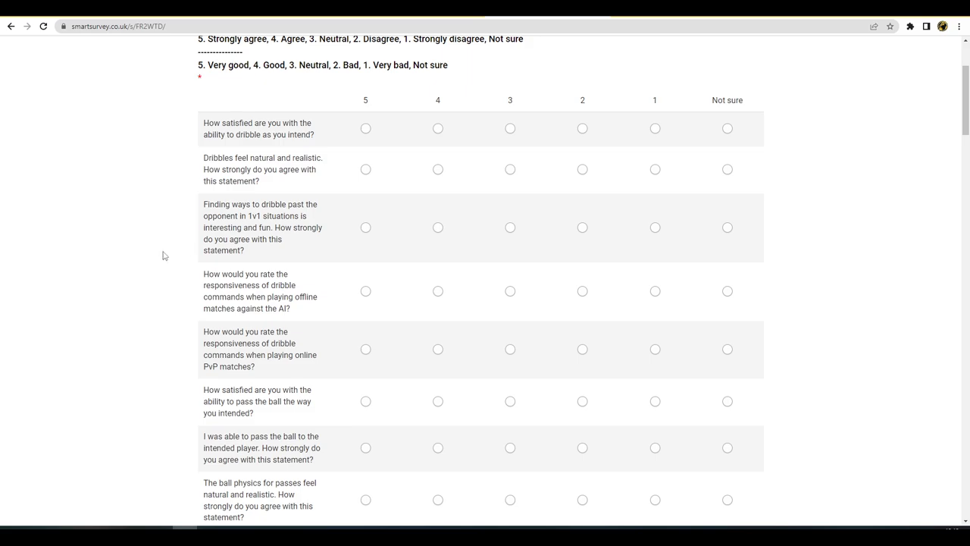
{"action": "left_click", "coordinate": [437, 128]}
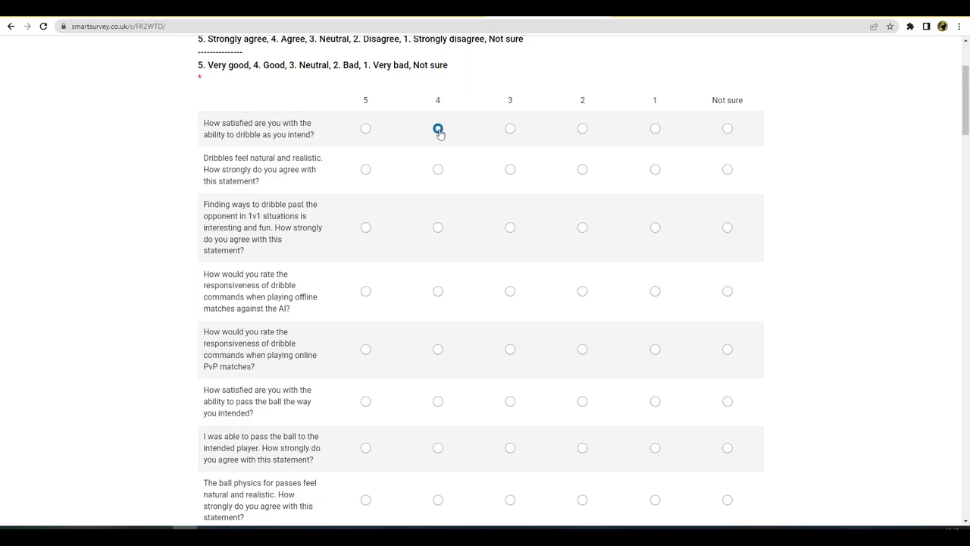
{"action": "left_click", "coordinate": [437, 128]}
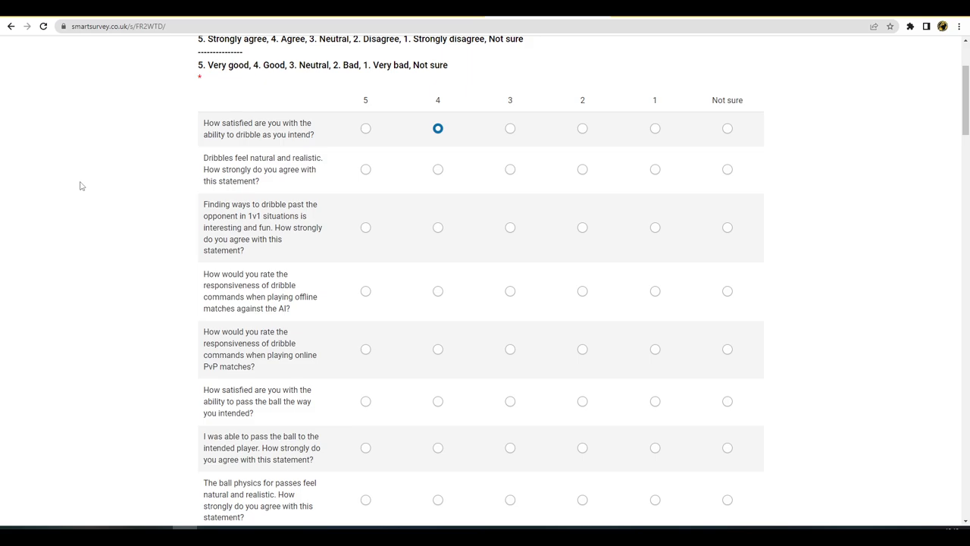
Rate natural feel 4, 1v1 fun 3, offline responsiveness 5 and online PvP 3
{"action": "left_click", "coordinate": [438, 169]}
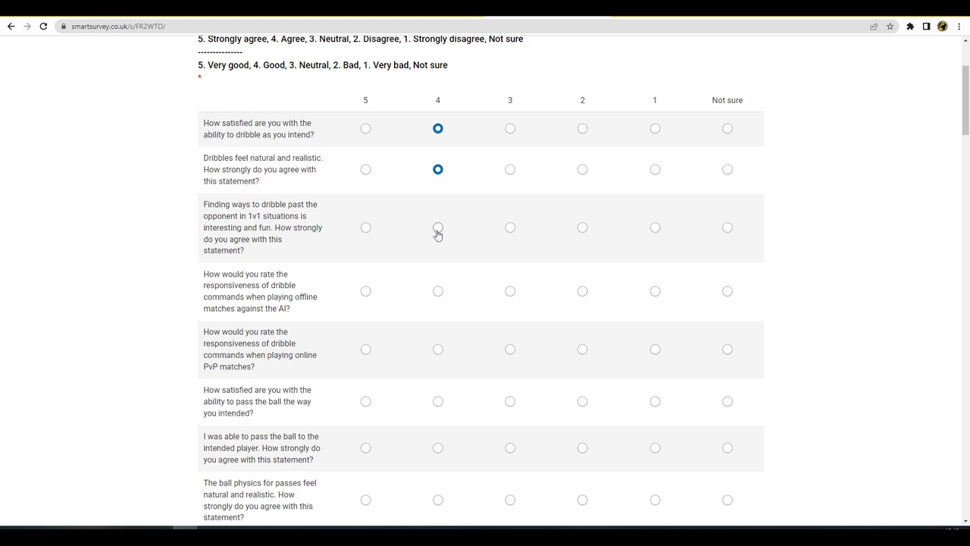
{"action": "mouse_move", "coordinate": [510, 227]}
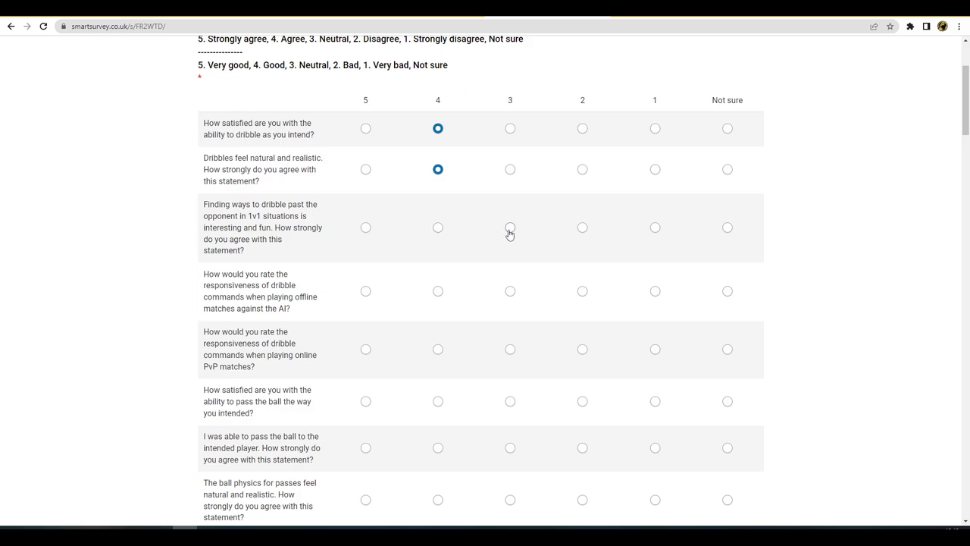
{"action": "left_click", "coordinate": [510, 228]}
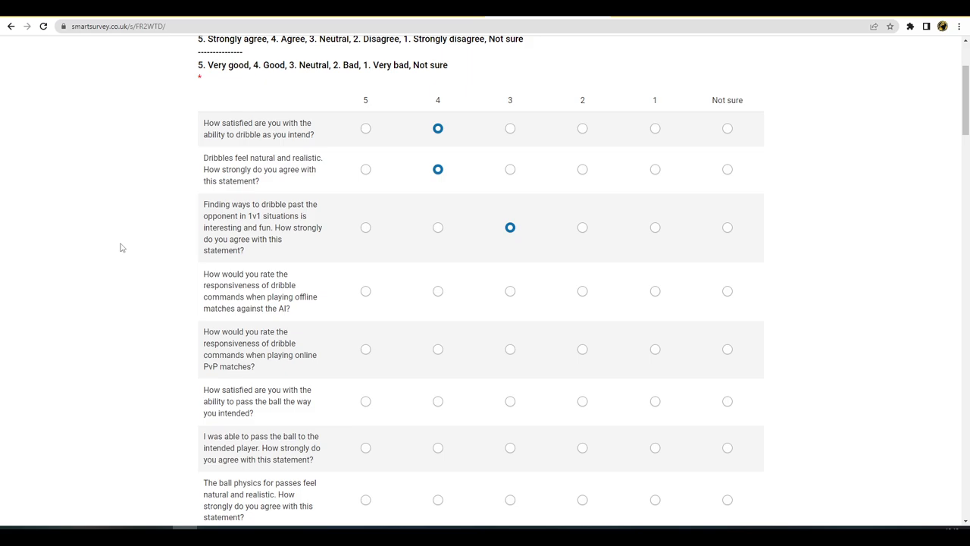
{"action": "mouse_move", "coordinate": [439, 144]}
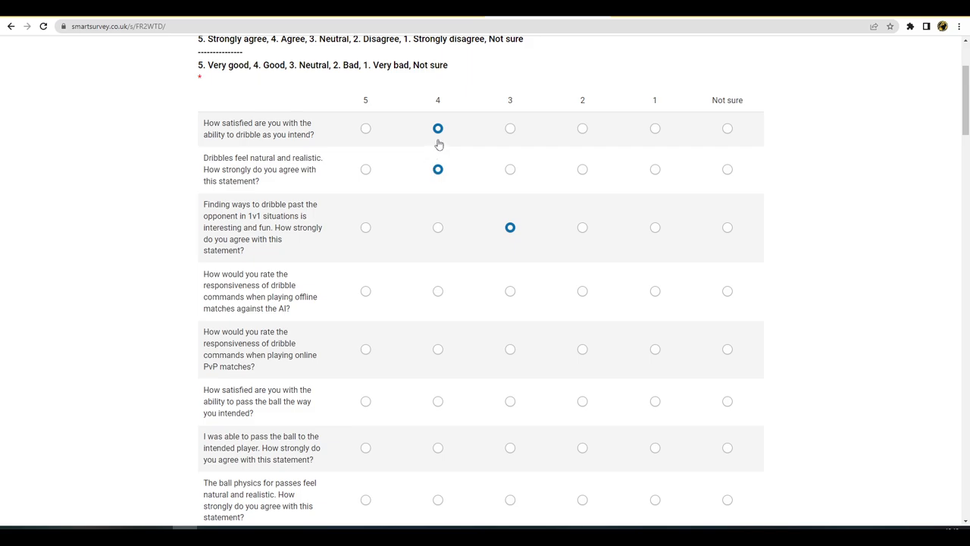
{"action": "mouse_move", "coordinate": [109, 289]}
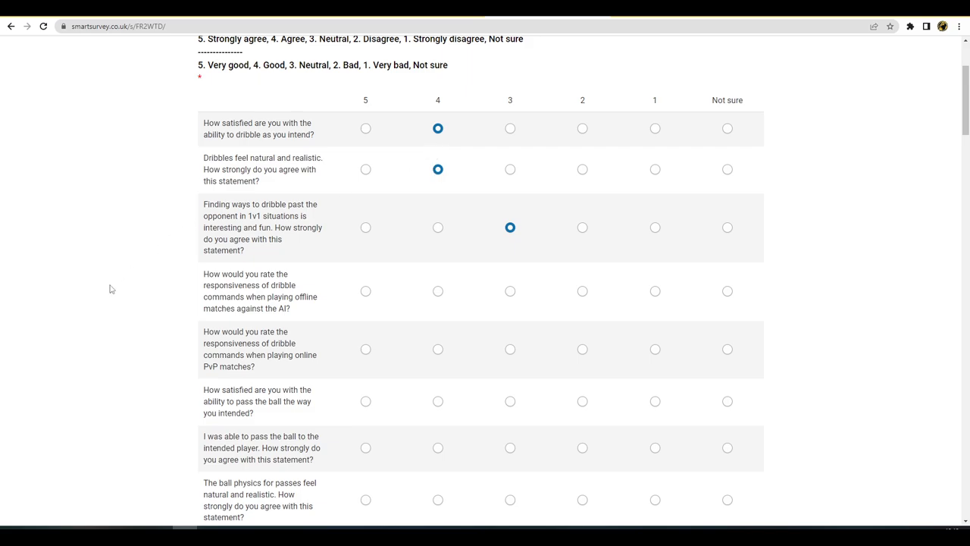
{"action": "mouse_move", "coordinate": [121, 311]}
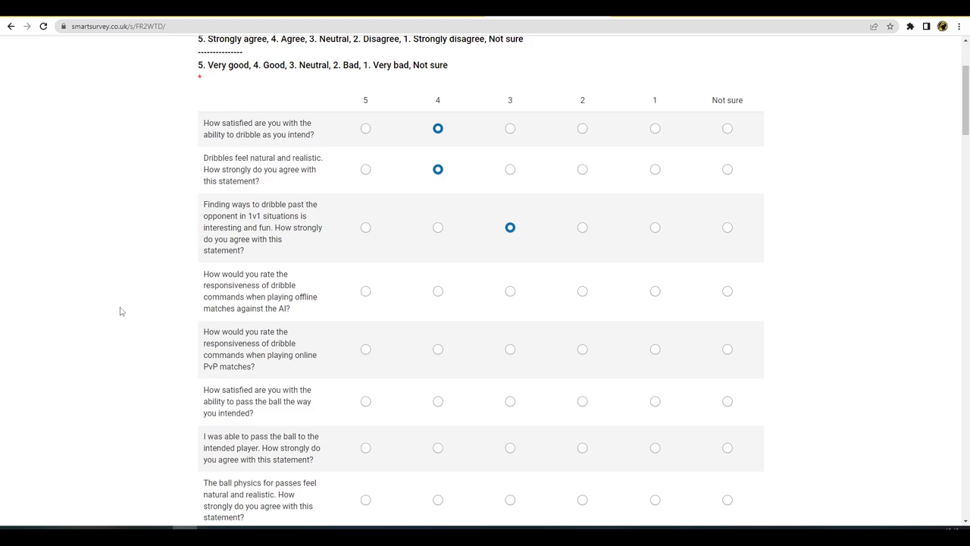
{"action": "mouse_move", "coordinate": [117, 315]}
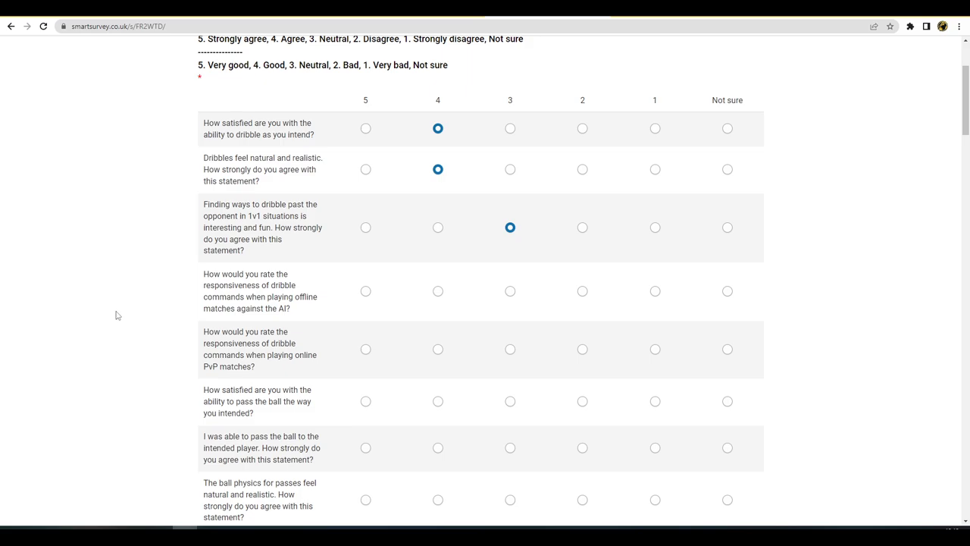
{"action": "mouse_move", "coordinate": [117, 317]}
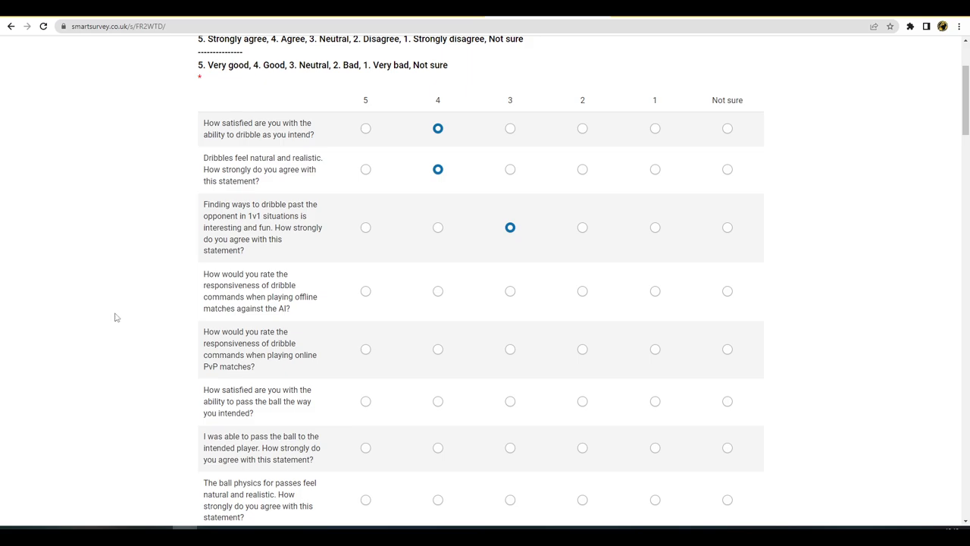
{"action": "mouse_move", "coordinate": [117, 321]}
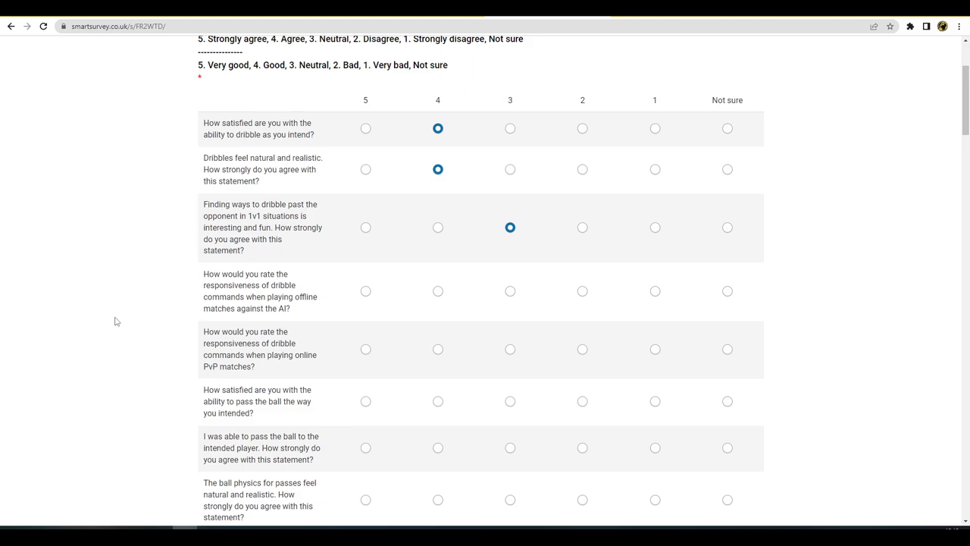
{"action": "mouse_move", "coordinate": [371, 310]}
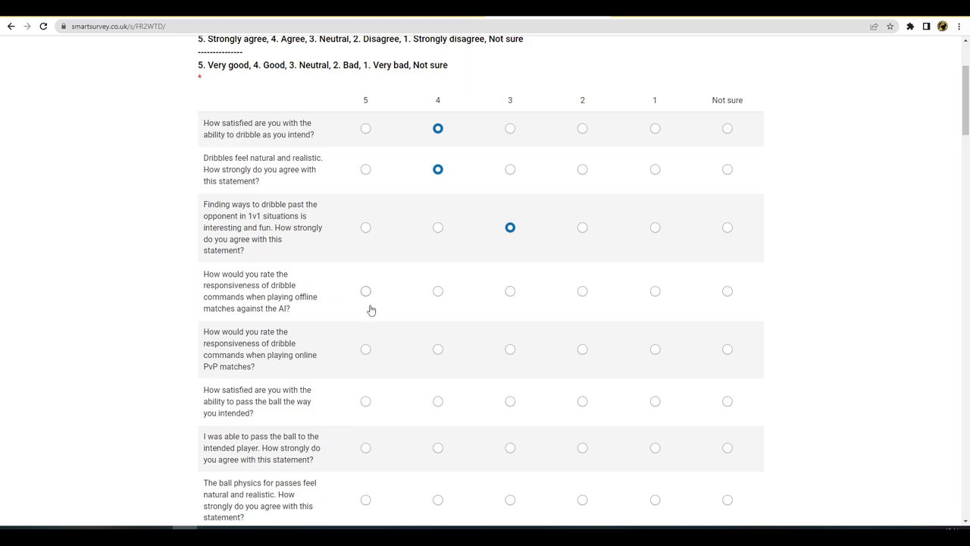
{"action": "left_click", "coordinate": [365, 291]}
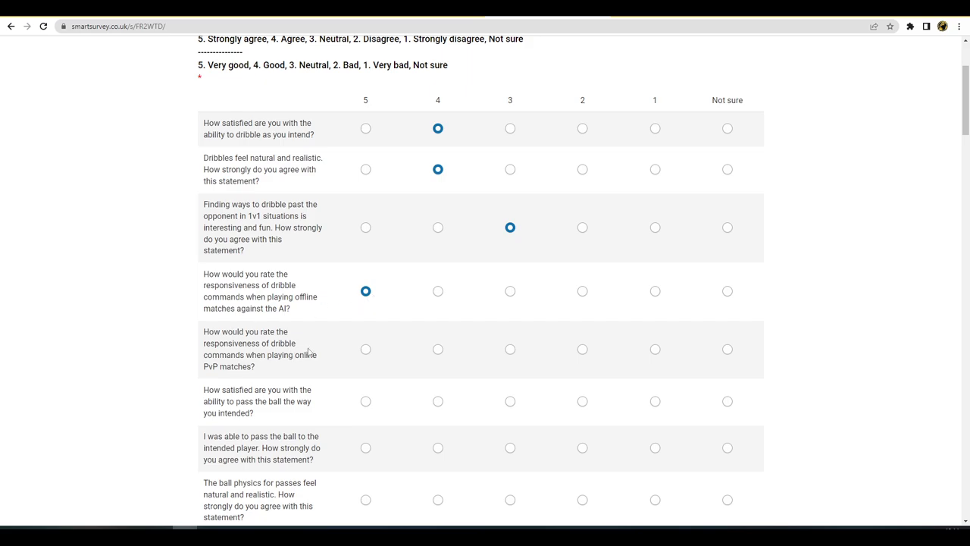
{"action": "left_click", "coordinate": [509, 347]}
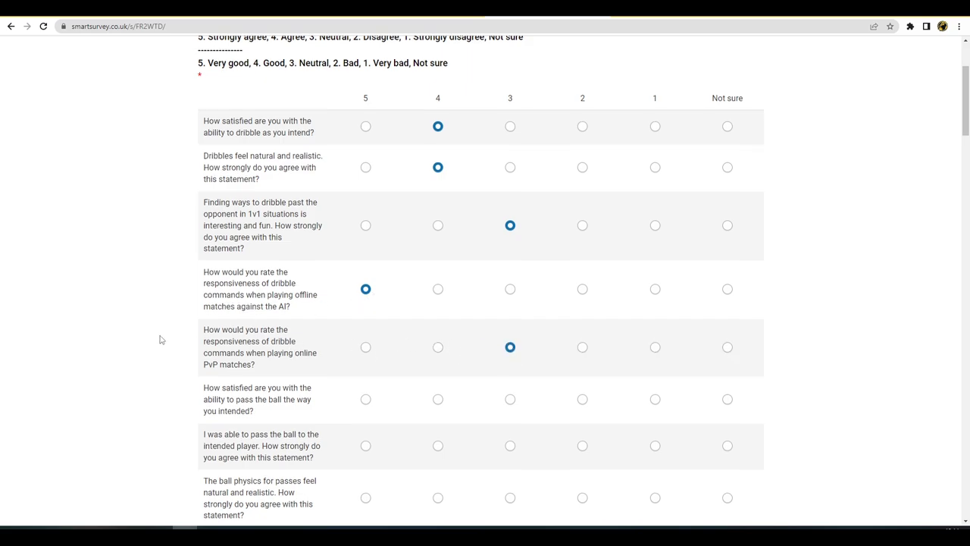
Rate passing satisfaction 4, reaching the intended player 3, and ball physics strongly disagree
{"action": "scroll", "scroll_direction": "down", "scroll_amount": 3}
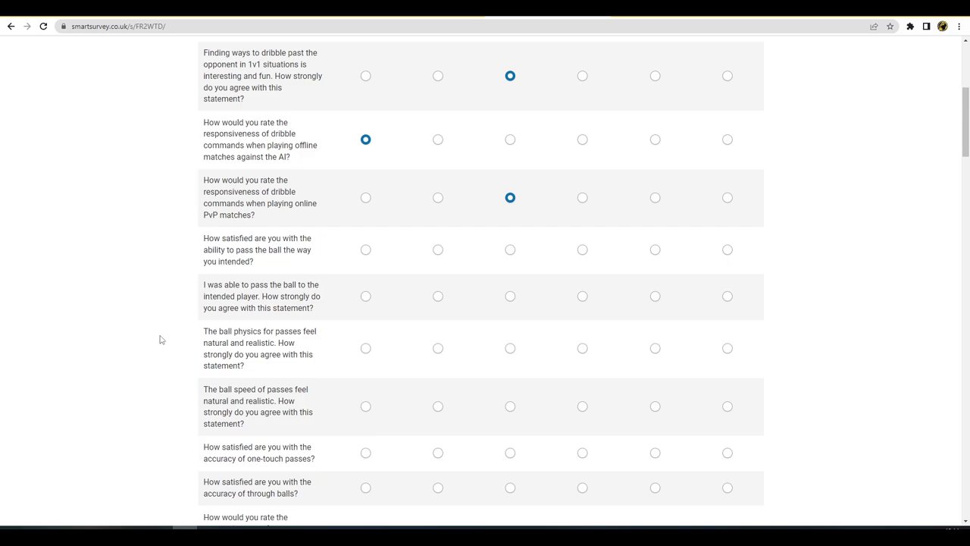
{"action": "mouse_move", "coordinate": [437, 249]}
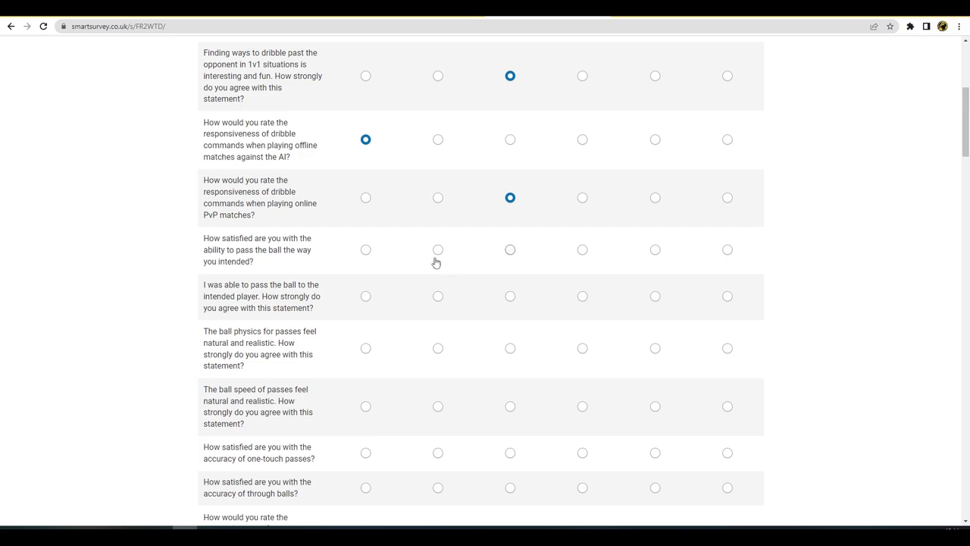
{"action": "left_click", "coordinate": [437, 249]}
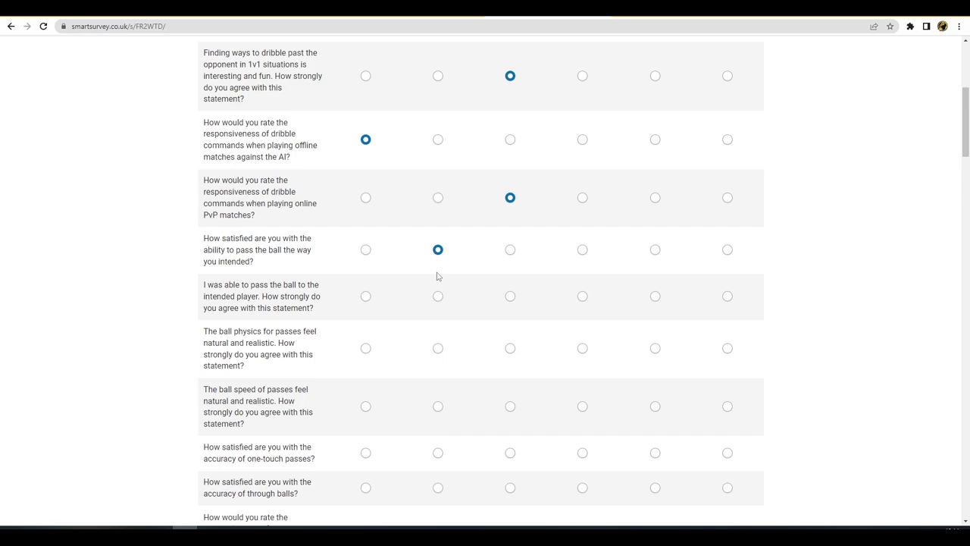
{"action": "mouse_move", "coordinate": [509, 297]}
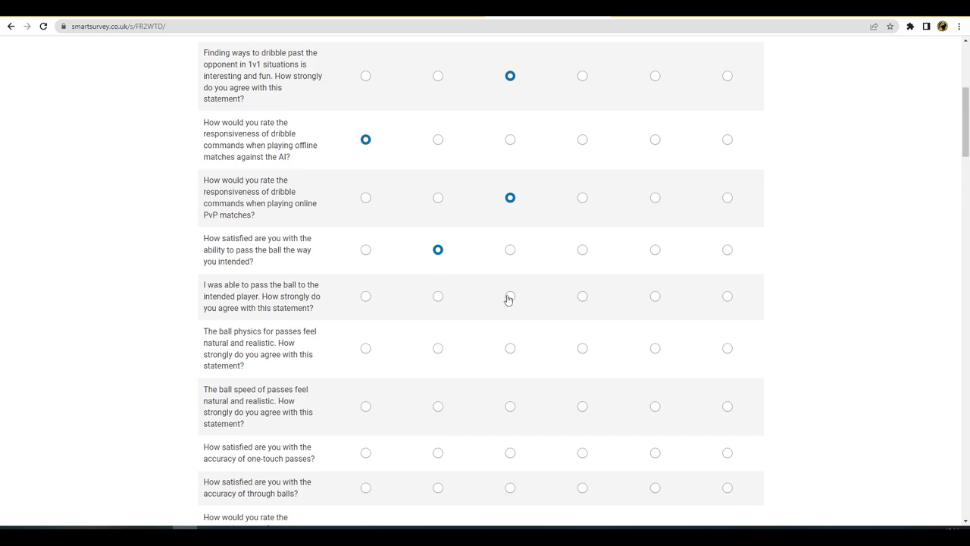
{"action": "mouse_move", "coordinate": [508, 298]}
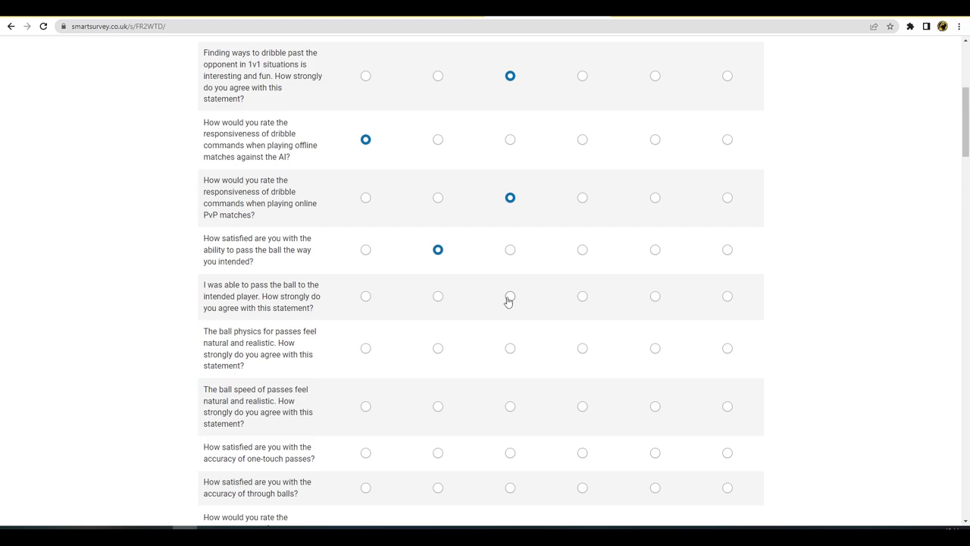
{"action": "left_click", "coordinate": [509, 296]}
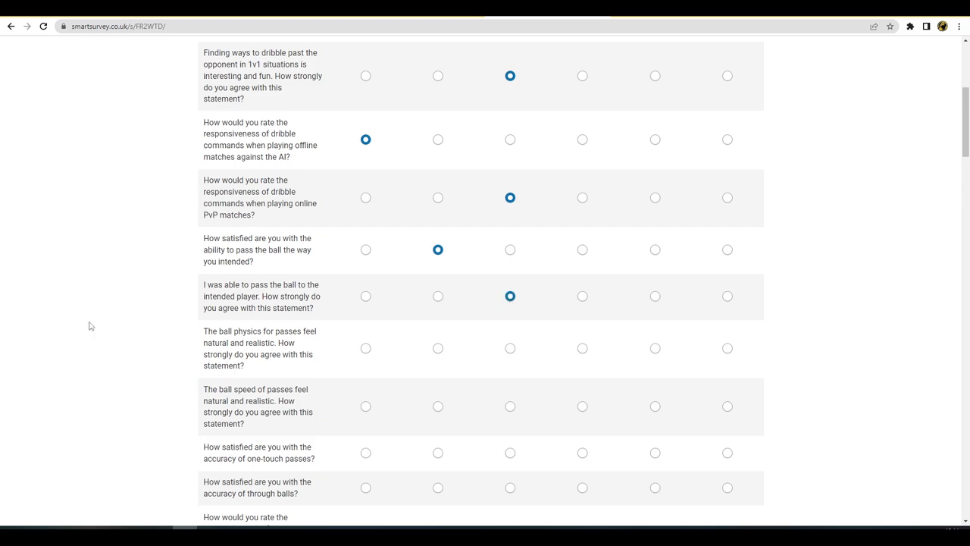
{"action": "mouse_move", "coordinate": [98, 322]}
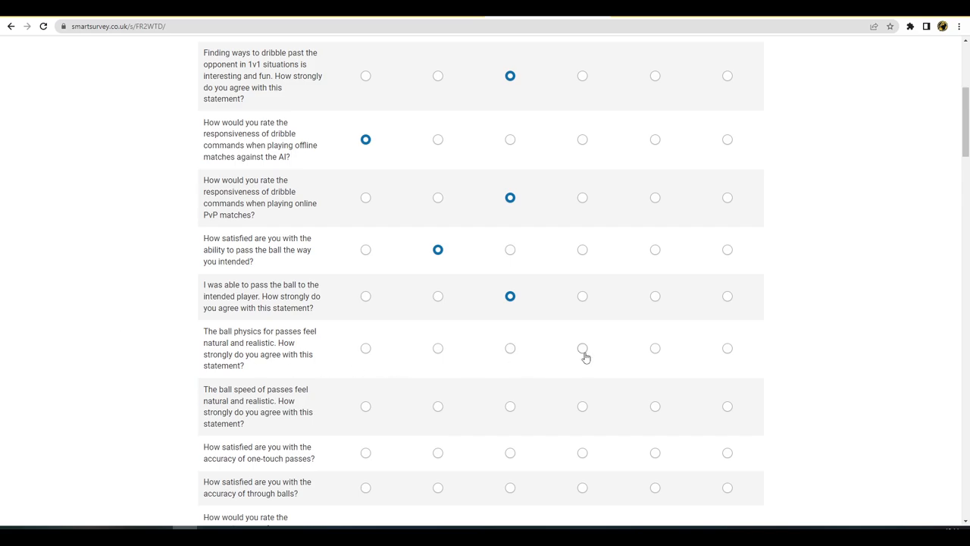
{"action": "mouse_move", "coordinate": [656, 352]}
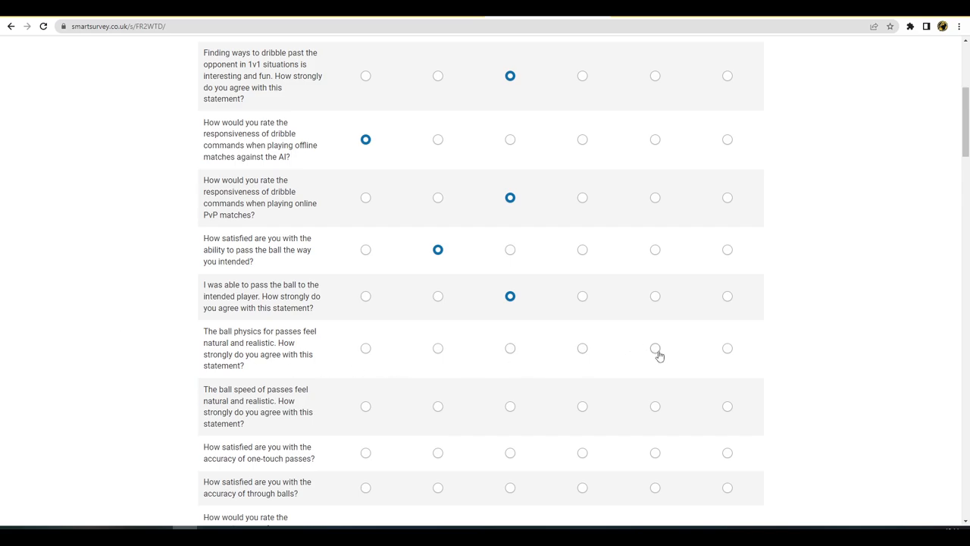
{"action": "left_click", "coordinate": [655, 348]}
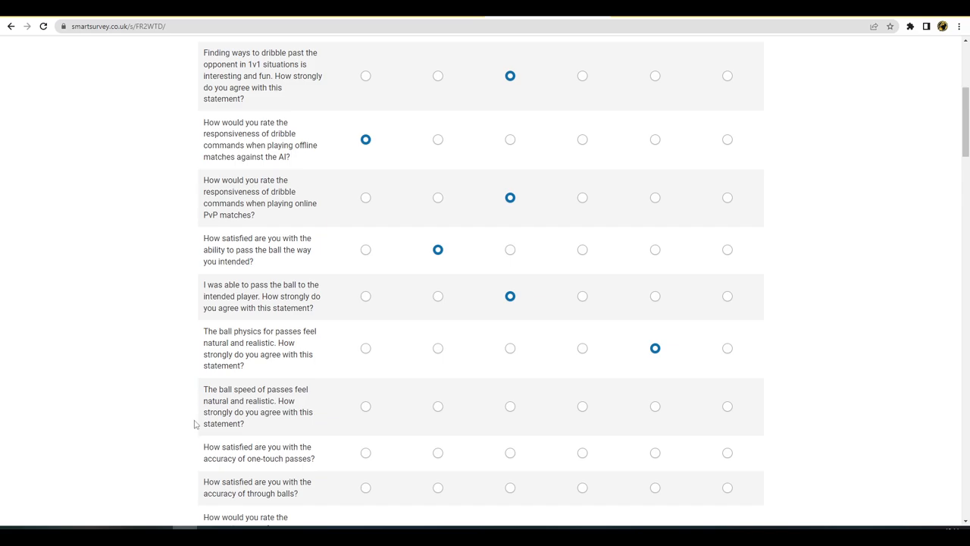
{"action": "mouse_move", "coordinate": [583, 407]}
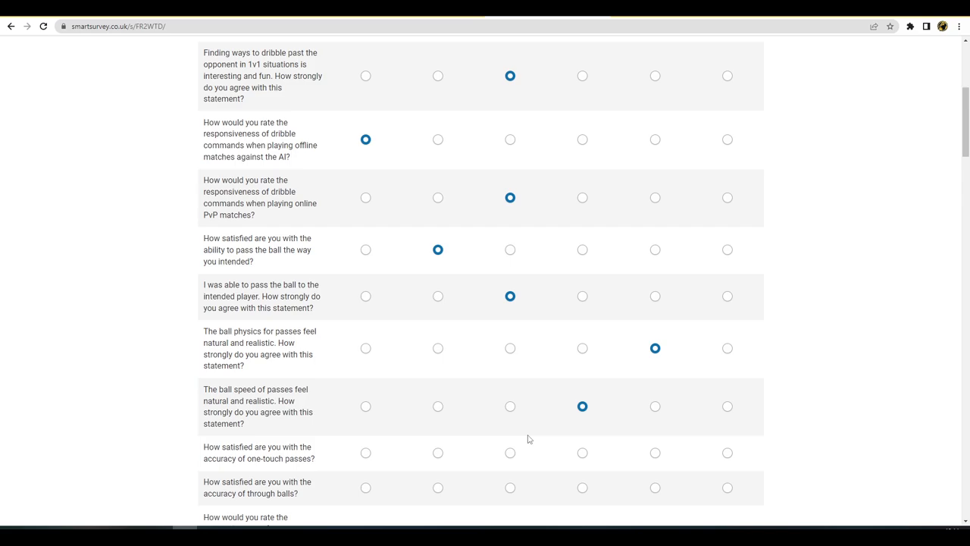
{"action": "mouse_move", "coordinate": [559, 452]}
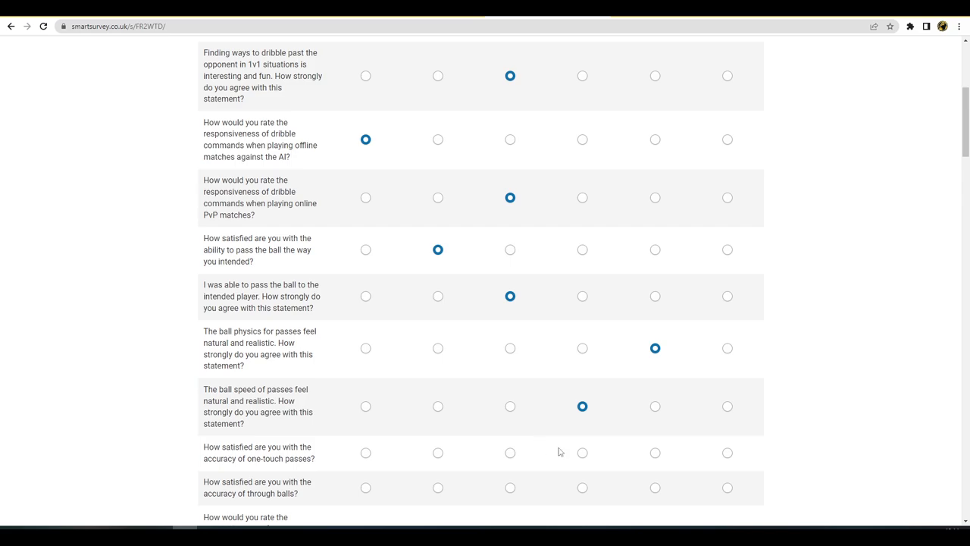
{"action": "mouse_move", "coordinate": [552, 452]}
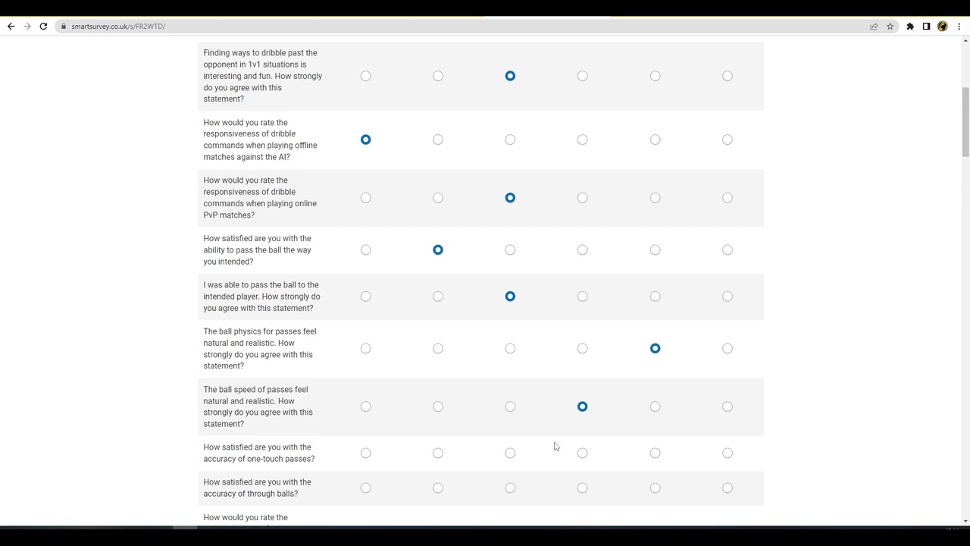
Give one-touch passes the highest rating, then rate through balls and online PvP pass responsiveness
{"action": "scroll", "scroll_direction": "down", "scroll_amount": 3}
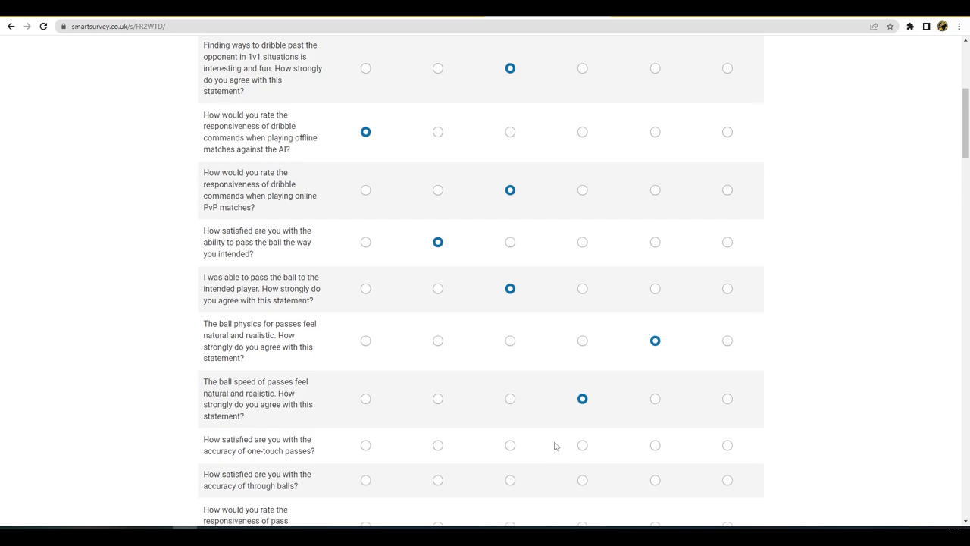
{"action": "scroll", "scroll_direction": "down", "scroll_amount": 3}
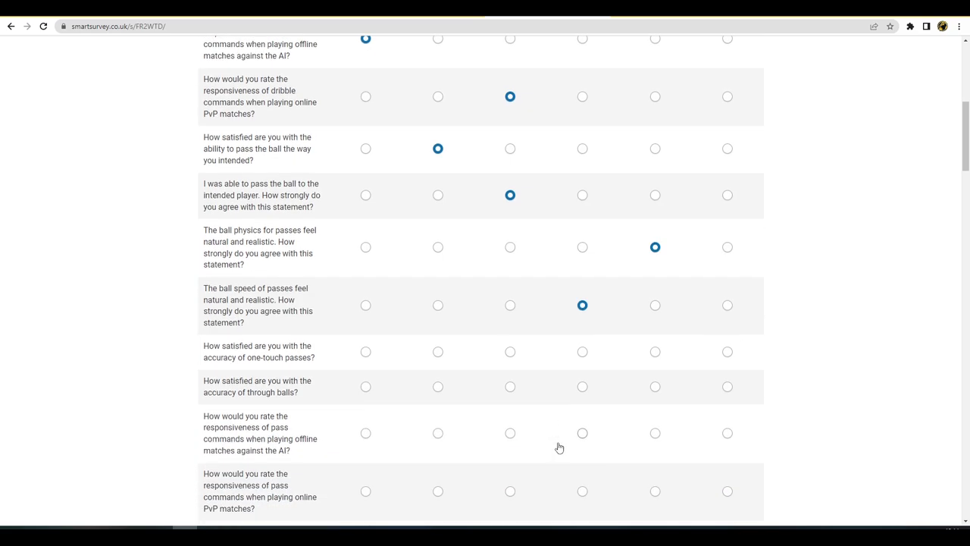
{"action": "mouse_move", "coordinate": [536, 362]}
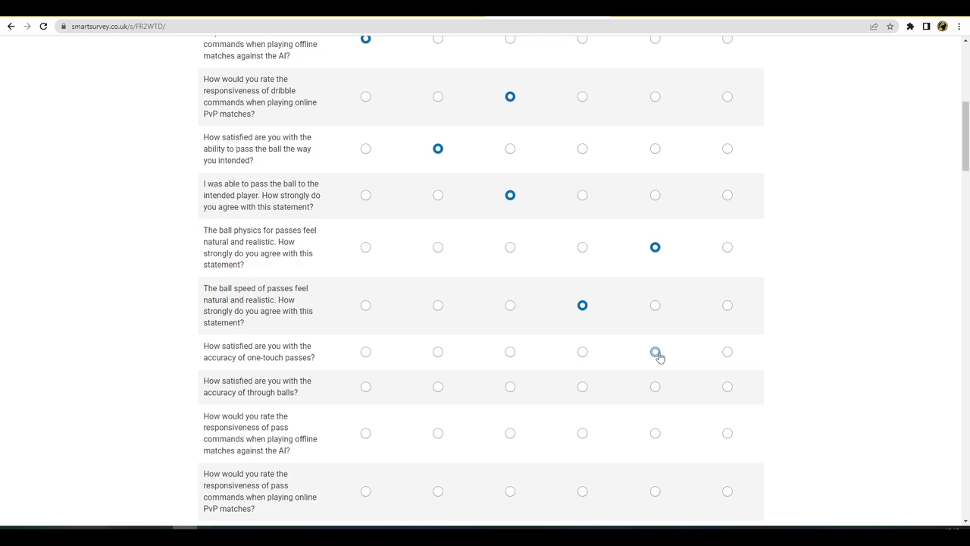
{"action": "left_click", "coordinate": [727, 351]}
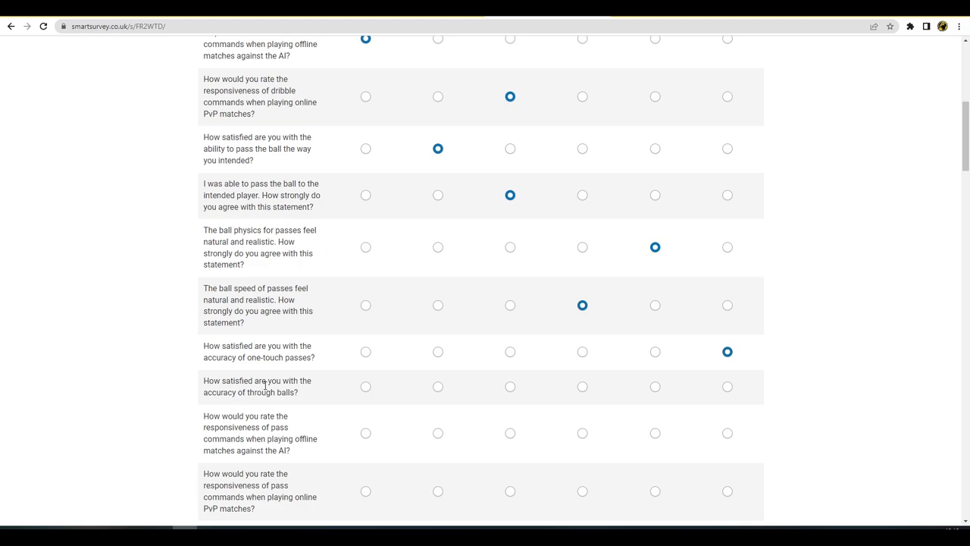
{"action": "mouse_move", "coordinate": [283, 396]}
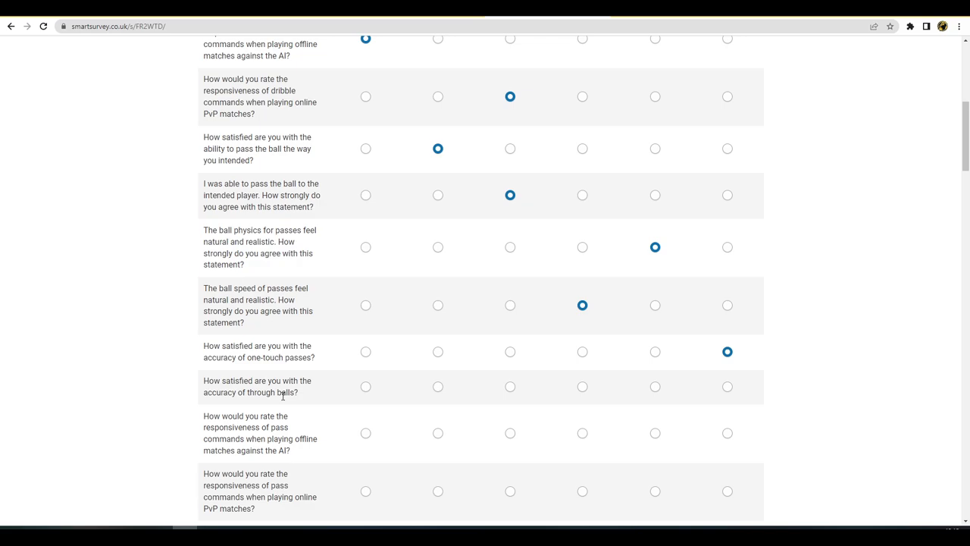
{"action": "mouse_move", "coordinate": [306, 393]}
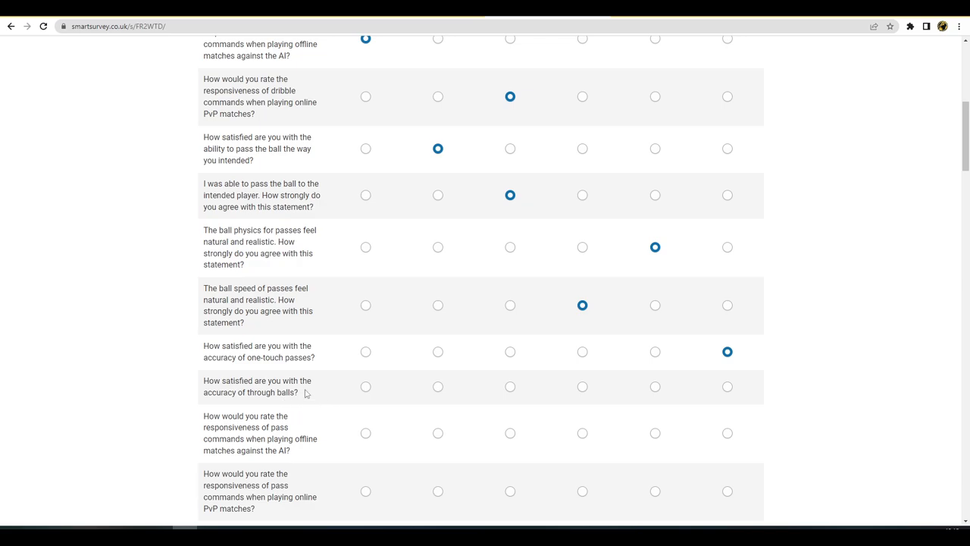
{"action": "mouse_move", "coordinate": [361, 386]}
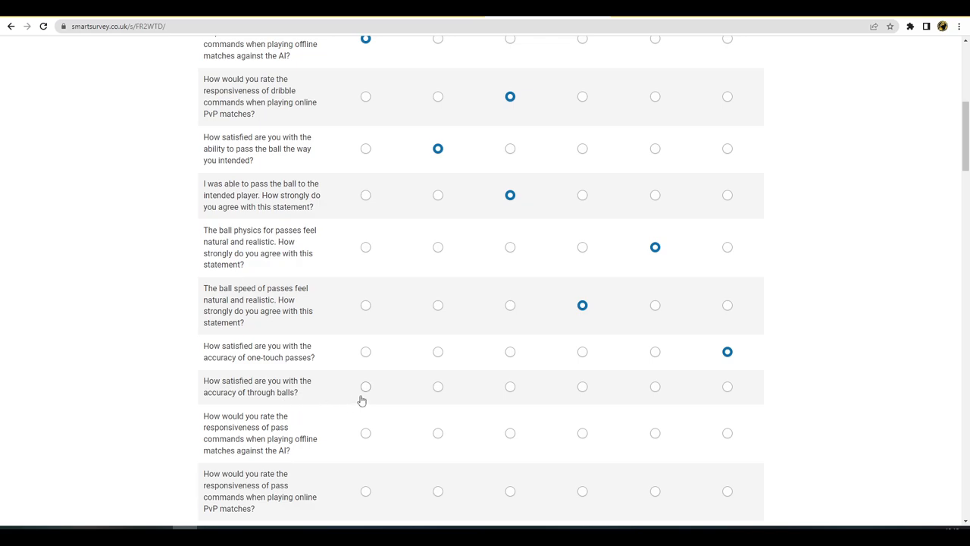
{"action": "left_click", "coordinate": [510, 386]}
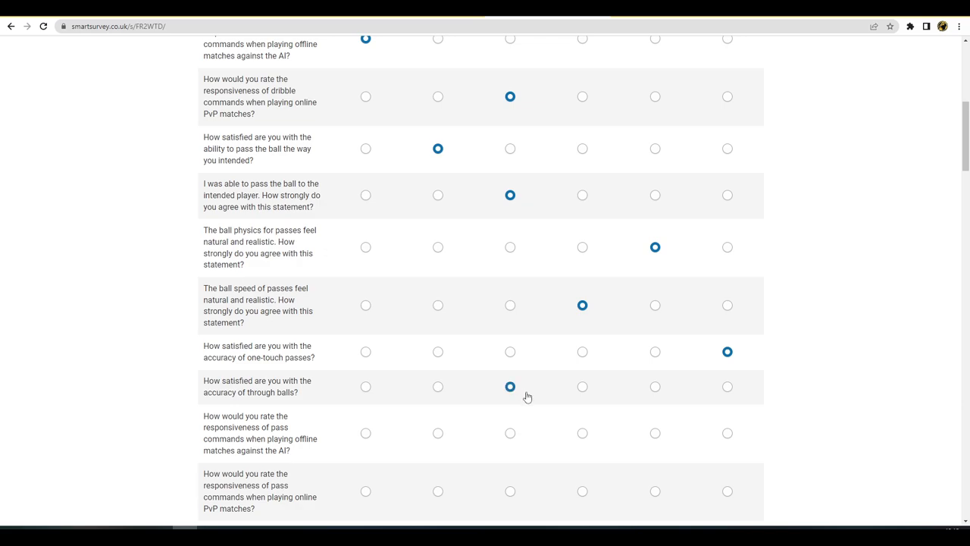
{"action": "mouse_move", "coordinate": [531, 399]}
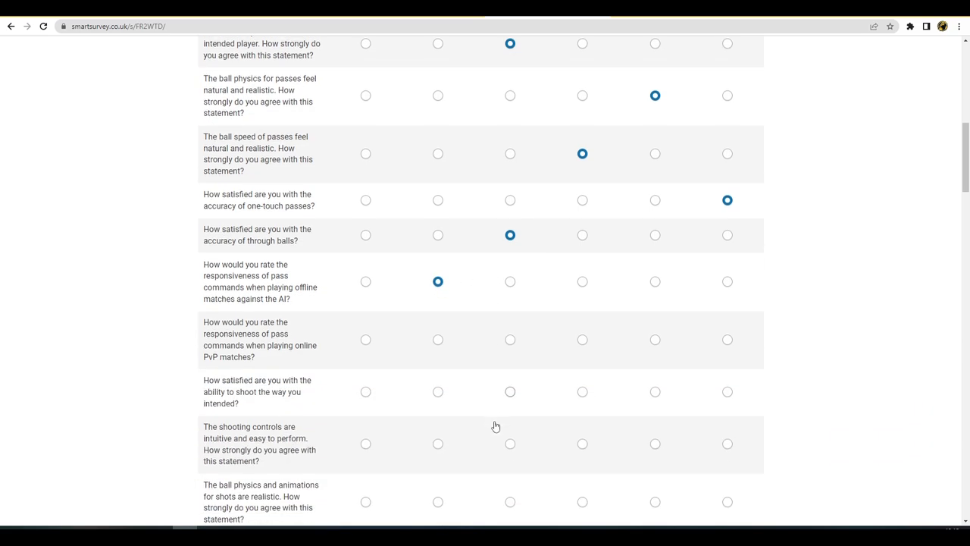
{"action": "left_click", "coordinate": [509, 339]}
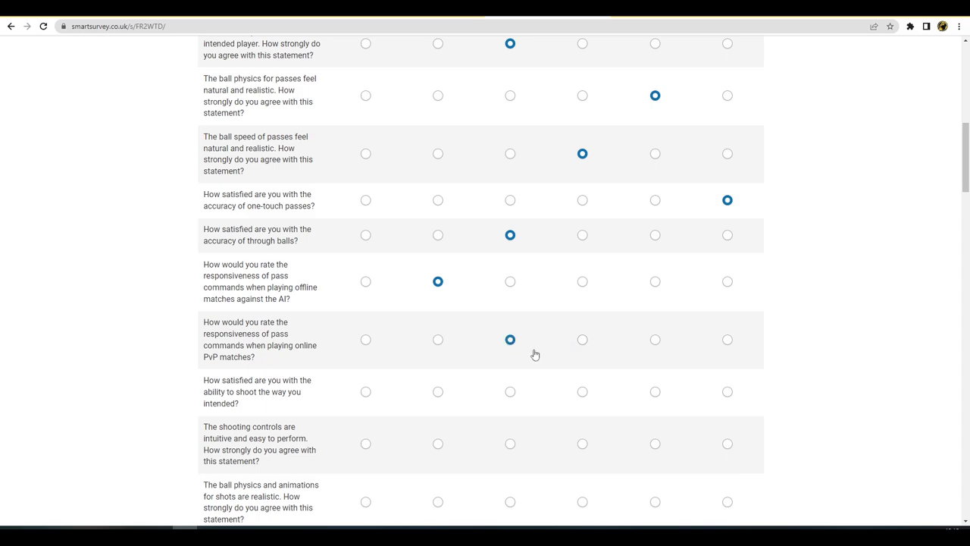
{"action": "mouse_move", "coordinate": [534, 354]}
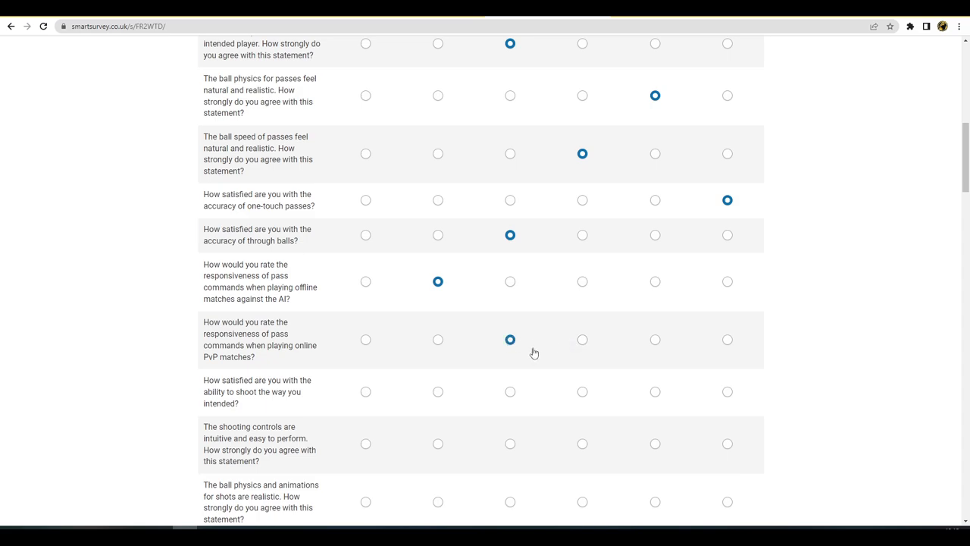
Rate shooting satisfaction and how intuitive the shooting controls are
{"action": "scroll", "scroll_direction": "down", "scroll_amount": 3}
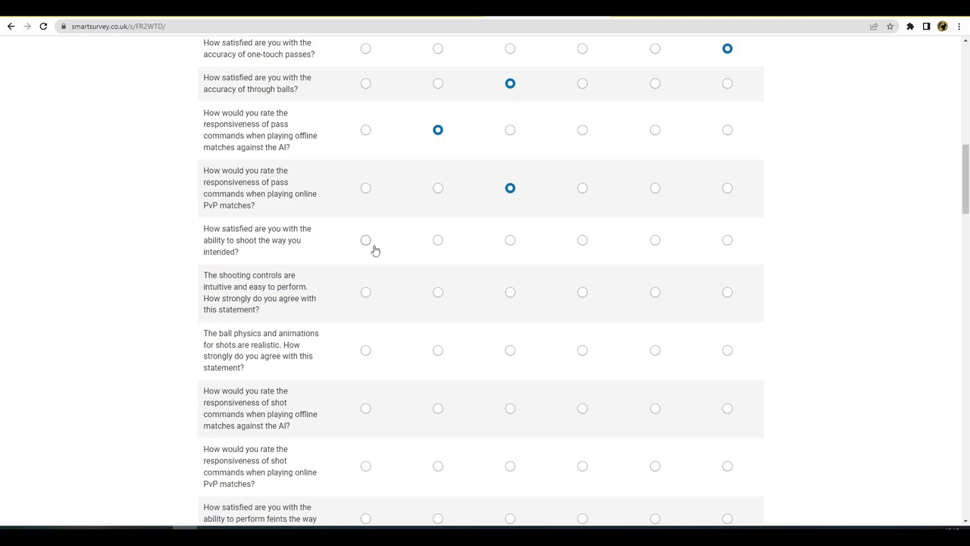
{"action": "mouse_move", "coordinate": [444, 245]}
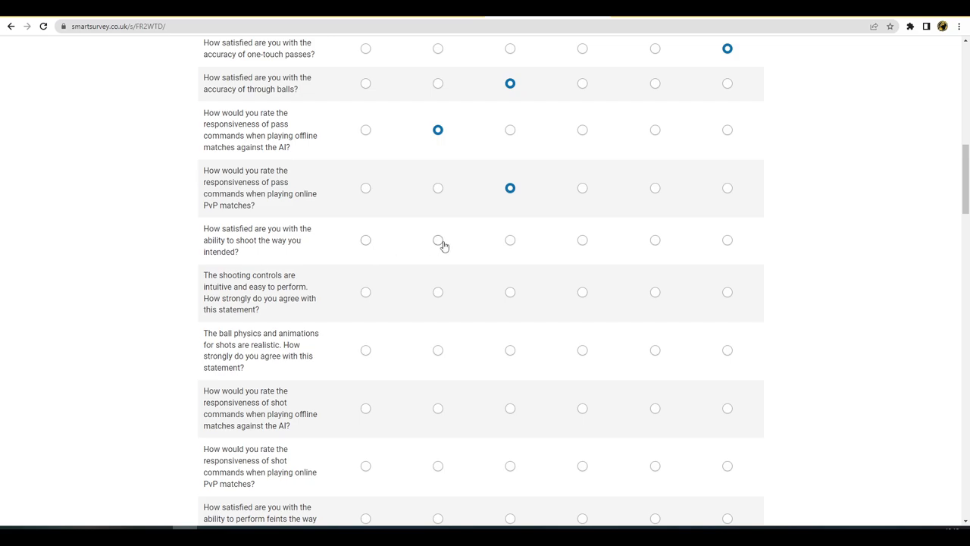
{"action": "left_click", "coordinate": [438, 239]}
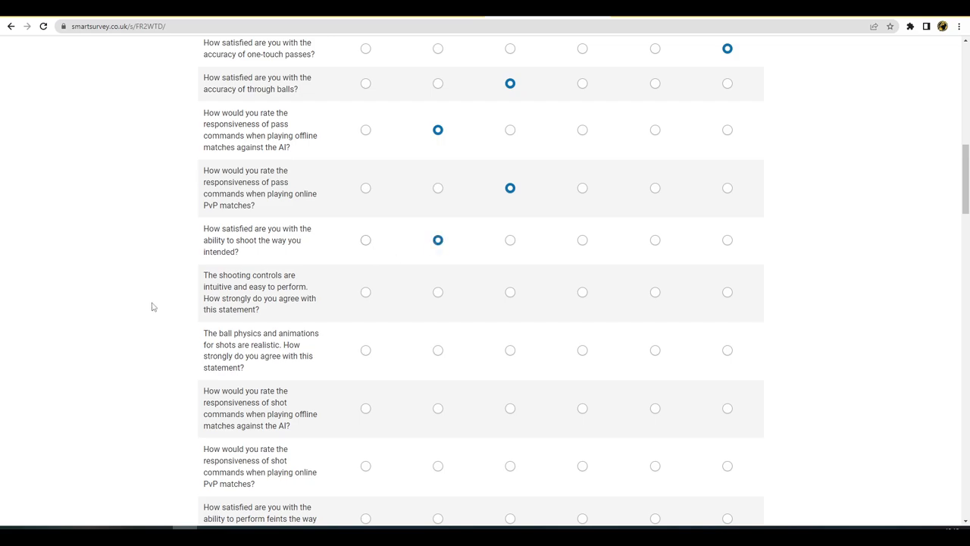
{"action": "mouse_move", "coordinate": [161, 302]}
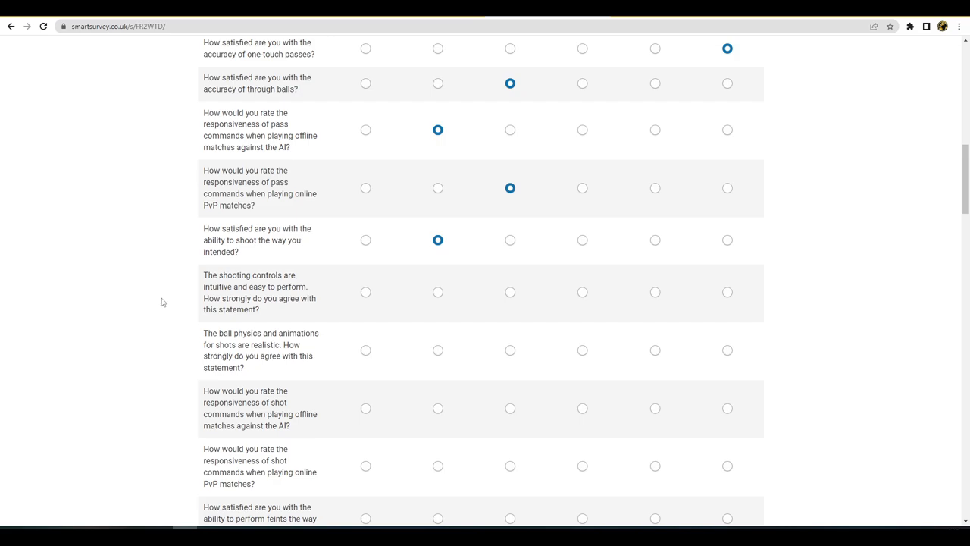
{"action": "mouse_move", "coordinate": [167, 300]}
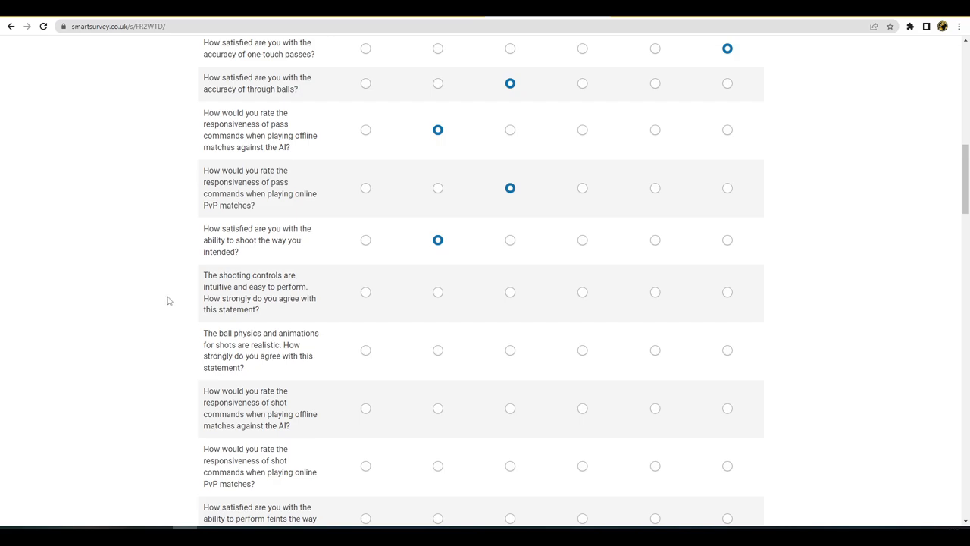
{"action": "left_click", "coordinate": [437, 292]}
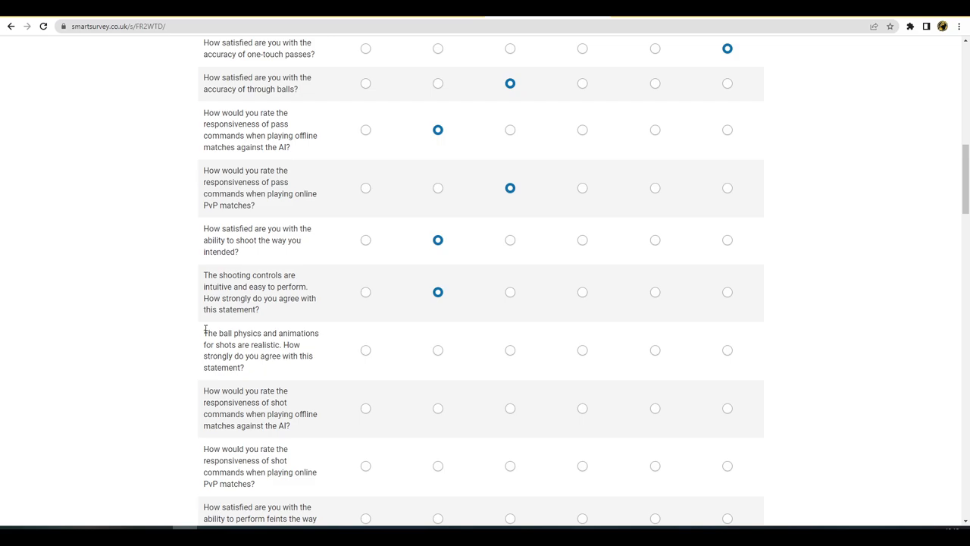
{"action": "scroll", "scroll_direction": "down", "scroll_amount": 3}
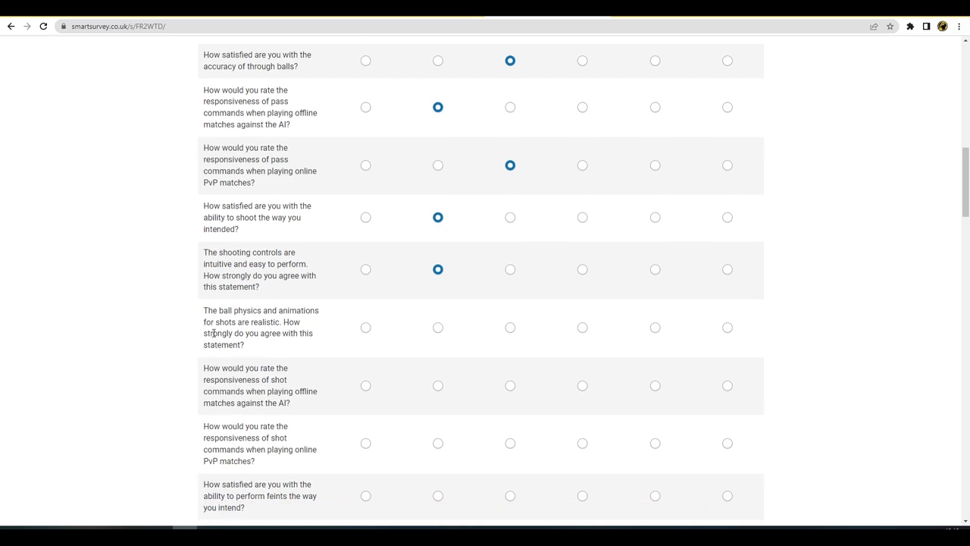
{"action": "scroll", "scroll_direction": "down", "scroll_amount": 3}
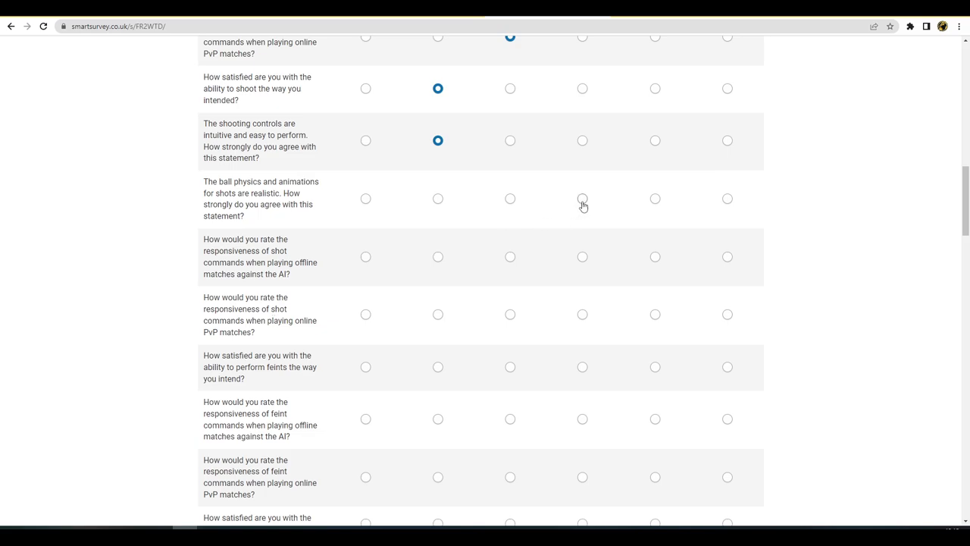
Settle the shot ball-physics rating, then rate offline shot responsiveness 3 and online PvP 2
{"action": "left_click", "coordinate": [582, 199]}
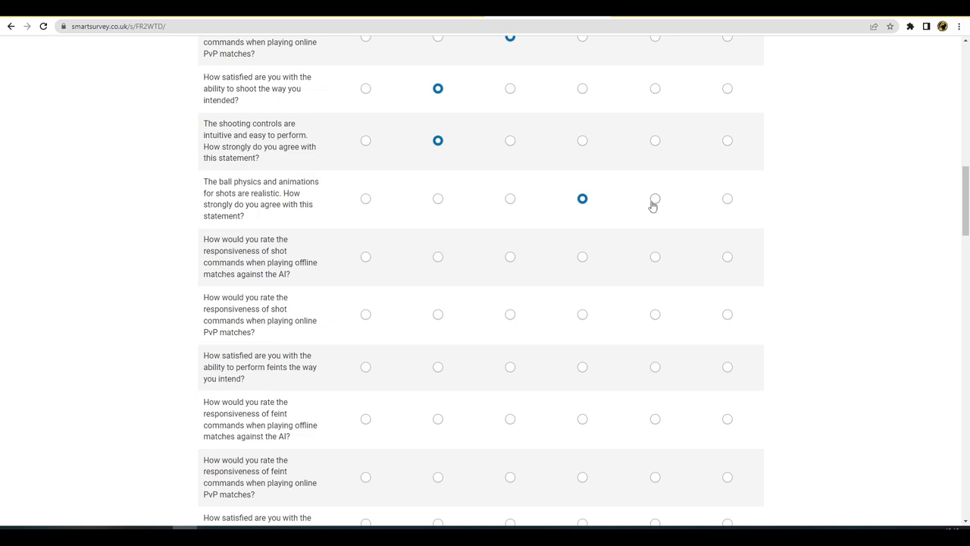
{"action": "left_click", "coordinate": [654, 199]}
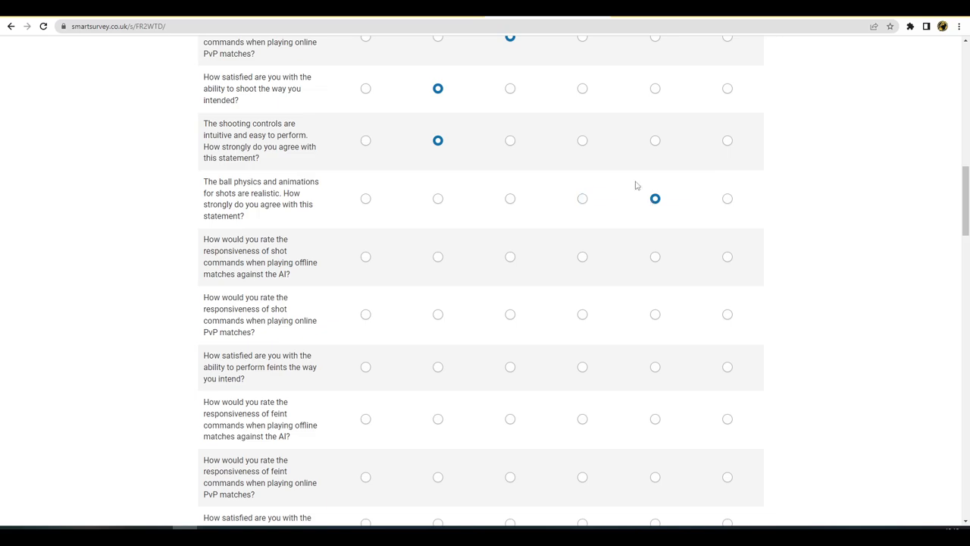
{"action": "left_click", "coordinate": [727, 198]}
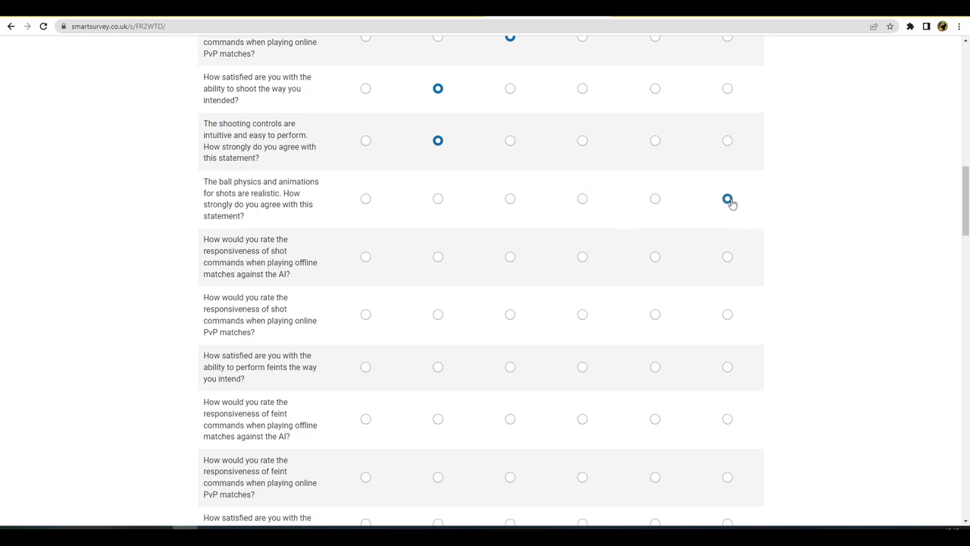
{"action": "left_click", "coordinate": [654, 199]}
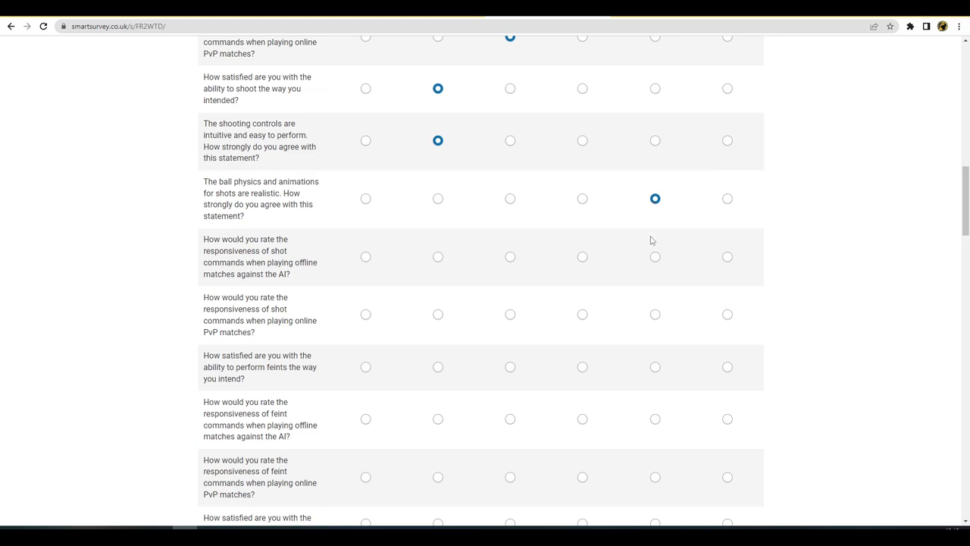
{"action": "mouse_move", "coordinate": [654, 248]}
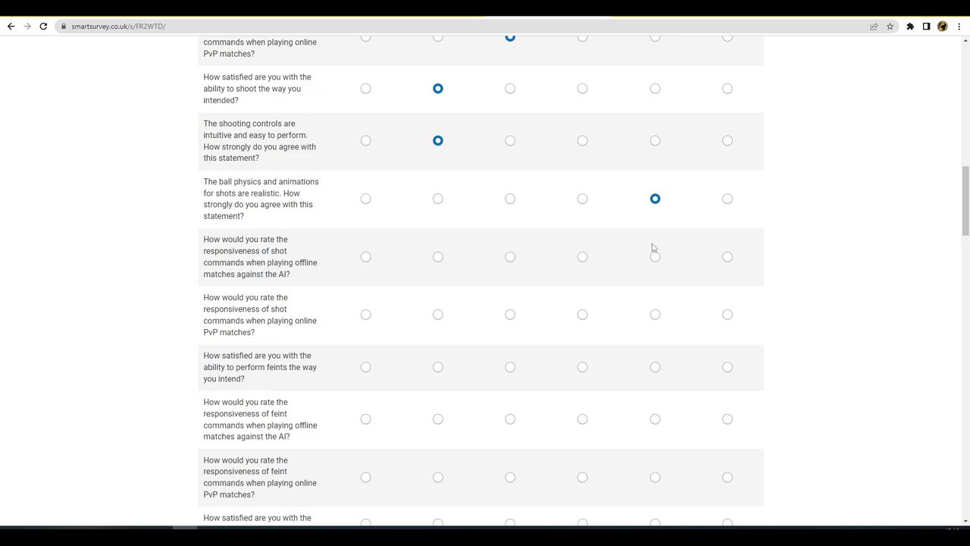
{"action": "mouse_move", "coordinate": [510, 257]}
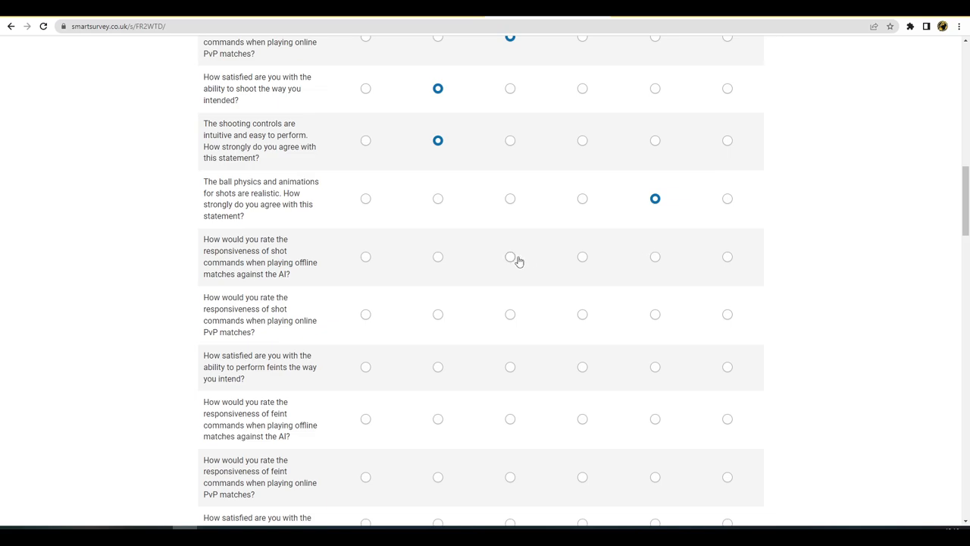
{"action": "left_click", "coordinate": [509, 256]}
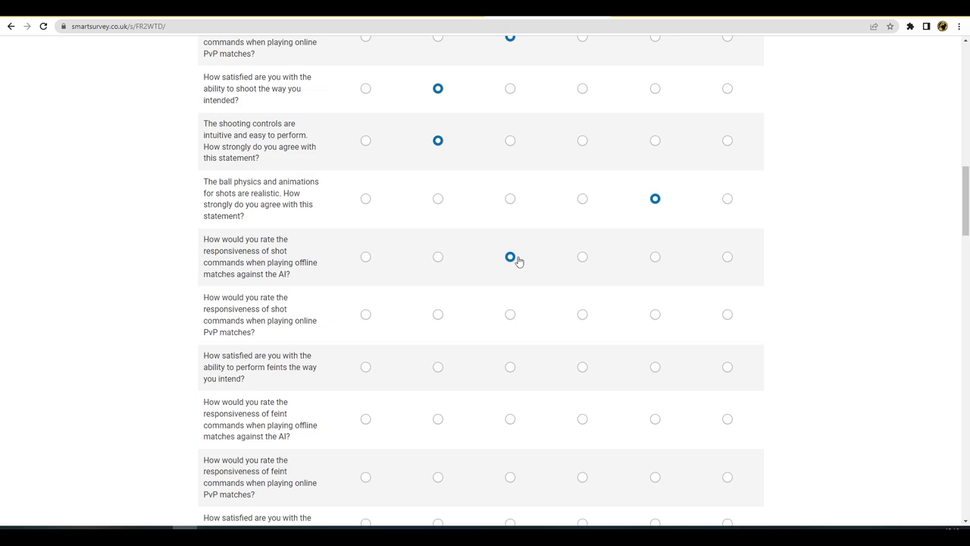
{"action": "left_click", "coordinate": [581, 313]}
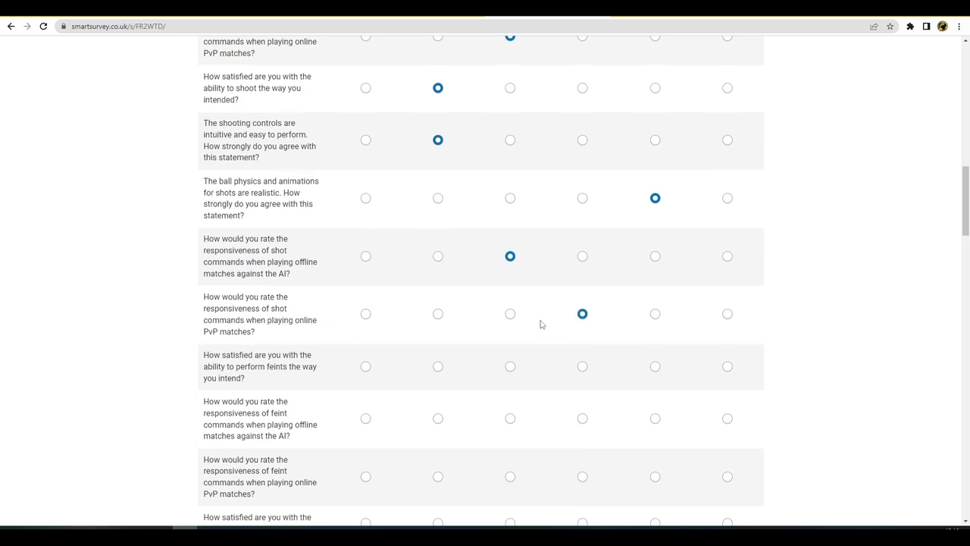
Rate feint satisfaction 2, offline feint responsiveness 3 and online PvP feints 2
{"action": "scroll", "scroll_direction": "down", "scroll_amount": 3}
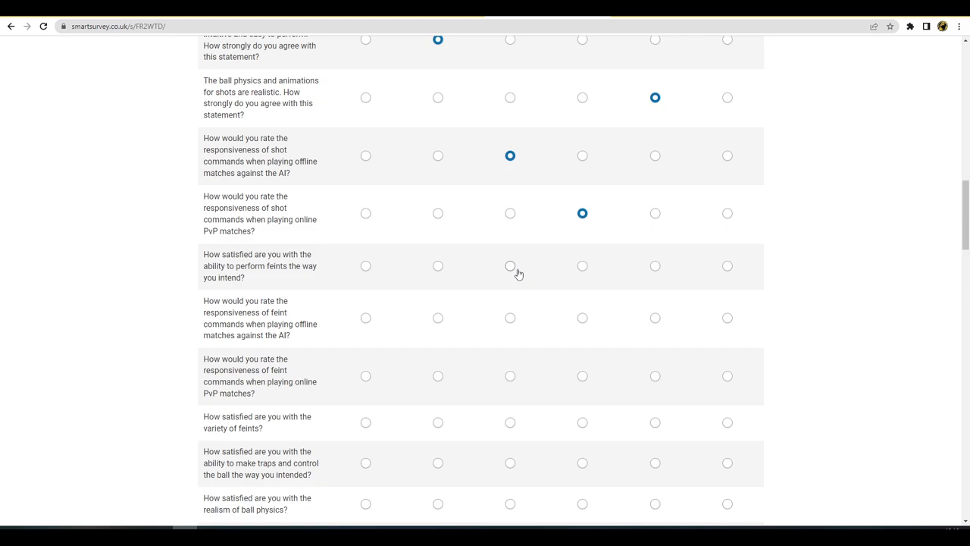
{"action": "mouse_move", "coordinate": [569, 270]}
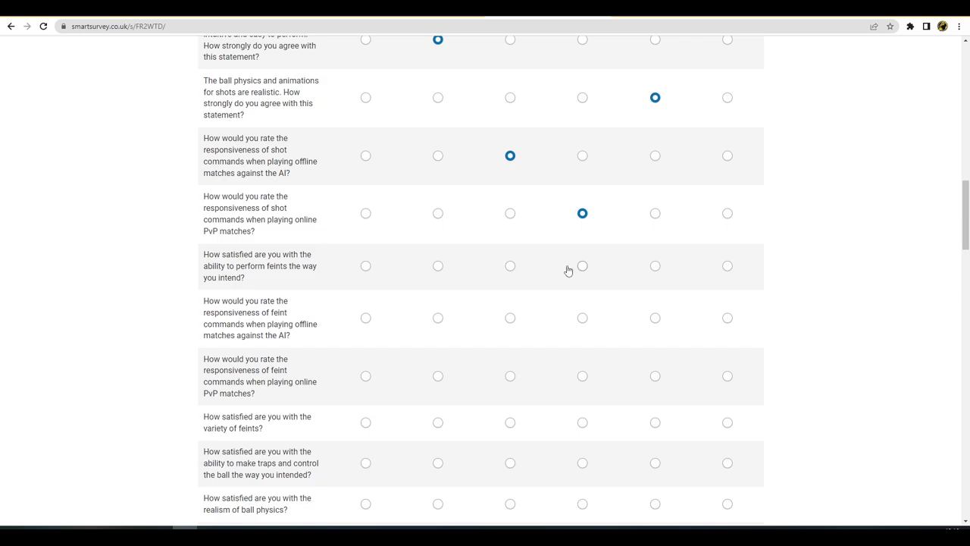
{"action": "left_click", "coordinate": [582, 265]}
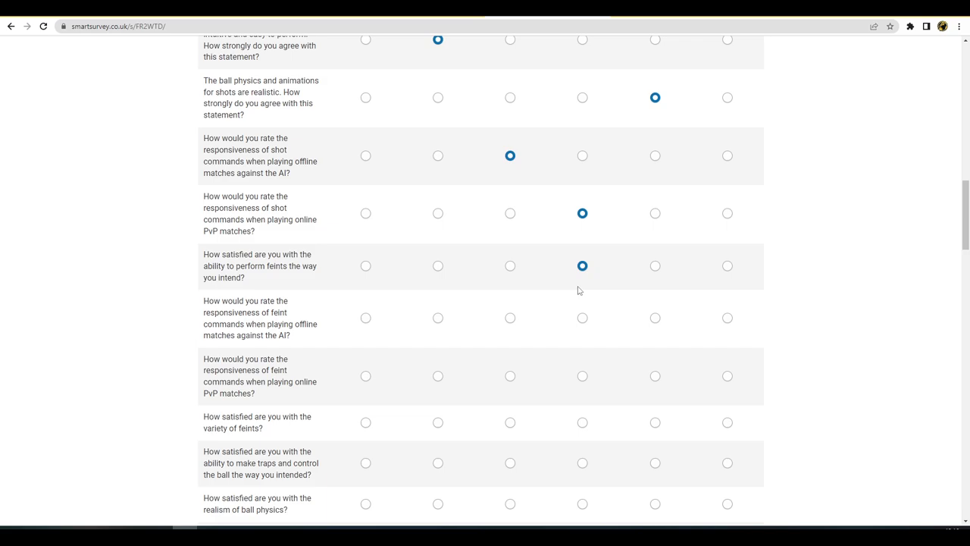
{"action": "mouse_move", "coordinate": [578, 297]}
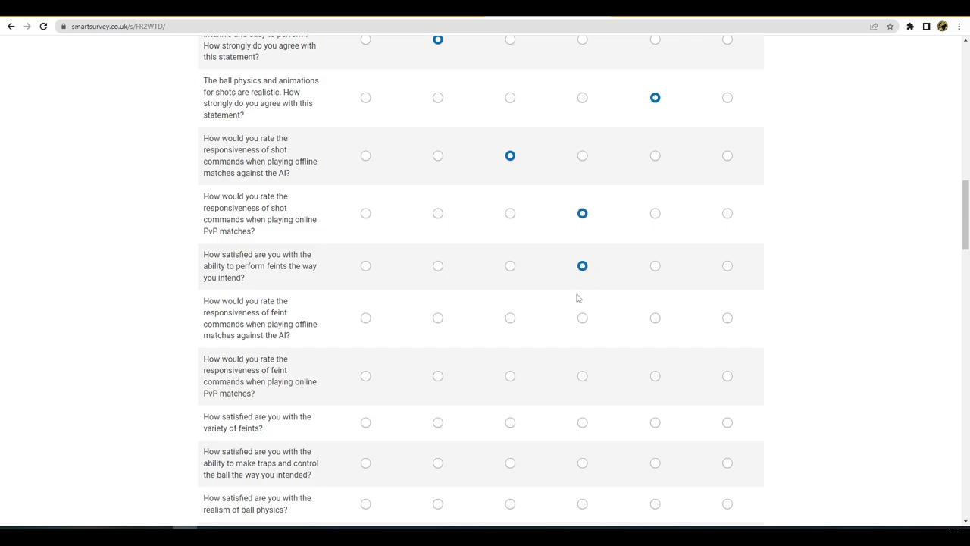
{"action": "left_click", "coordinate": [509, 318]}
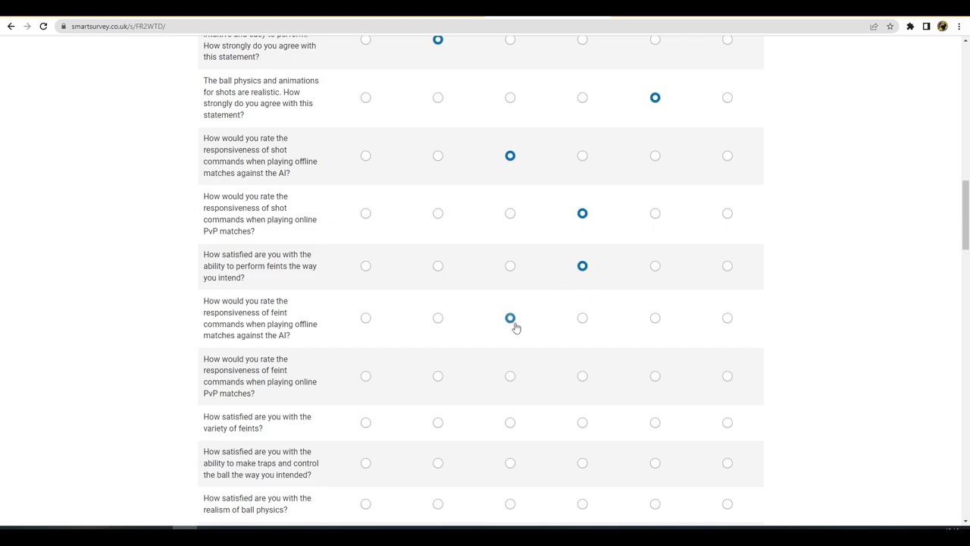
{"action": "left_click", "coordinate": [582, 375]}
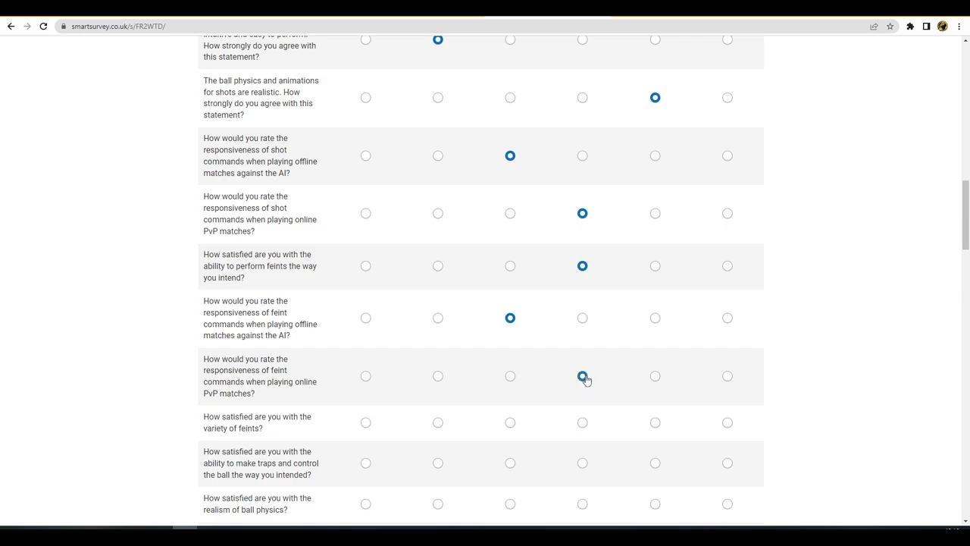
Rate feint variety 2, traps and ball control 3, and ball-physics realism 1
{"action": "scroll", "scroll_direction": "down", "scroll_amount": 3}
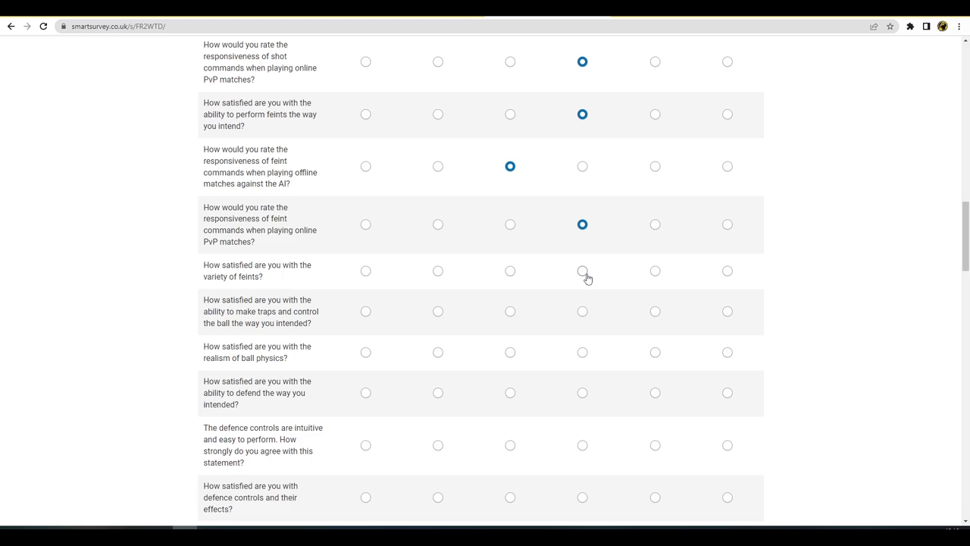
{"action": "left_click", "coordinate": [582, 270]}
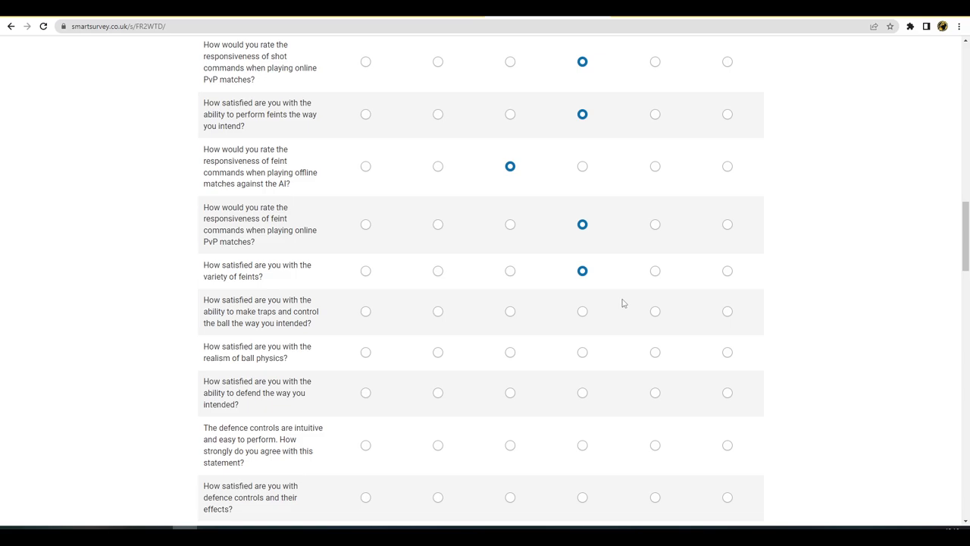
{"action": "left_click", "coordinate": [509, 311]}
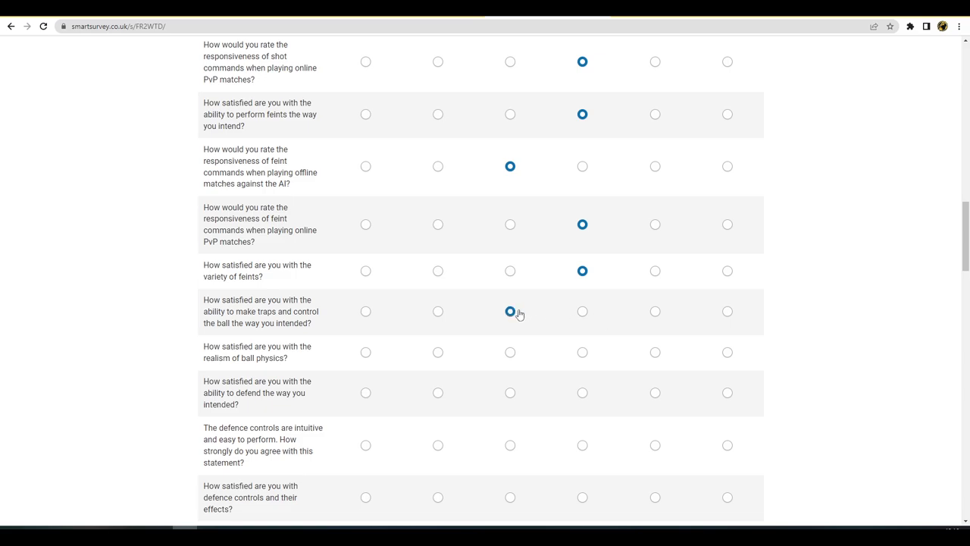
{"action": "left_click", "coordinate": [509, 310]}
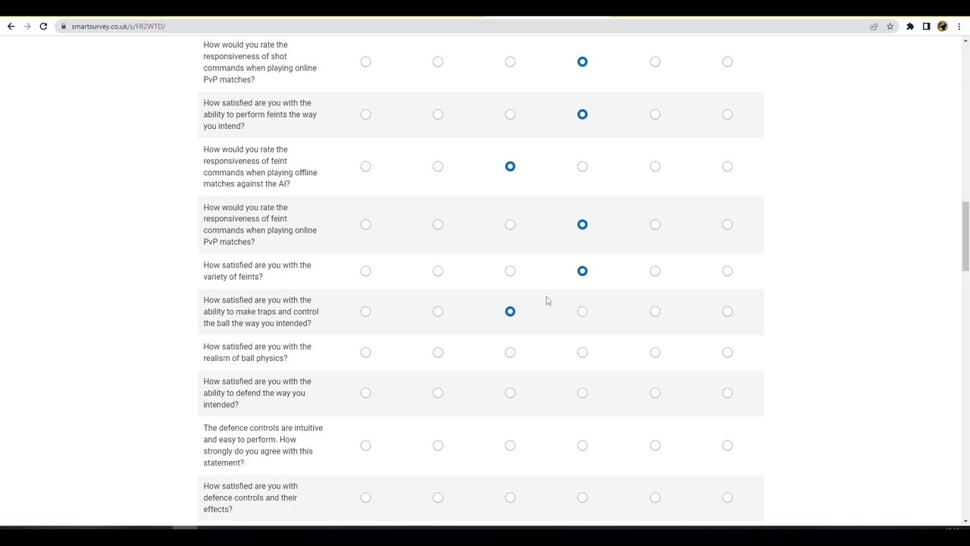
{"action": "left_click", "coordinate": [655, 351]}
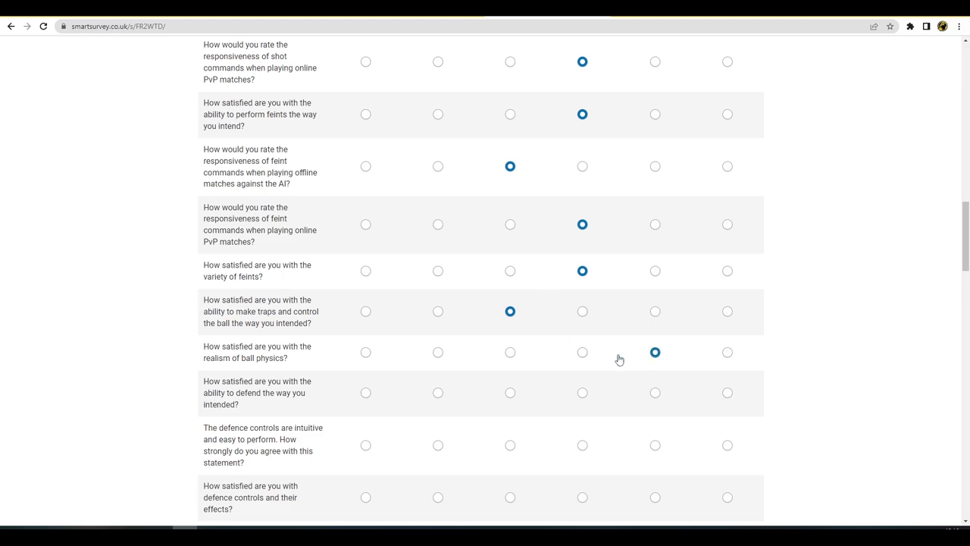
{"action": "scroll", "scroll_direction": "down", "scroll_amount": 3}
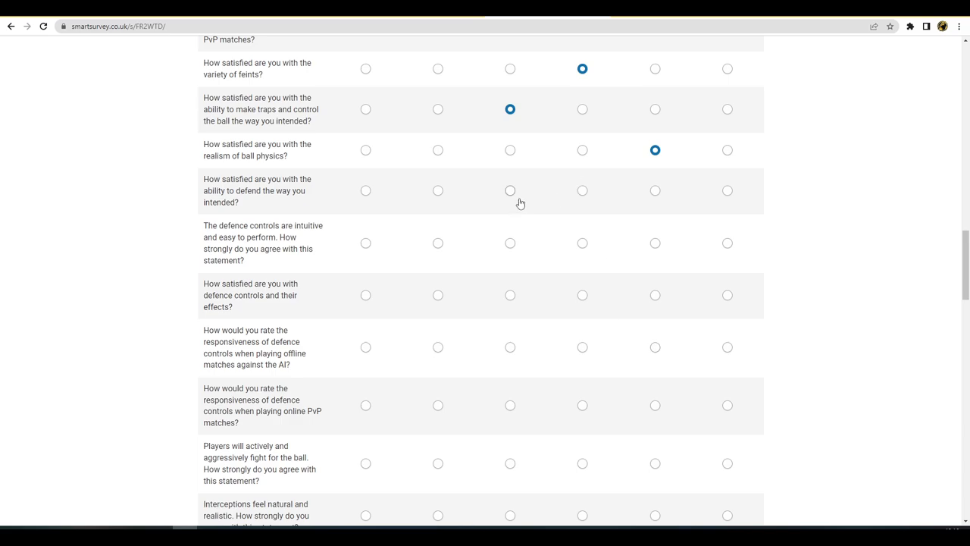
{"action": "mouse_move", "coordinate": [448, 194]}
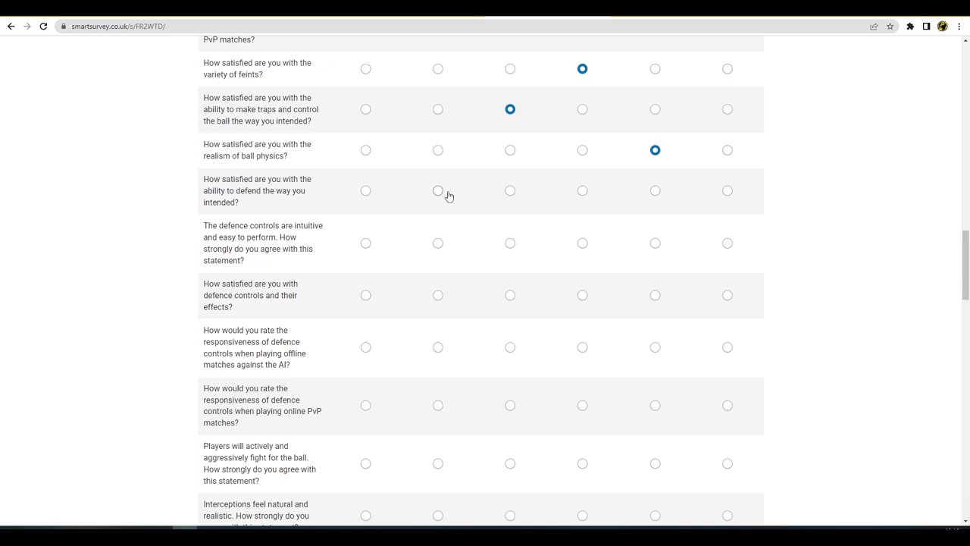
Choose 4 for satisfaction with defending the way you intended
{"action": "left_click", "coordinate": [437, 190]}
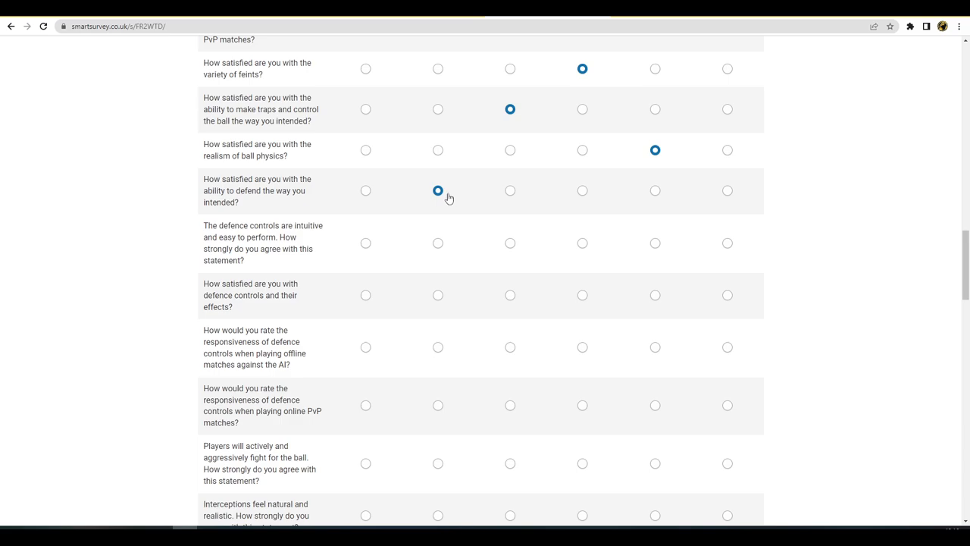
{"action": "mouse_move", "coordinate": [465, 206]}
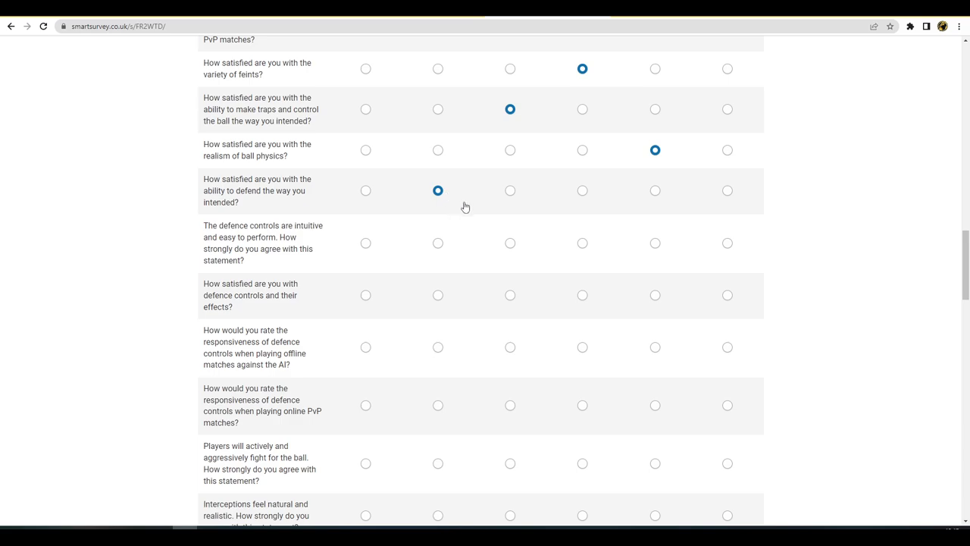
{"action": "mouse_move", "coordinate": [471, 234]}
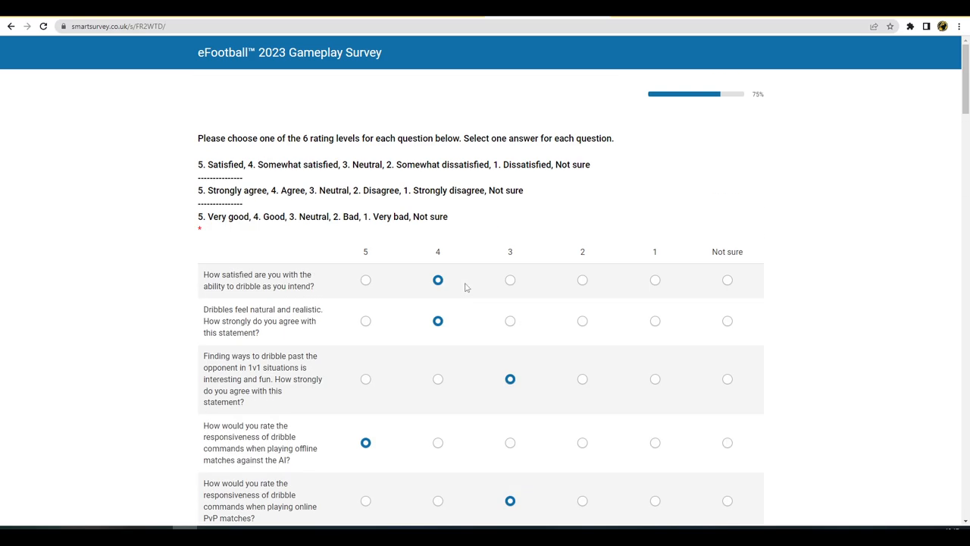
{"action": "scroll", "scroll_direction": "down", "scroll_amount": 3}
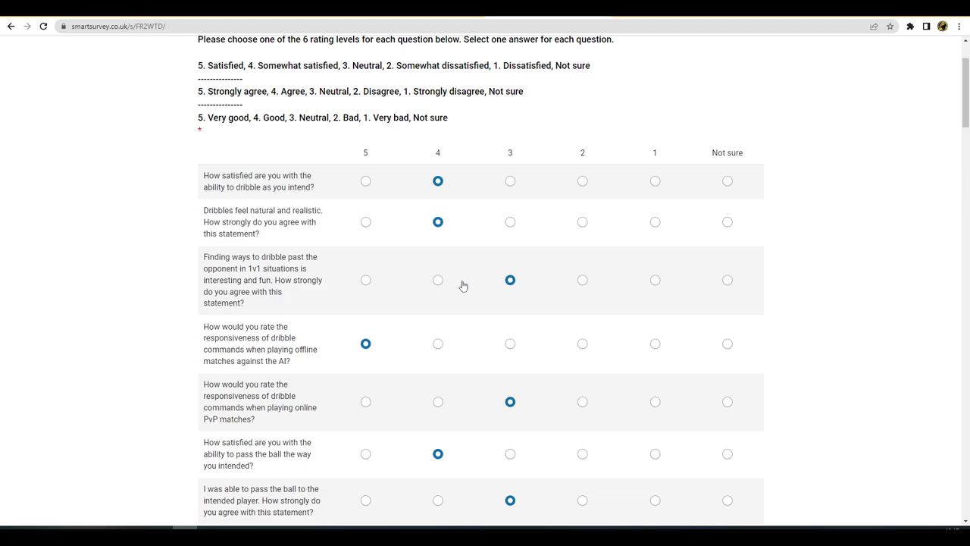
{"action": "scroll", "scroll_direction": "down", "scroll_amount": 3}
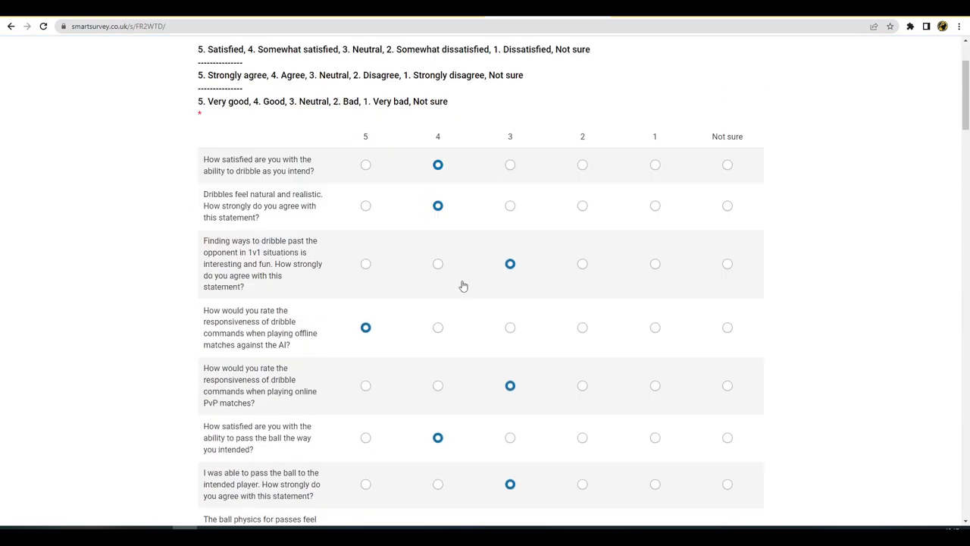
{"action": "scroll", "scroll_direction": "down", "scroll_amount": 3}
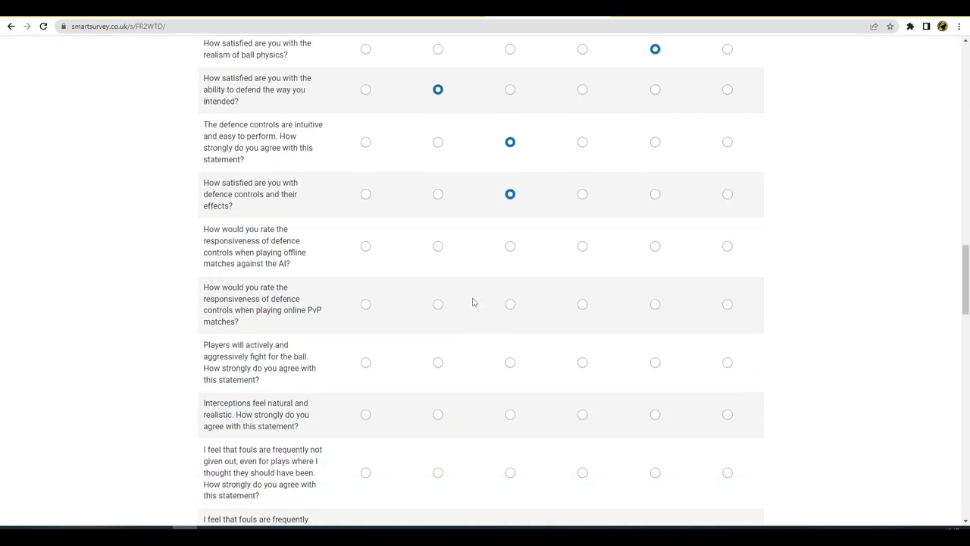
{"action": "scroll", "scroll_direction": "down", "scroll_amount": 3}
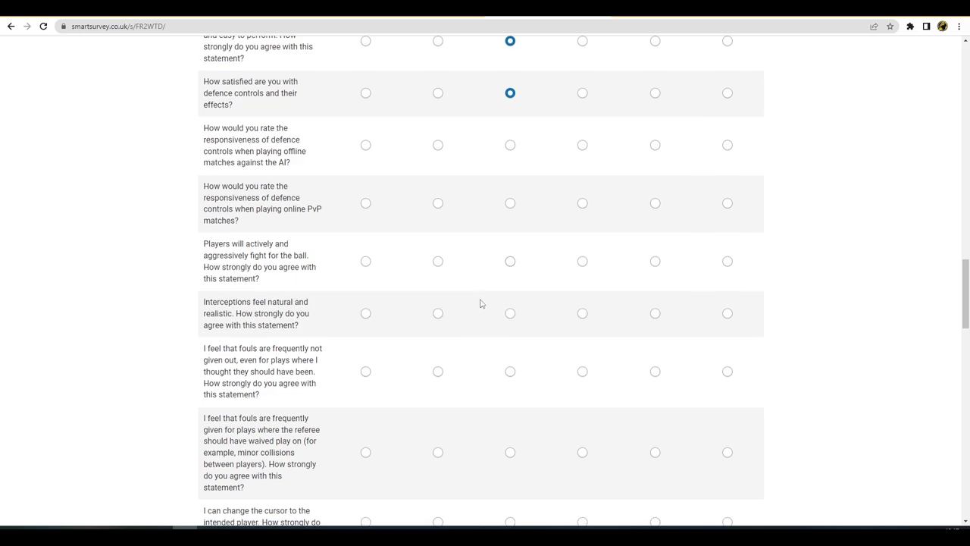
{"action": "mouse_move", "coordinate": [511, 146]}
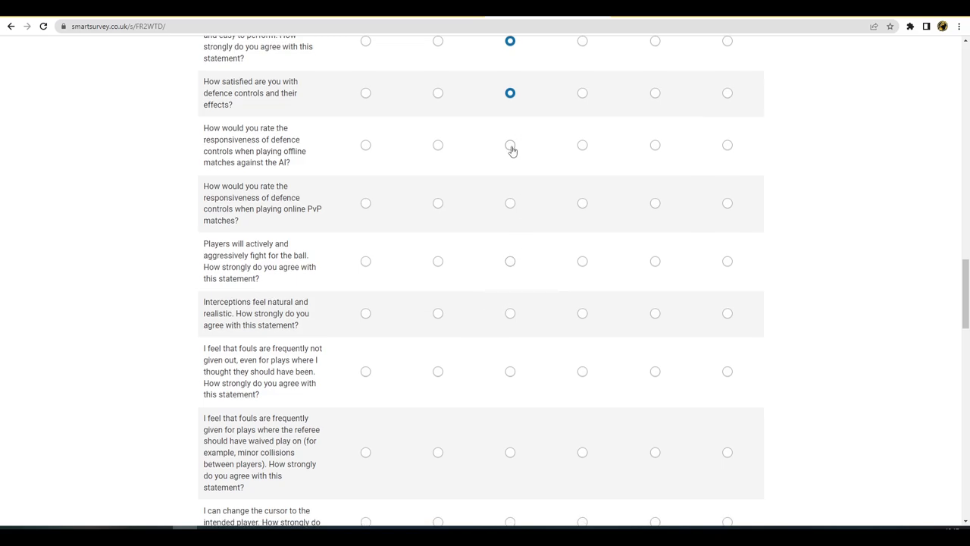
Rate offline defence responsiveness 3 and fighting for the ball 4, and give interceptions the fourth option
{"action": "left_click", "coordinate": [582, 202]}
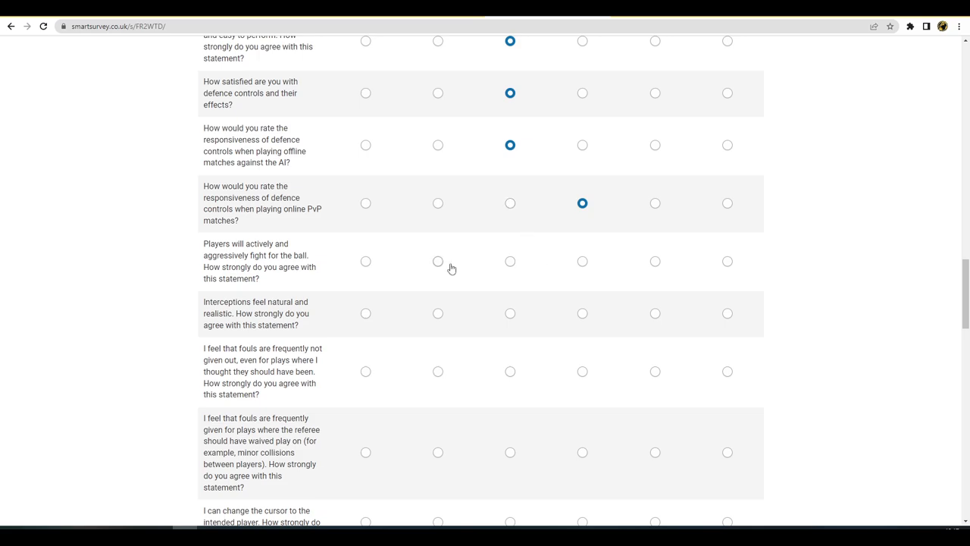
{"action": "left_click", "coordinate": [365, 262]}
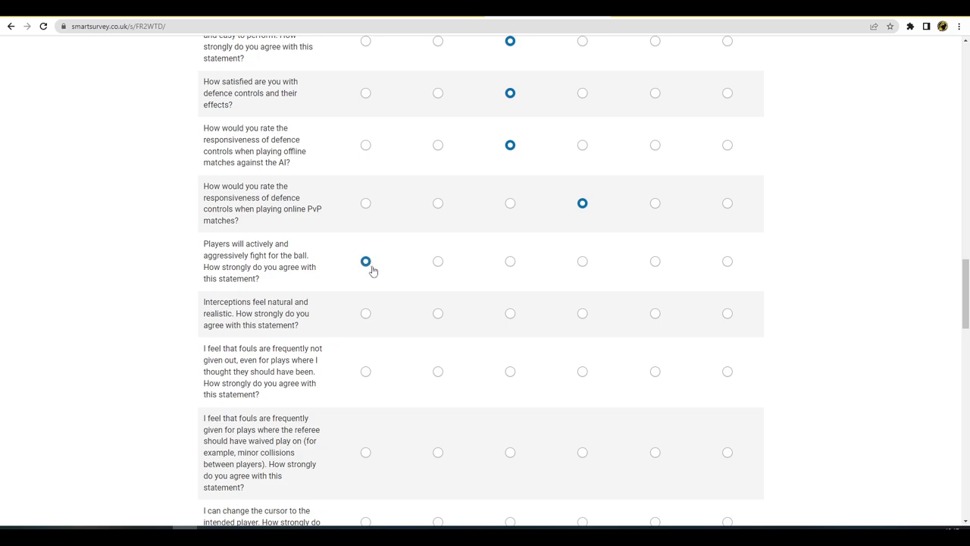
{"action": "mouse_move", "coordinate": [437, 261]}
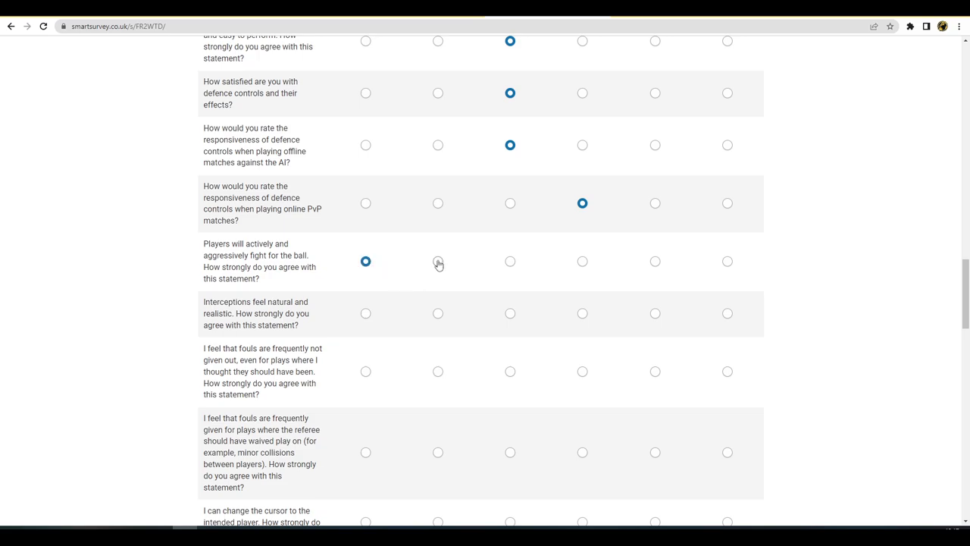
{"action": "left_click", "coordinate": [437, 261]}
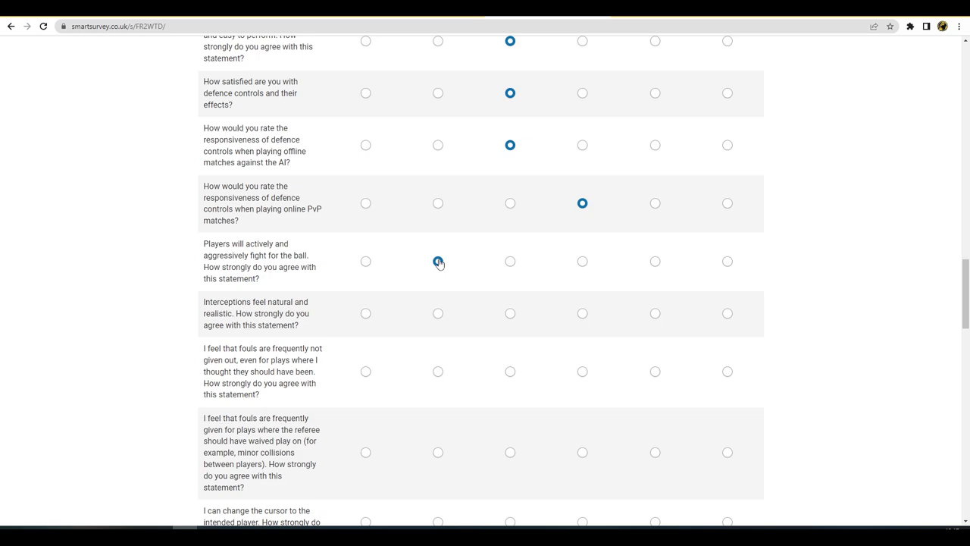
{"action": "left_click", "coordinate": [437, 261]}
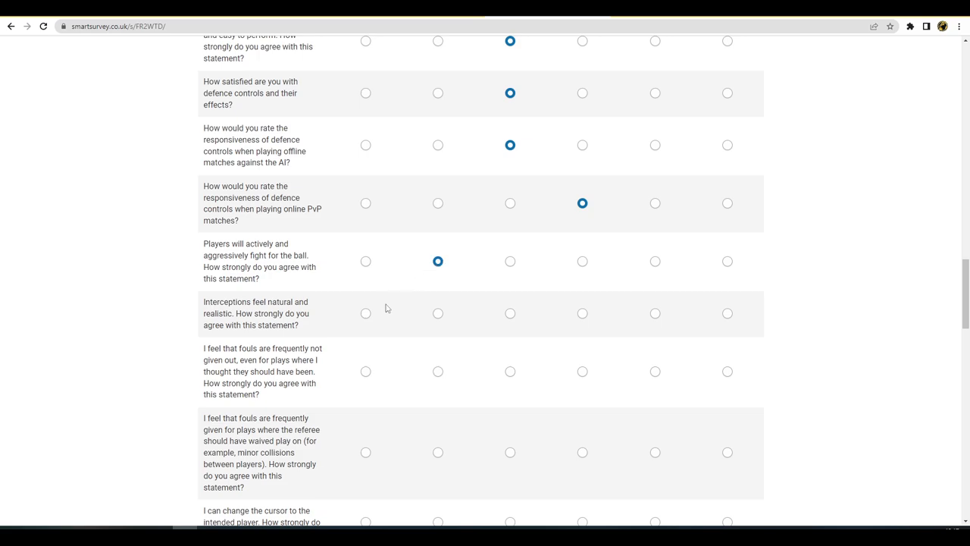
{"action": "mouse_move", "coordinate": [510, 313]}
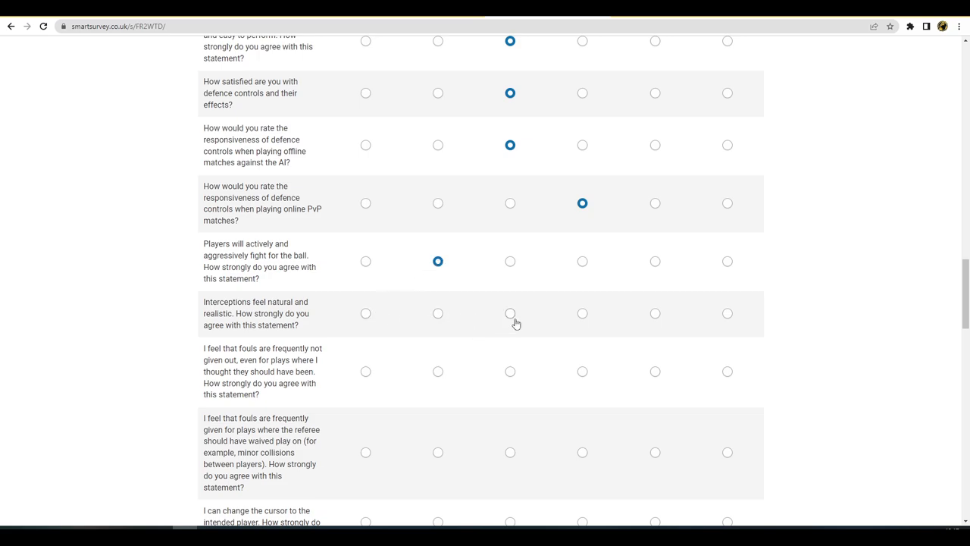
{"action": "left_click", "coordinate": [582, 313]}
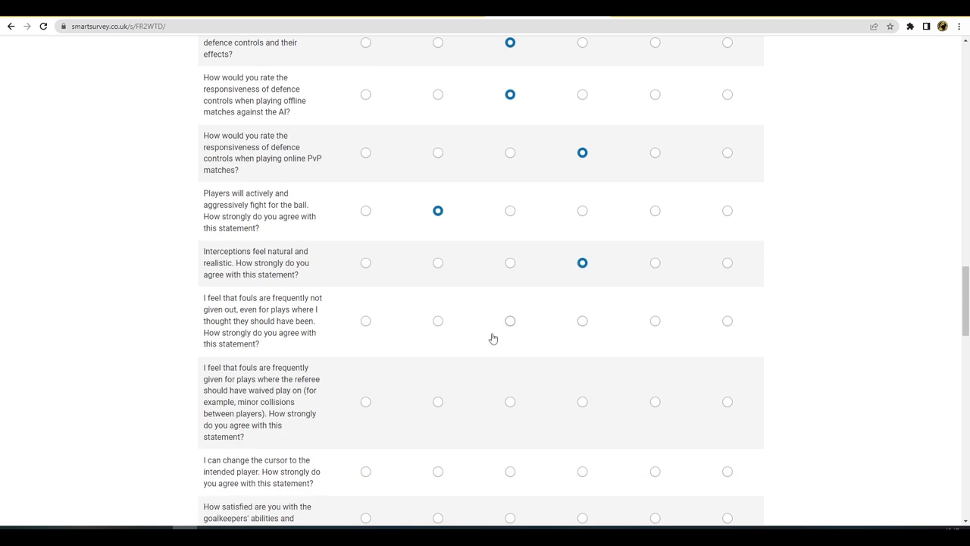
{"action": "mouse_move", "coordinate": [488, 338]}
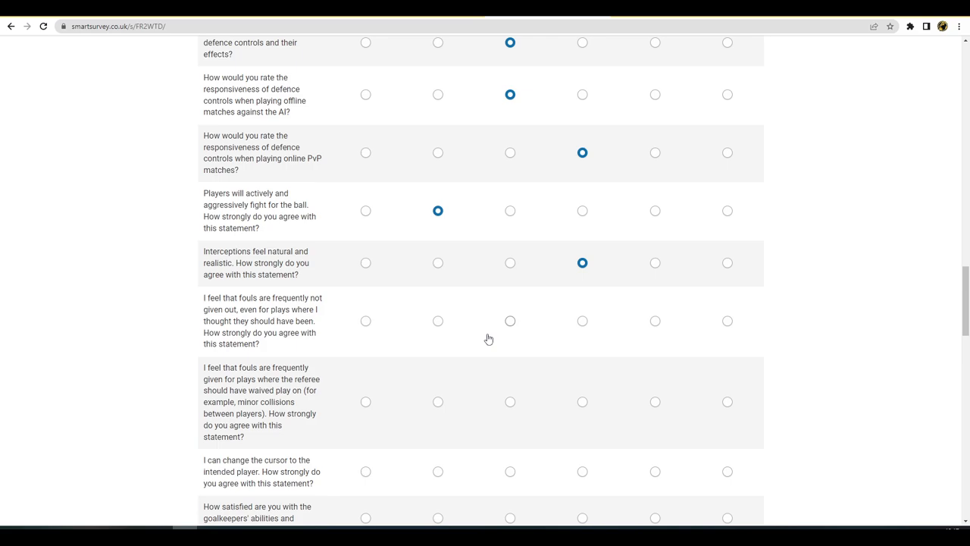
{"action": "mouse_move", "coordinate": [493, 338]}
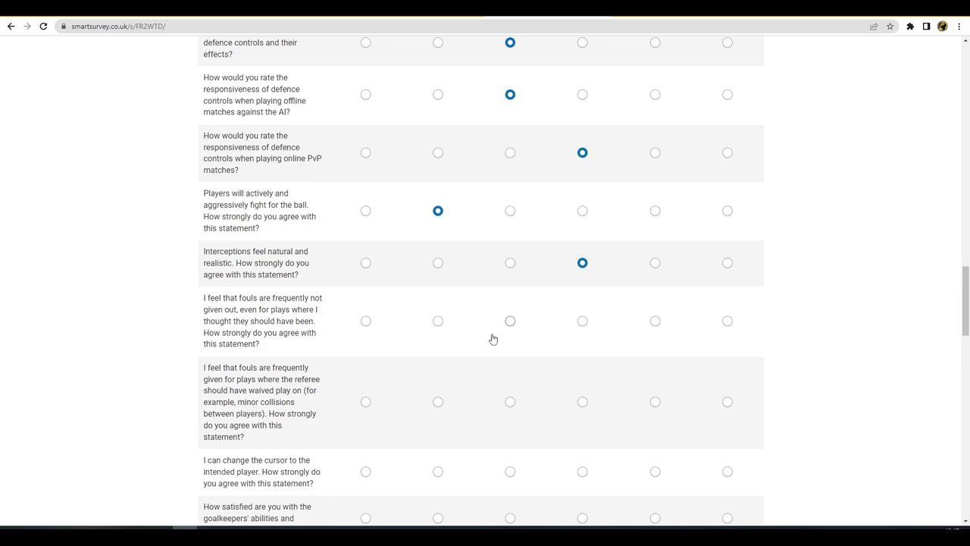
{"action": "mouse_move", "coordinate": [655, 326]}
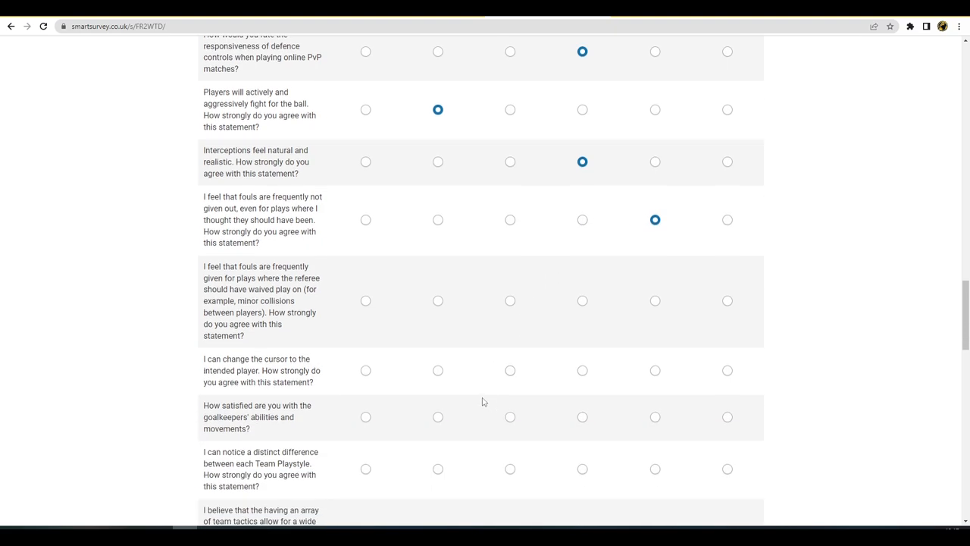
{"action": "mouse_move", "coordinate": [477, 405]}
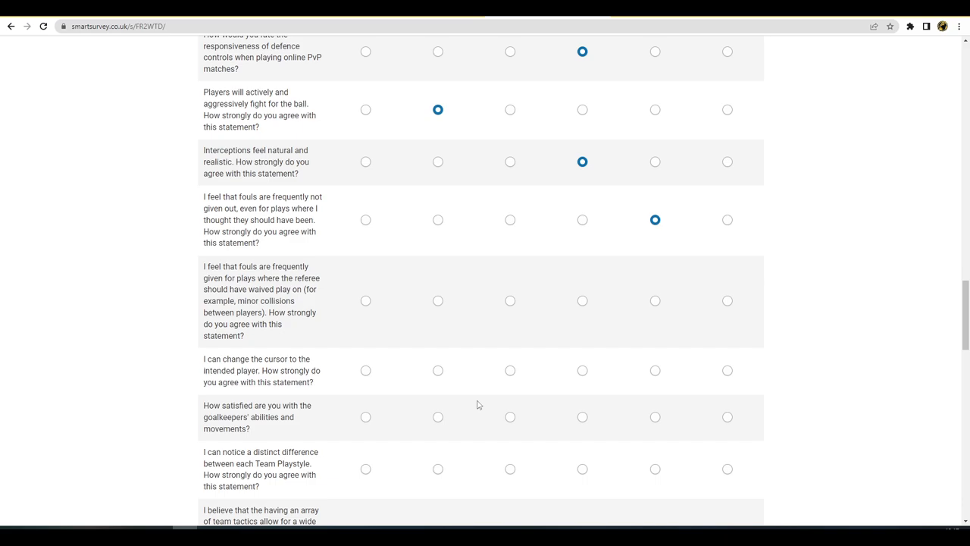
{"action": "mouse_move", "coordinate": [482, 409]}
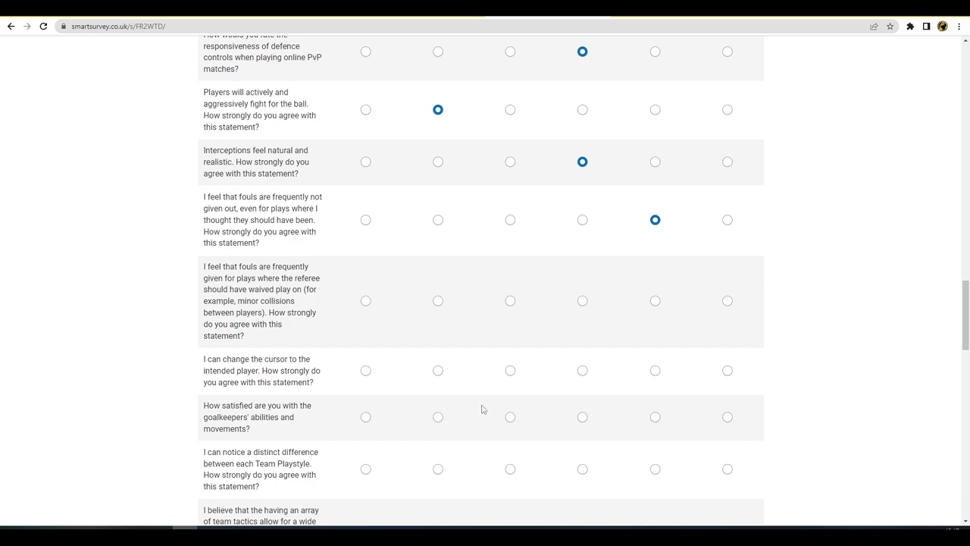
{"action": "mouse_move", "coordinate": [475, 402]}
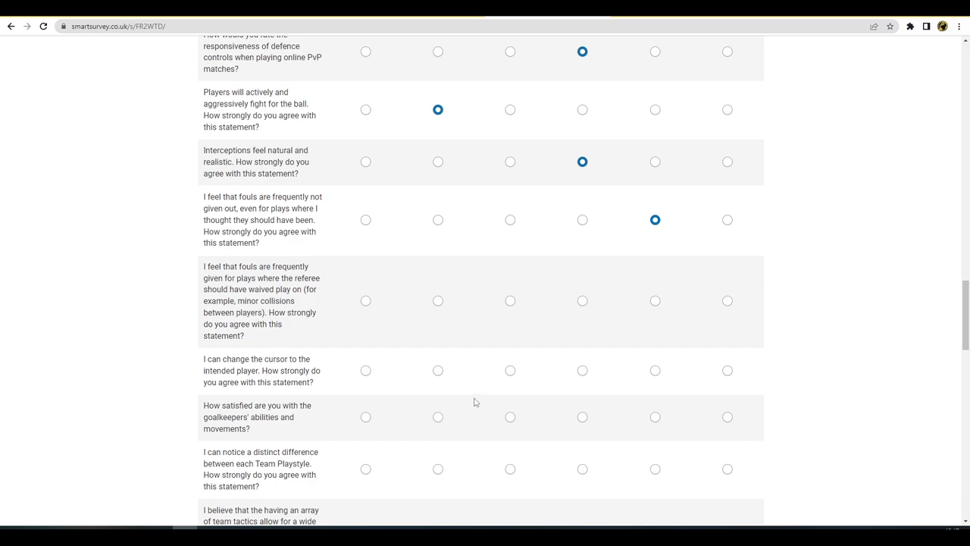
{"action": "mouse_move", "coordinate": [488, 413]}
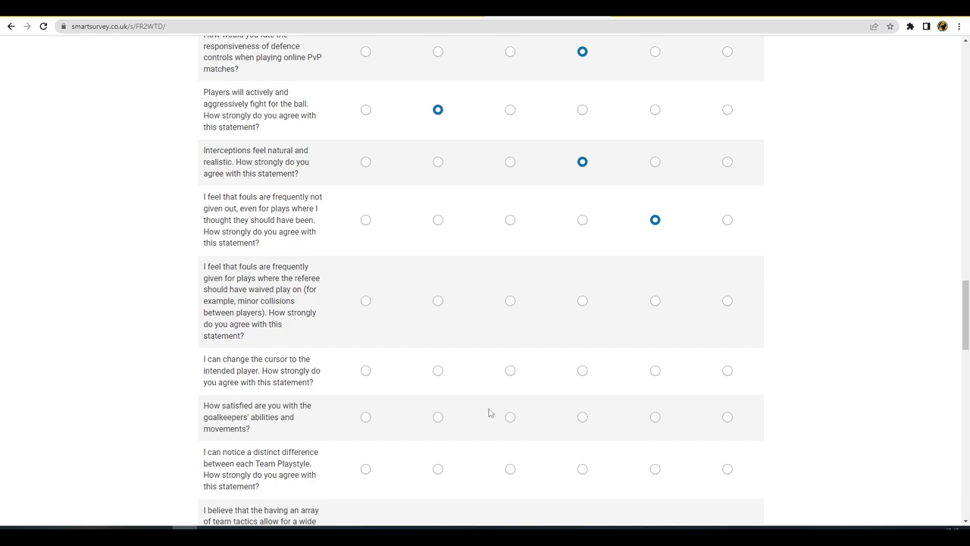
{"action": "mouse_move", "coordinate": [510, 300]}
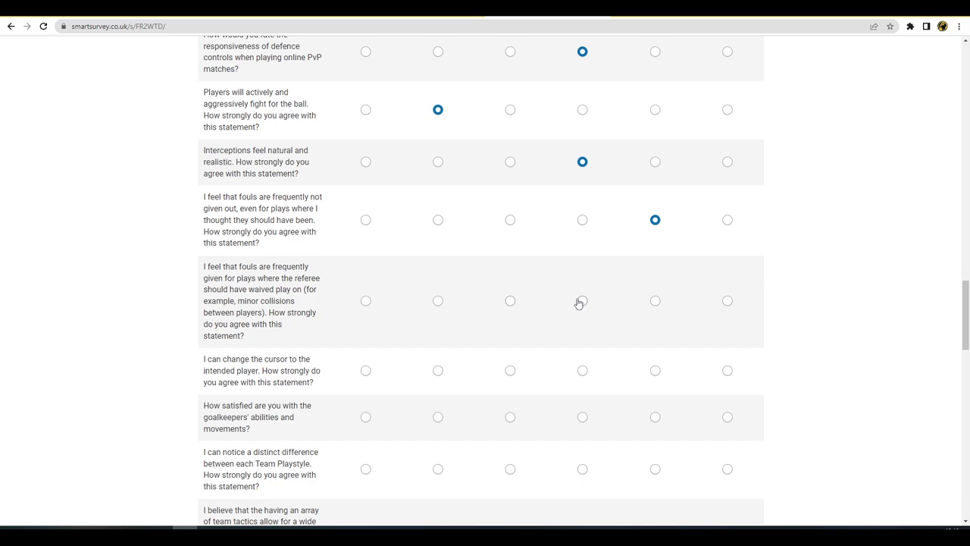
Rate waived-play fouls with the third option and goalkeeper satisfaction fourth, correcting from highest
{"action": "left_click", "coordinate": [510, 301]}
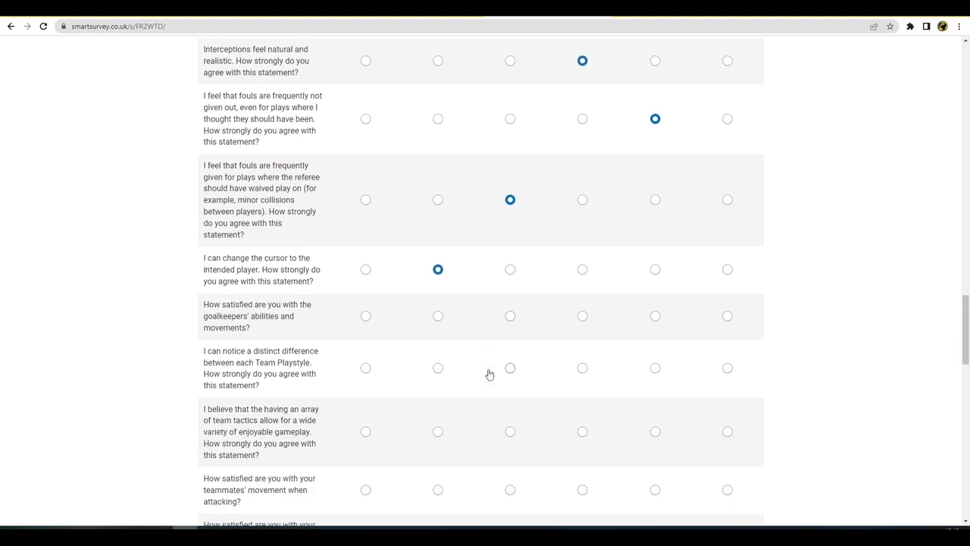
{"action": "mouse_move", "coordinate": [518, 323]}
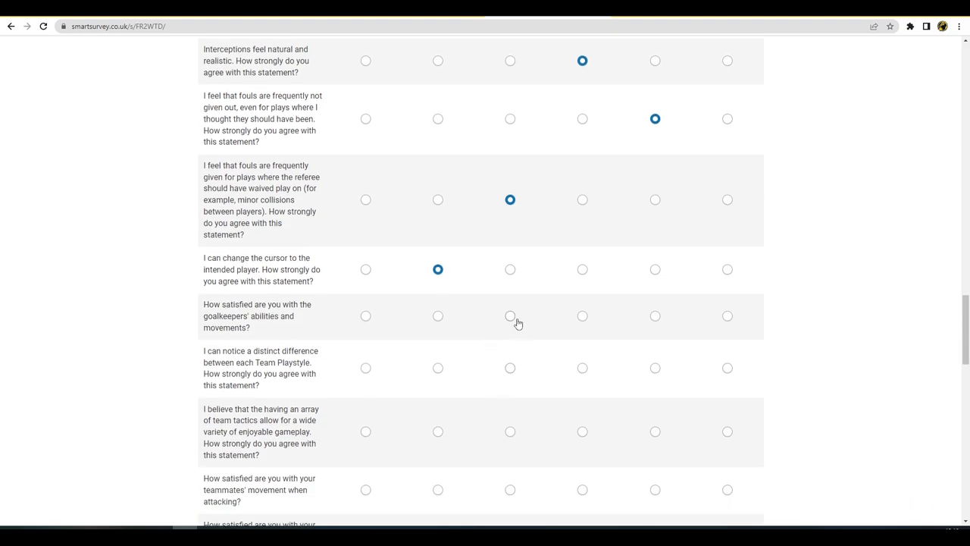
{"action": "mouse_move", "coordinate": [711, 319]}
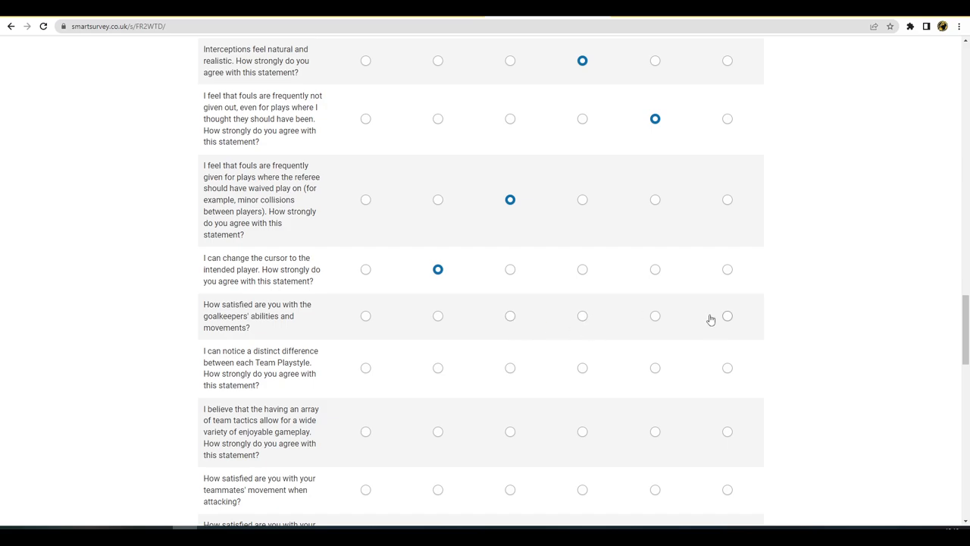
{"action": "left_click", "coordinate": [726, 316]}
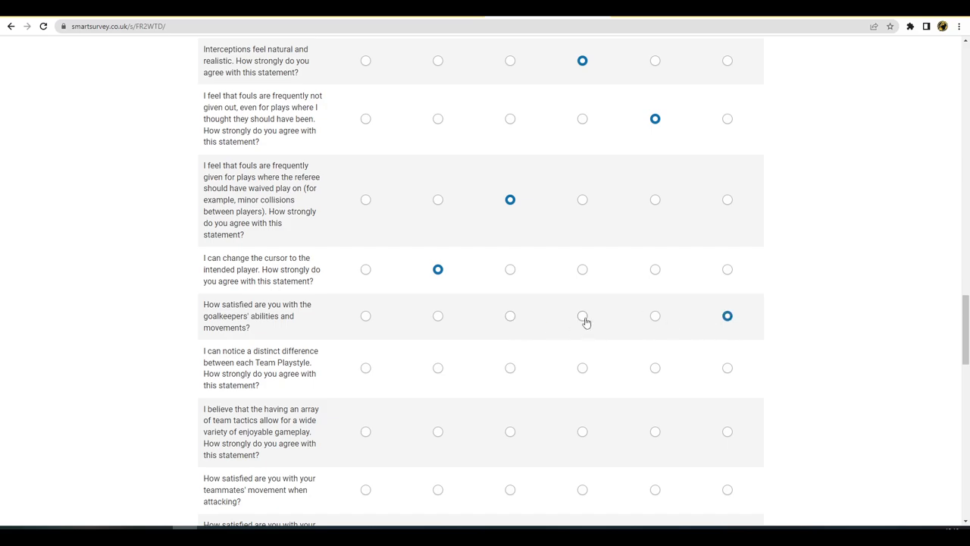
{"action": "left_click", "coordinate": [582, 316]}
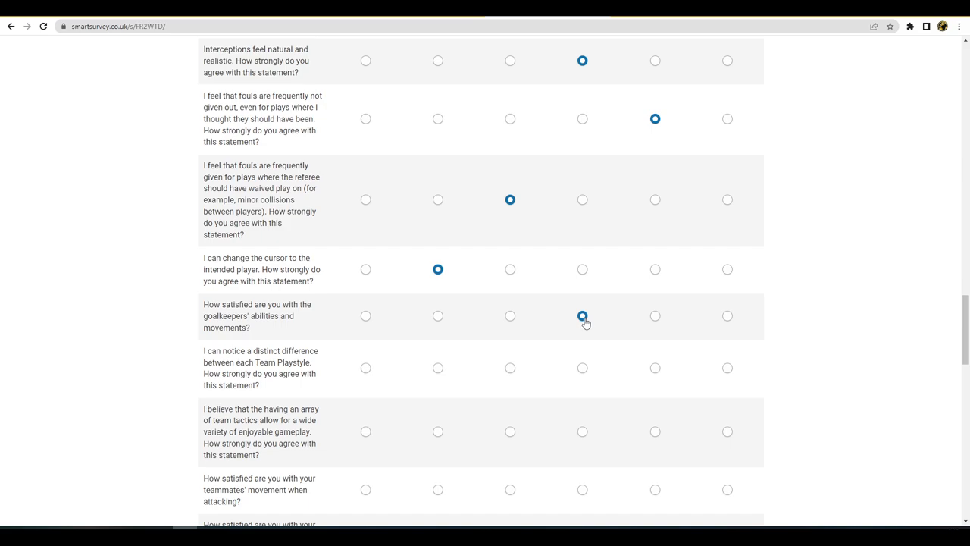
Rate Team Playstyle difference 4, tactics variety 3, teammate attacking 1, defending 3, AI opponents 4
{"action": "scroll", "scroll_direction": "down", "scroll_amount": 3}
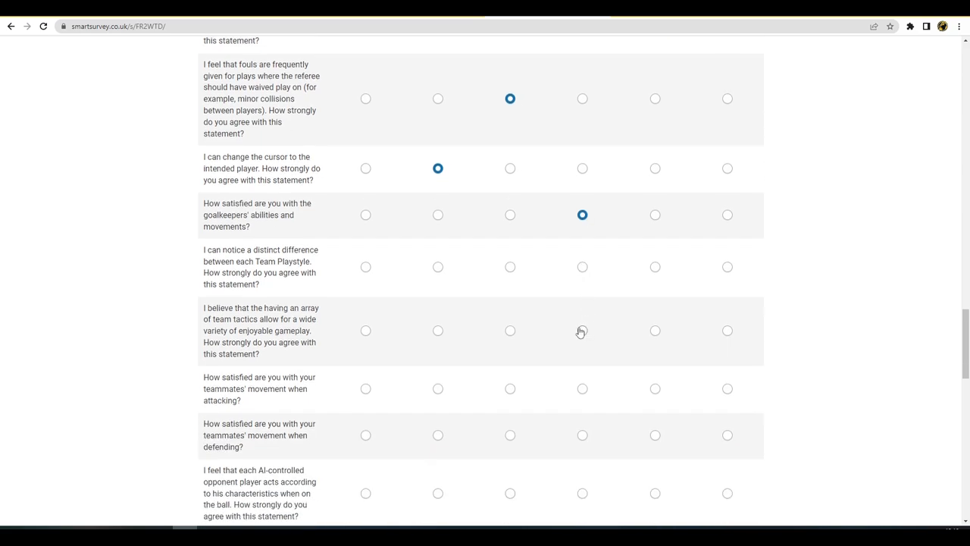
{"action": "mouse_move", "coordinate": [597, 312]}
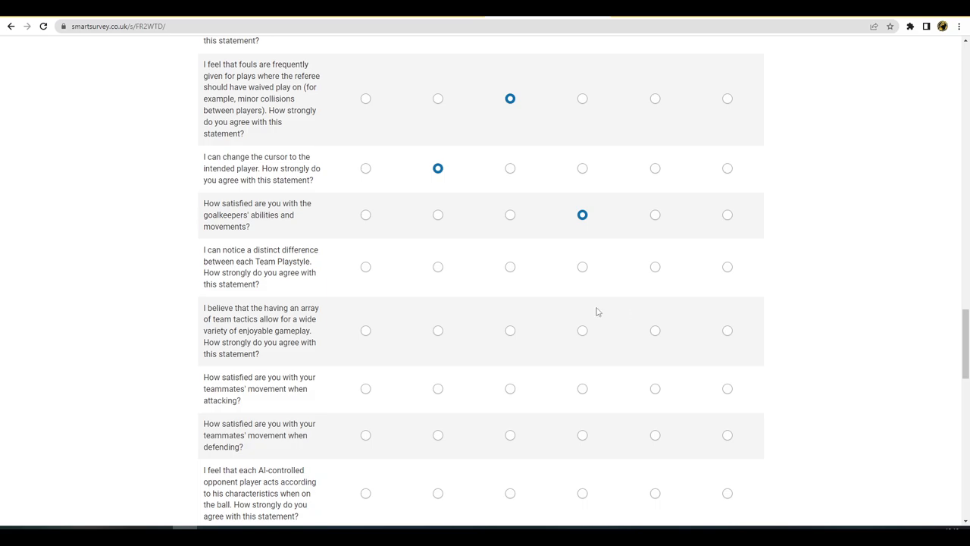
{"action": "left_click", "coordinate": [582, 267]}
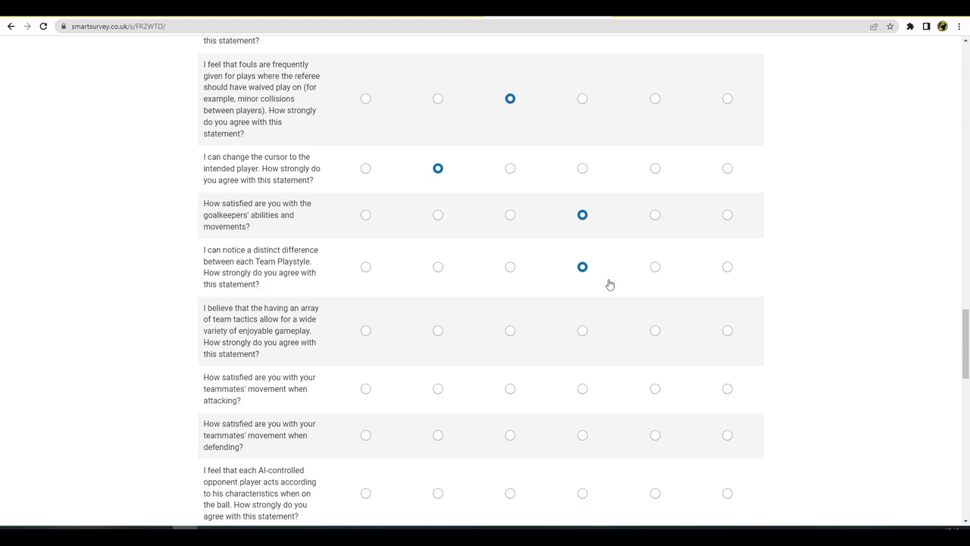
{"action": "mouse_move", "coordinate": [603, 302]}
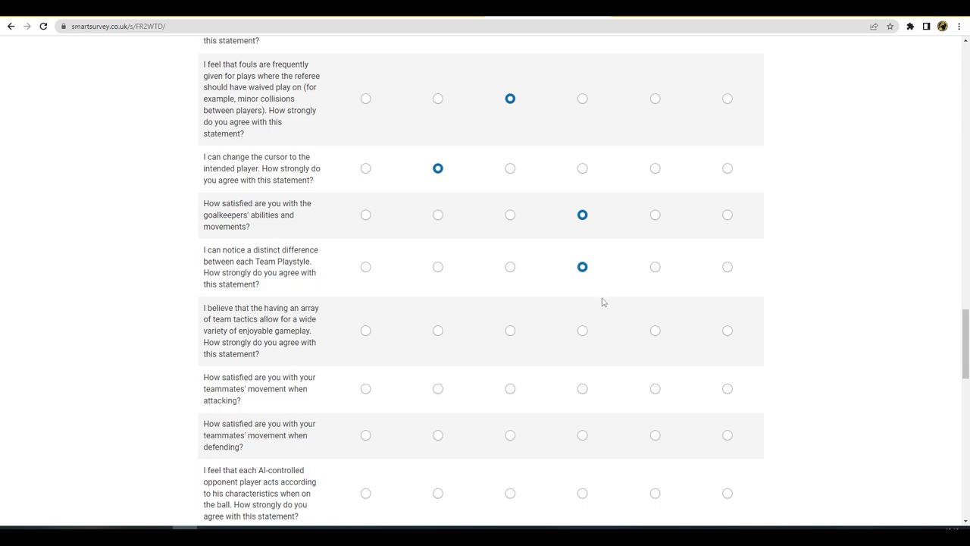
{"action": "mouse_move", "coordinate": [600, 307]}
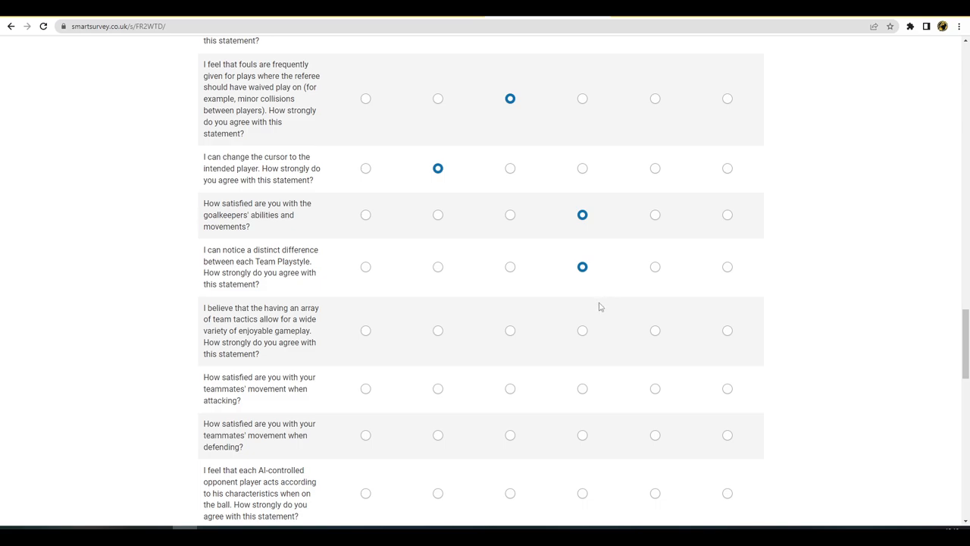
{"action": "mouse_move", "coordinate": [583, 331]}
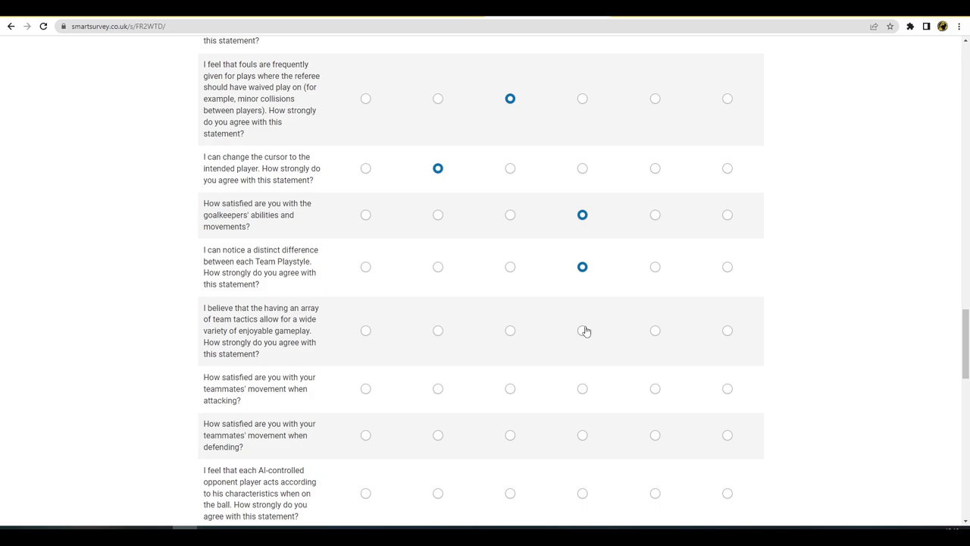
{"action": "mouse_move", "coordinate": [516, 330]}
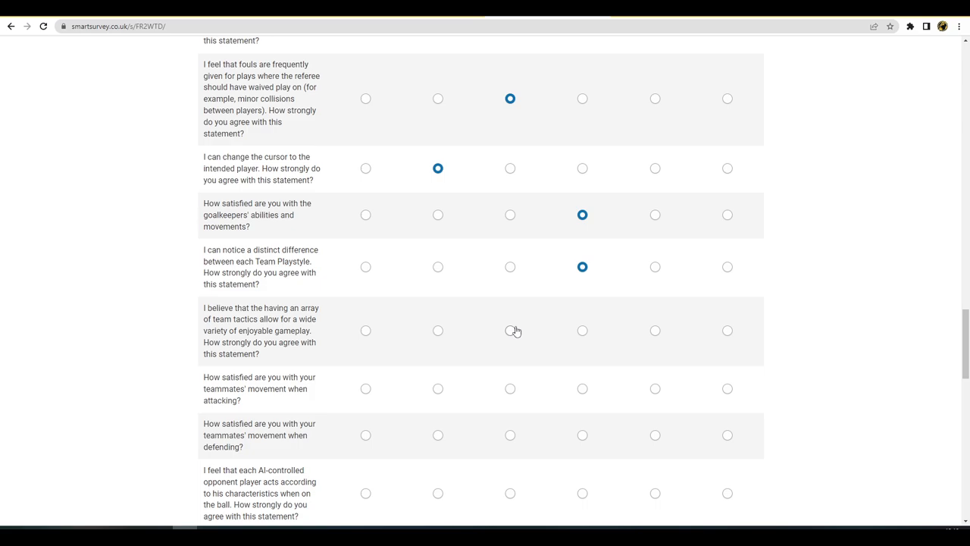
{"action": "left_click", "coordinate": [509, 331]}
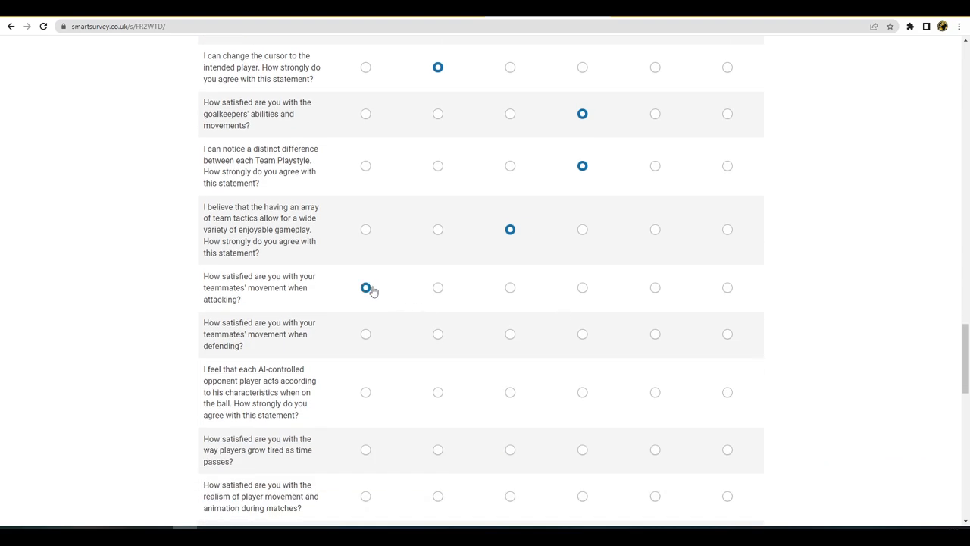
{"action": "left_click", "coordinate": [366, 288]}
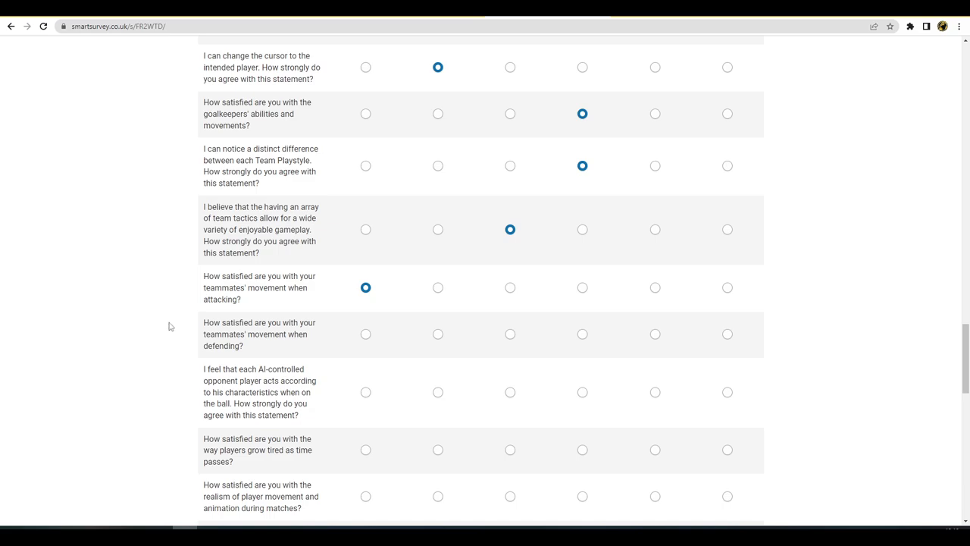
{"action": "mouse_move", "coordinate": [168, 333]}
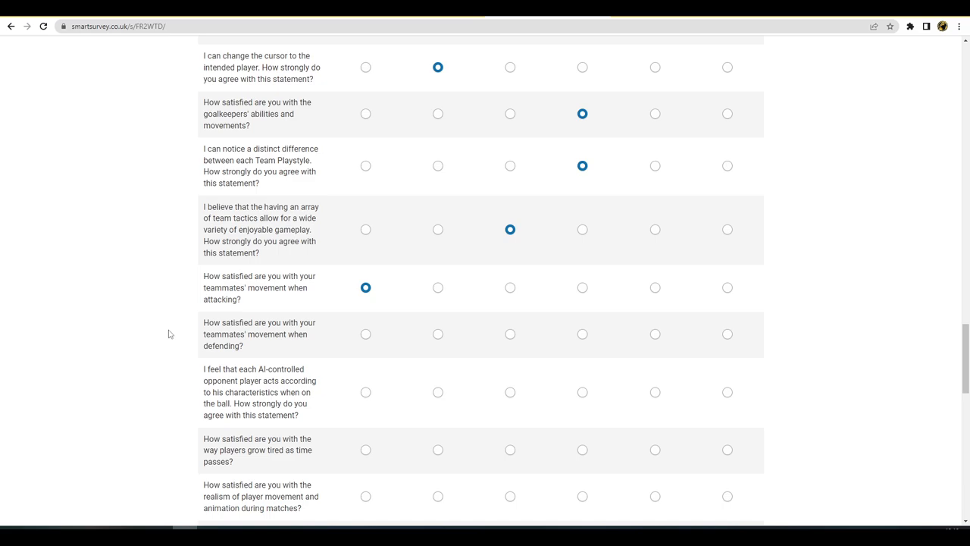
{"action": "mouse_move", "coordinate": [459, 336]}
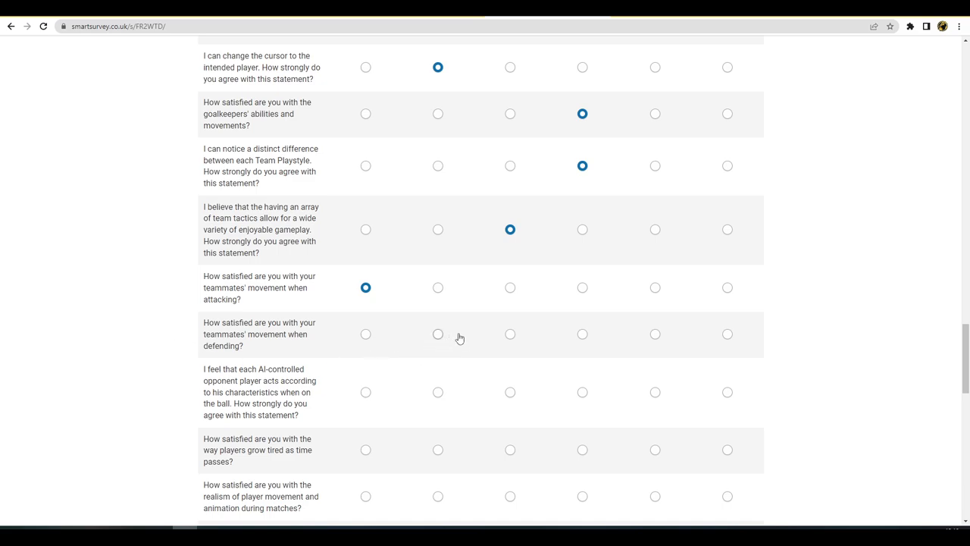
{"action": "left_click", "coordinate": [510, 333]}
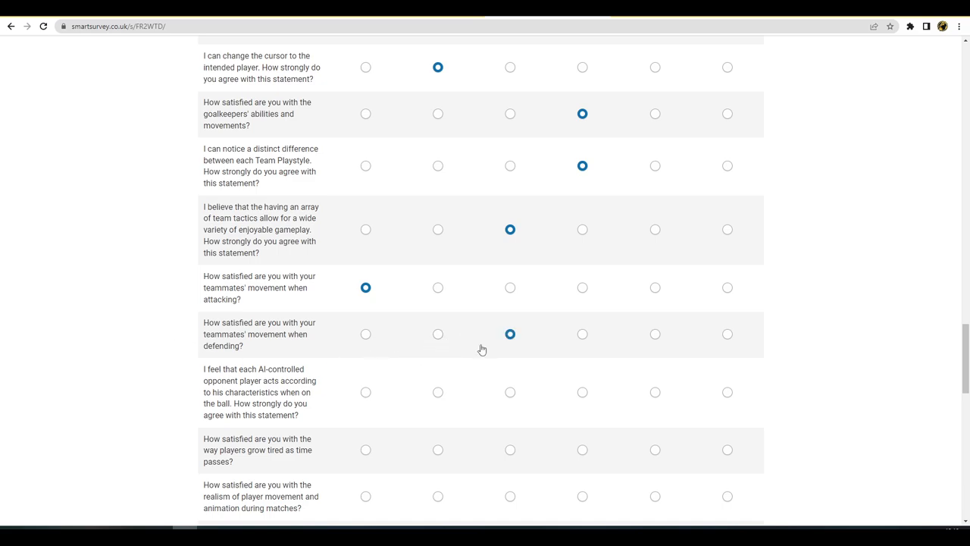
{"action": "mouse_move", "coordinate": [437, 334]}
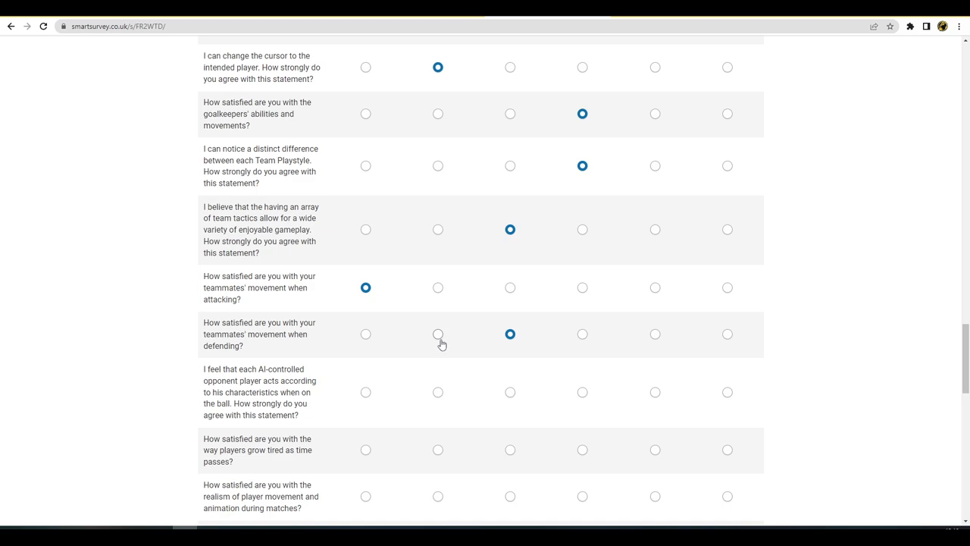
{"action": "mouse_move", "coordinate": [445, 346]}
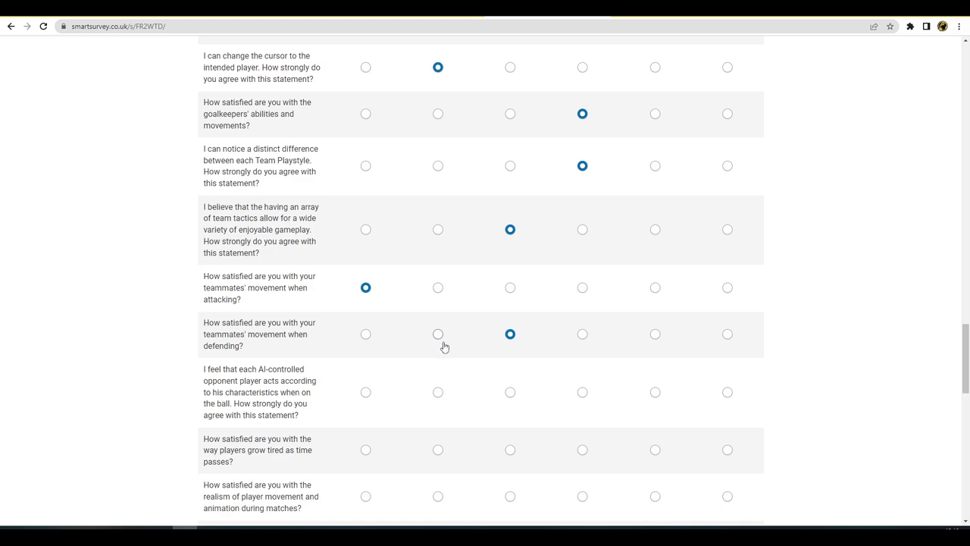
{"action": "mouse_move", "coordinate": [549, 371]}
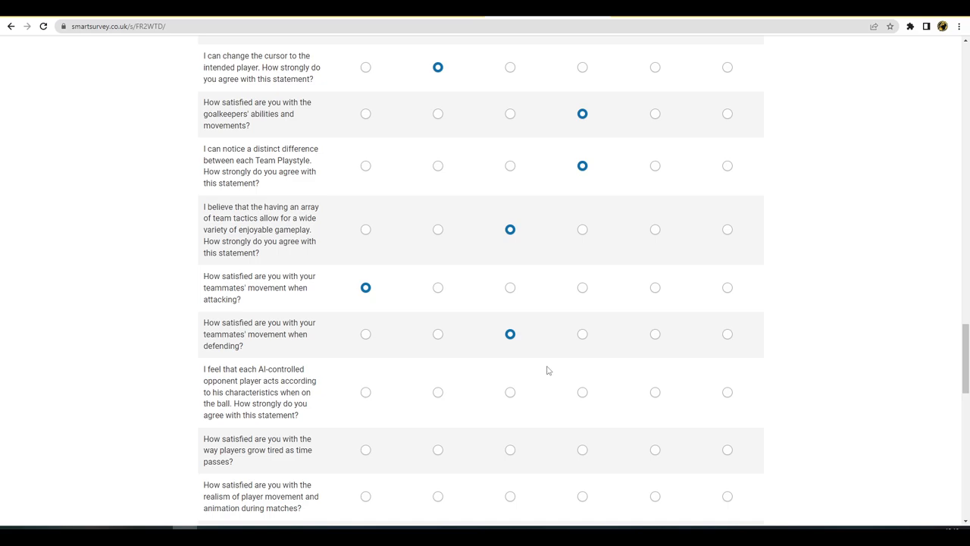
{"action": "left_click", "coordinate": [582, 392]}
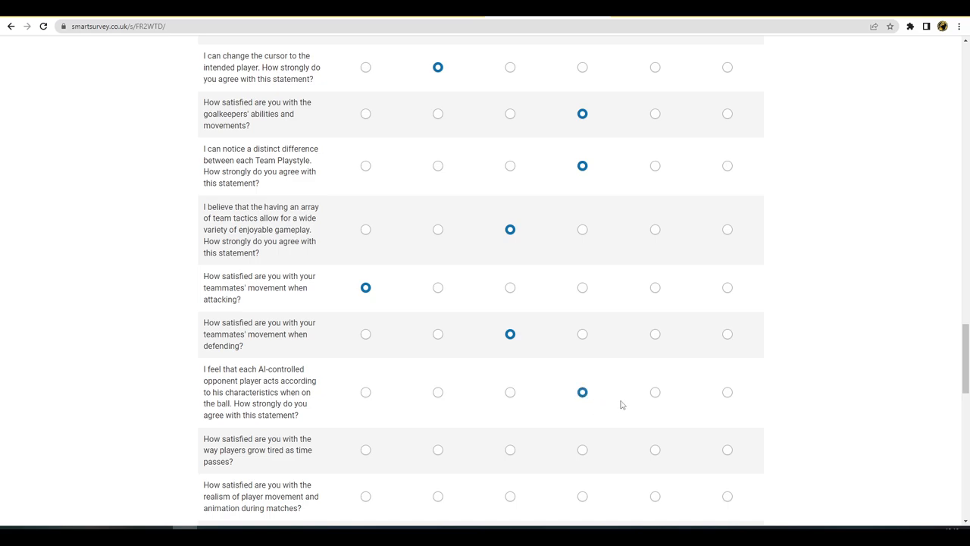
Rate player tiredness and player movement realism with the fifth option
{"action": "scroll", "scroll_direction": "down", "scroll_amount": 3}
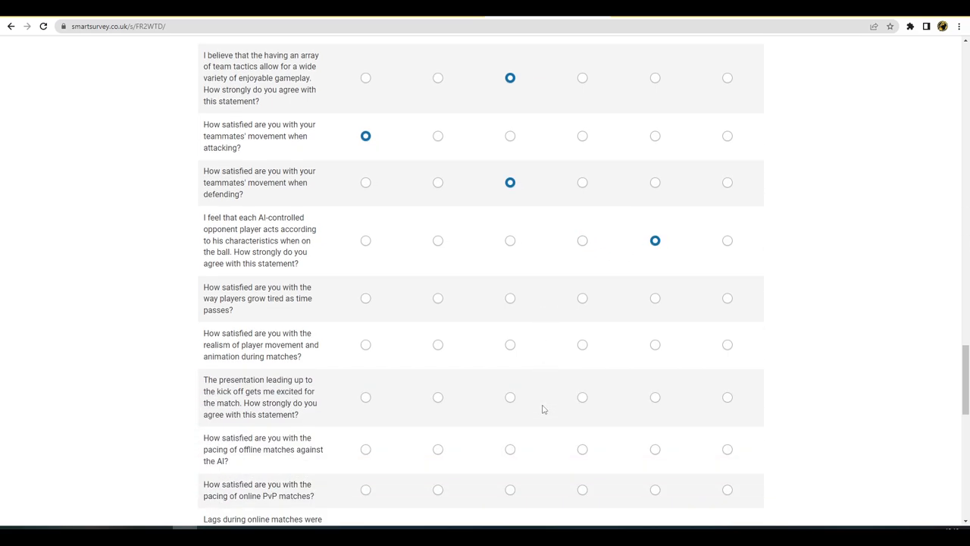
{"action": "mouse_move", "coordinate": [125, 324]}
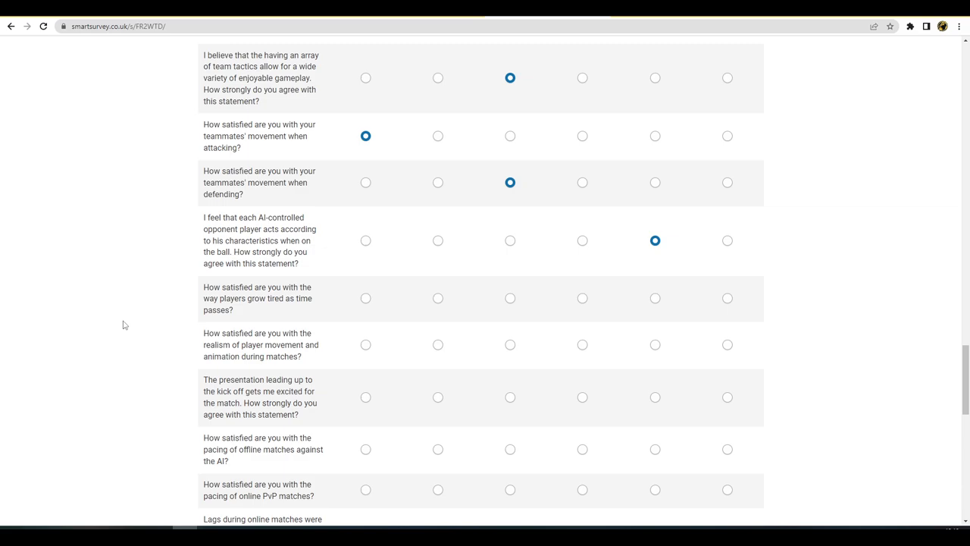
{"action": "mouse_move", "coordinate": [159, 310]}
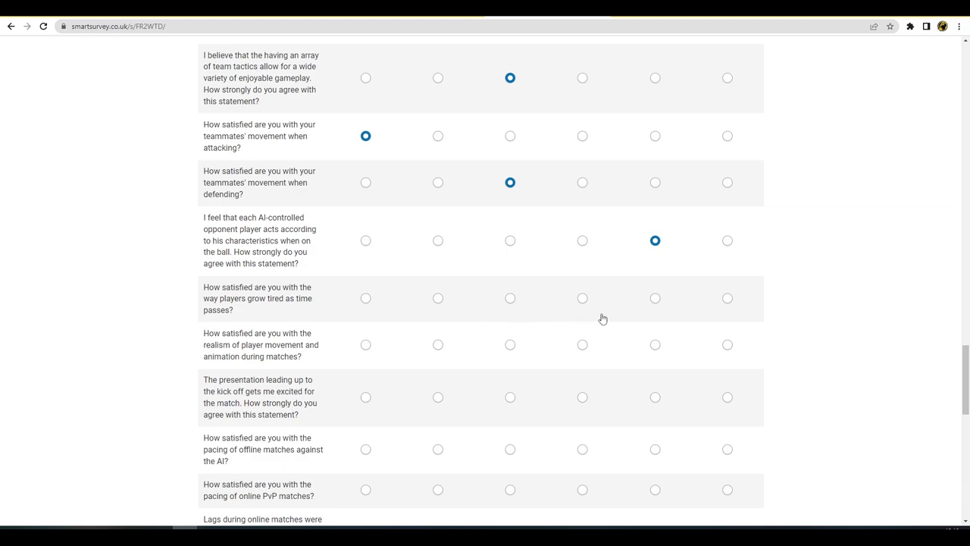
{"action": "left_click", "coordinate": [726, 298]}
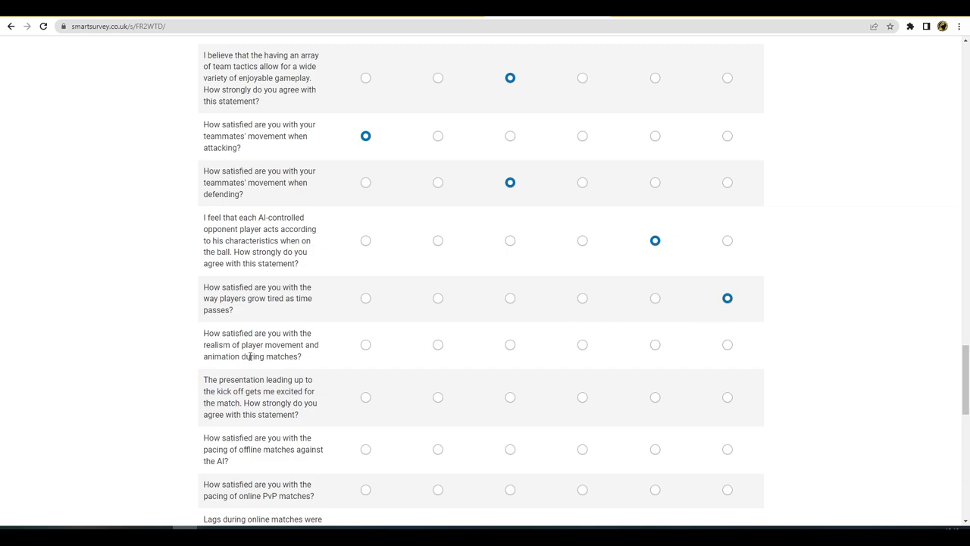
{"action": "mouse_move", "coordinate": [251, 356]}
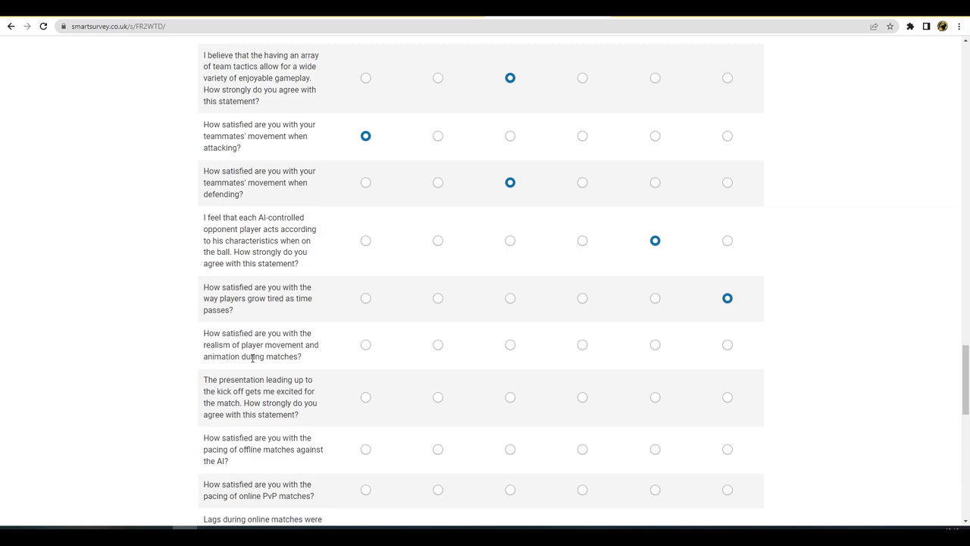
{"action": "mouse_move", "coordinate": [541, 318]}
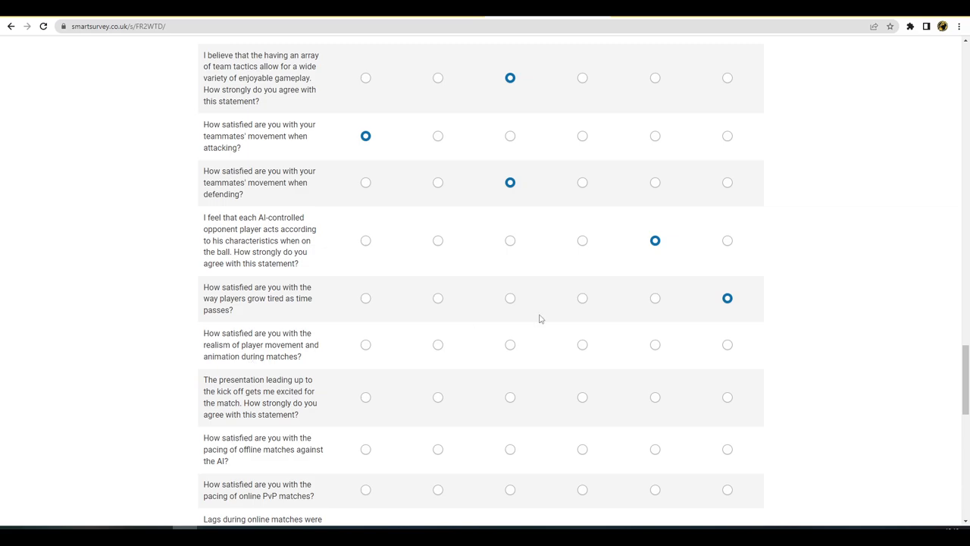
{"action": "left_click", "coordinate": [655, 298]}
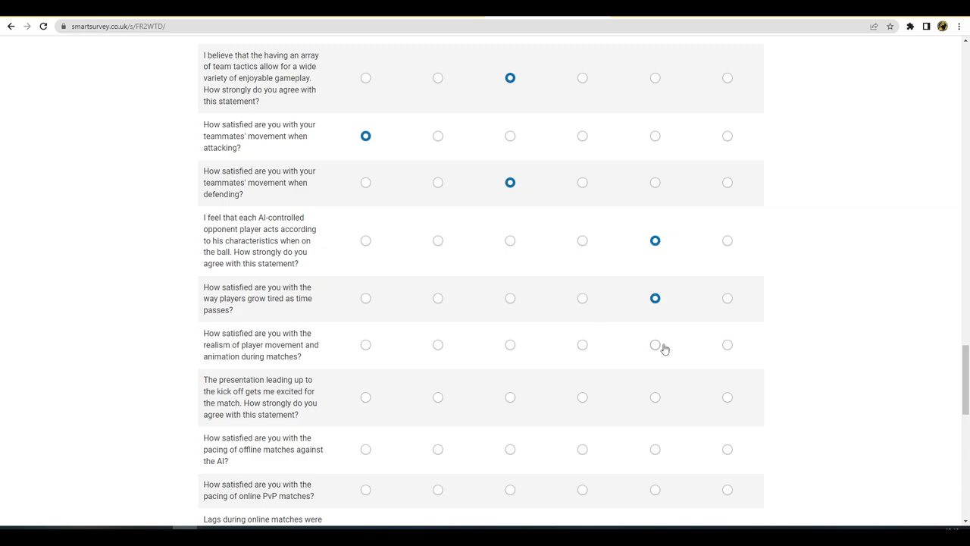
{"action": "left_click", "coordinate": [655, 344]}
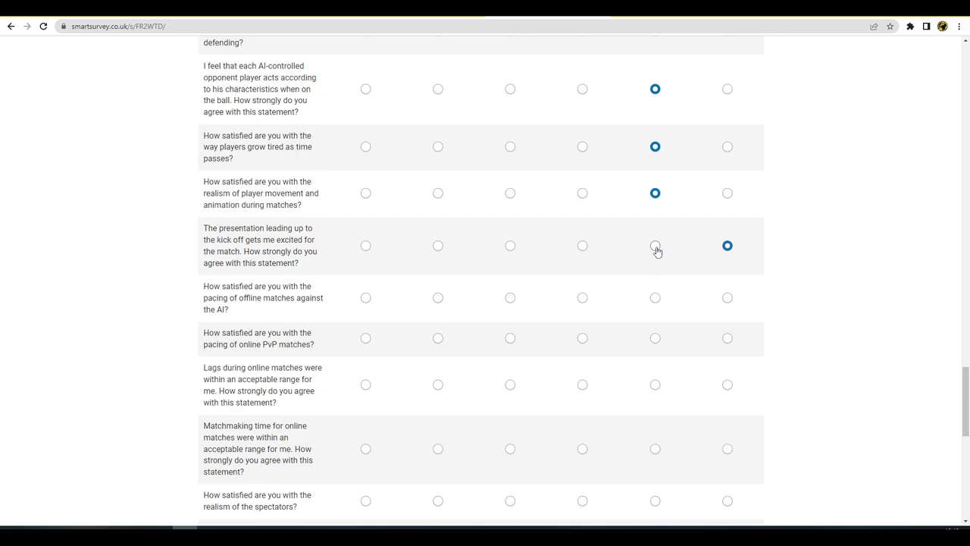
Rate kick-off presentation, offline and online match pacing, online lag, and matchmaking time
{"action": "left_click", "coordinate": [655, 244]}
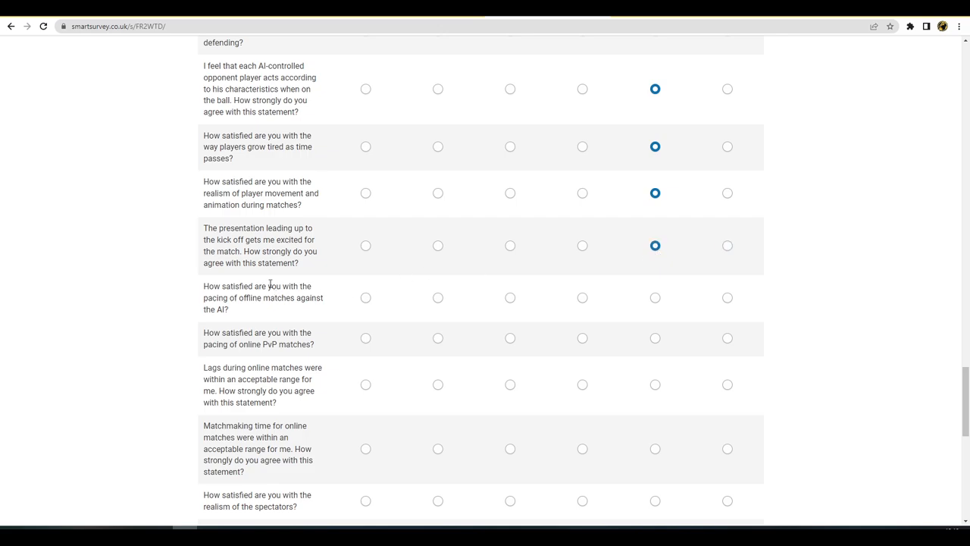
{"action": "mouse_move", "coordinate": [269, 313]}
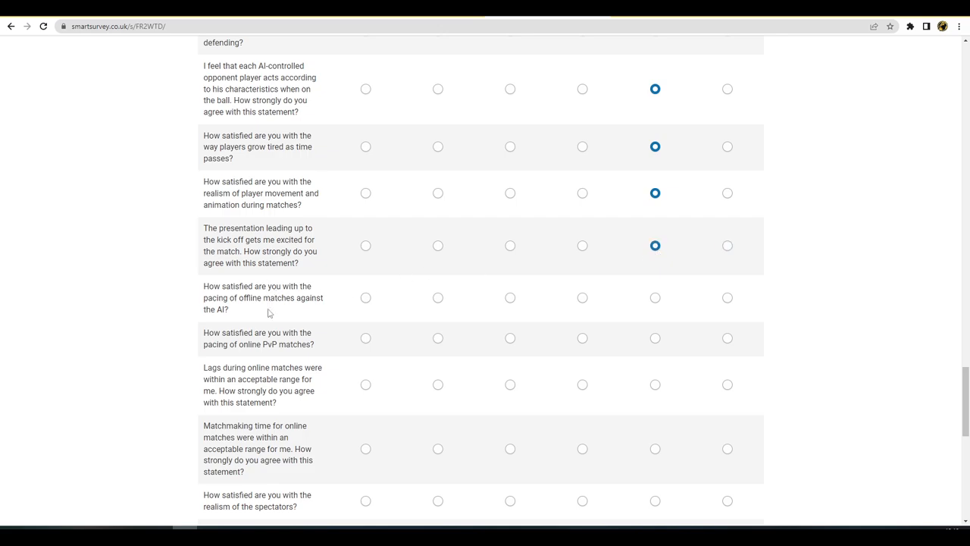
{"action": "left_click", "coordinate": [437, 297]}
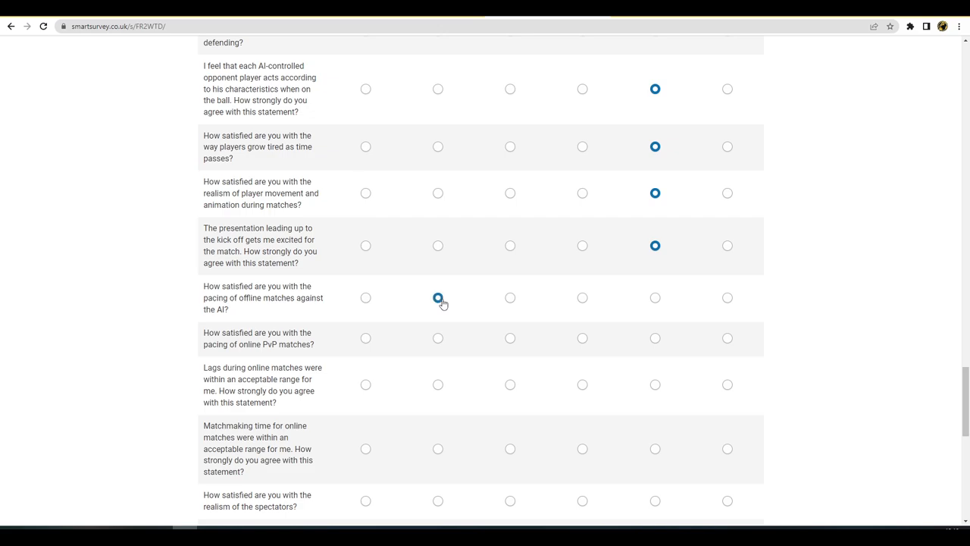
{"action": "left_click", "coordinate": [510, 338]}
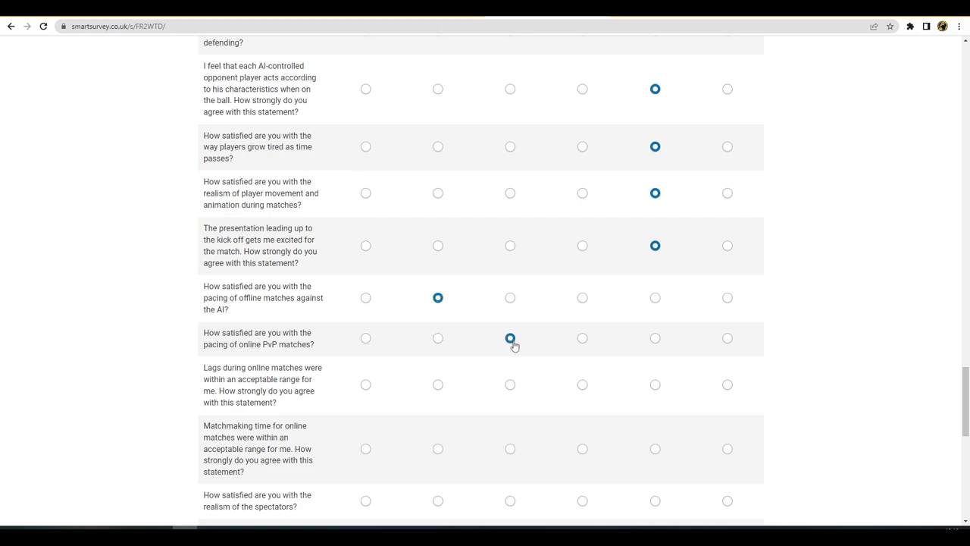
{"action": "left_click", "coordinate": [510, 337]}
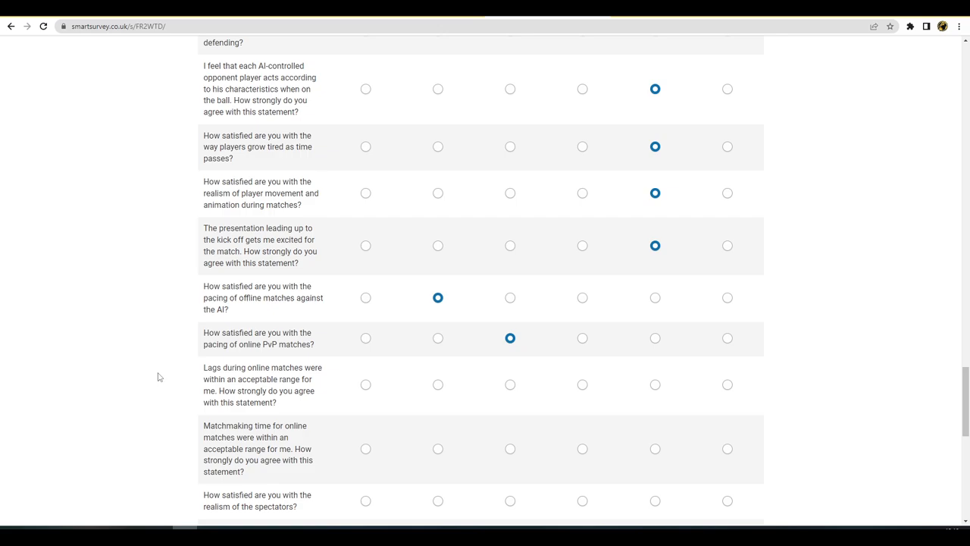
{"action": "left_click", "coordinate": [438, 384]}
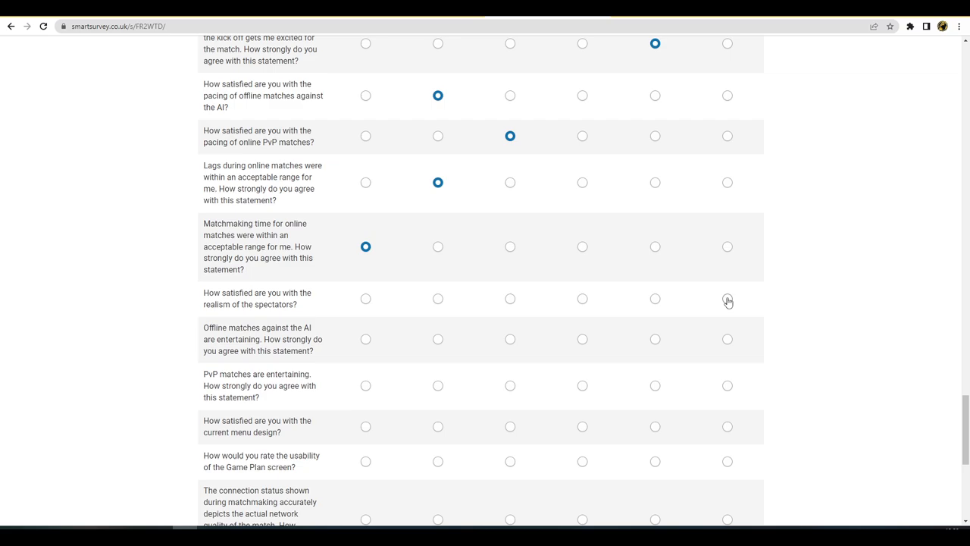
Rate spectator realism and how entertaining offline AI and PvP matches are
{"action": "left_click", "coordinate": [727, 298]}
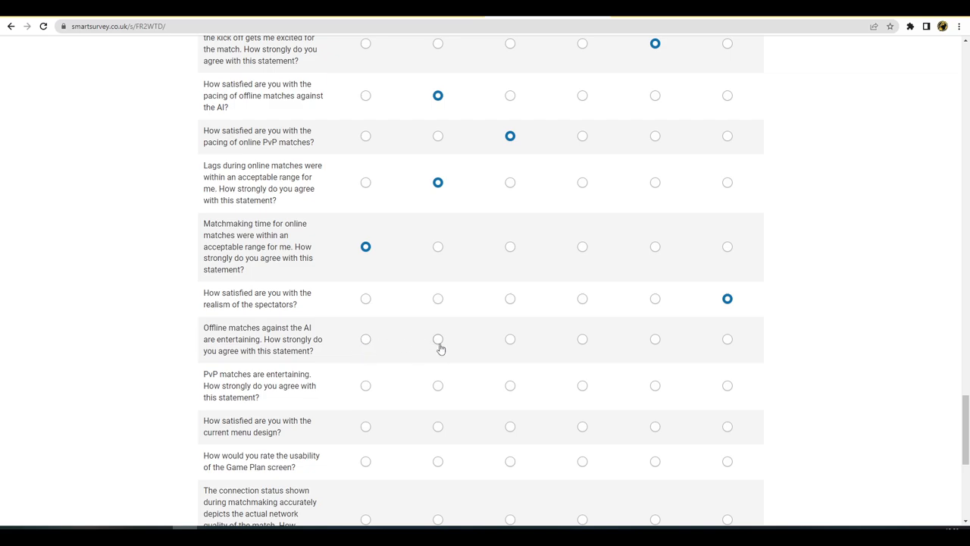
{"action": "left_click", "coordinate": [437, 339]}
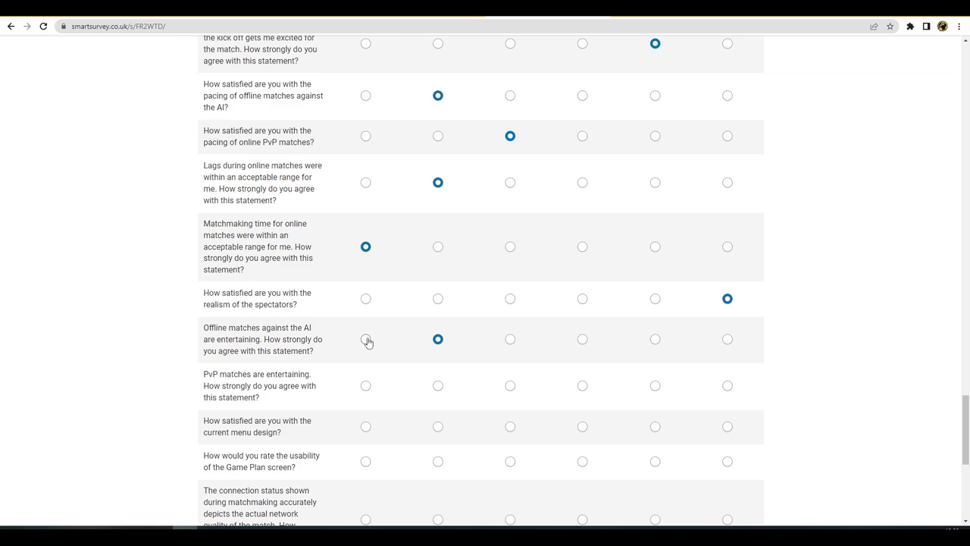
{"action": "left_click", "coordinate": [509, 385]}
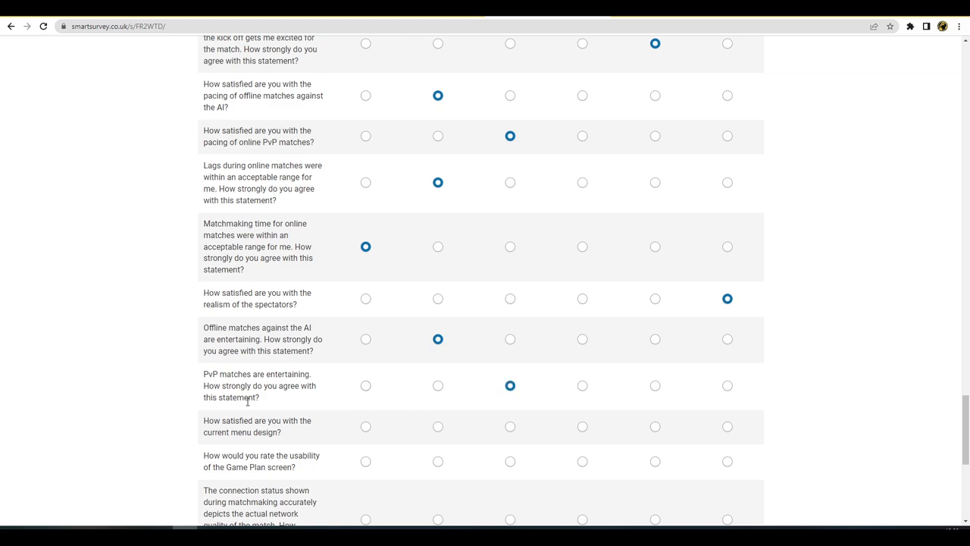
{"action": "left_click", "coordinate": [437, 385]}
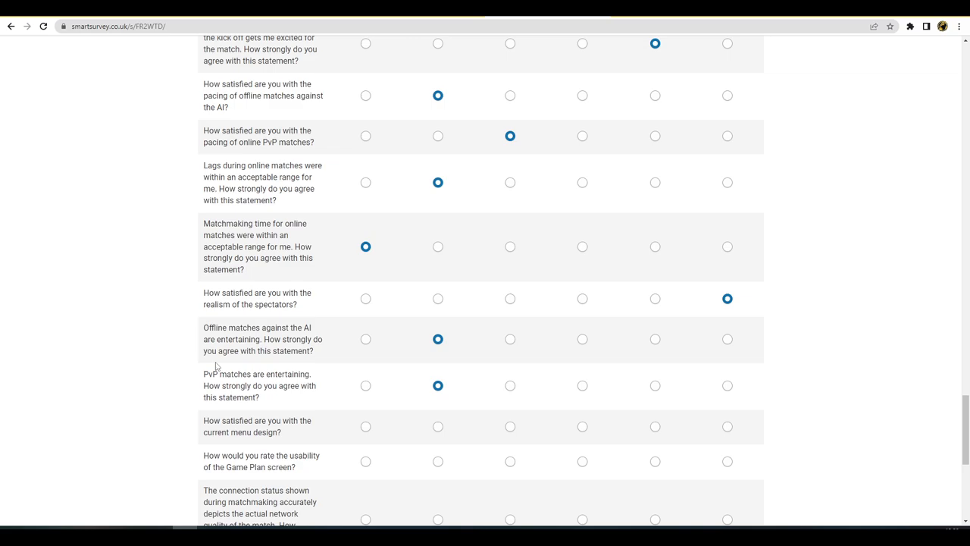
{"action": "mouse_move", "coordinate": [167, 366]}
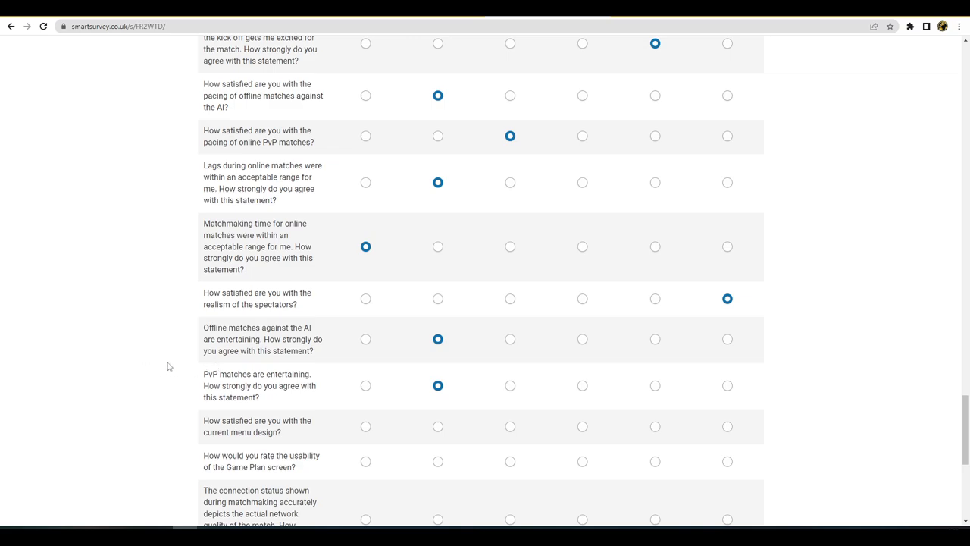
Rate connection status accuracy, command timing, and Stunning Pass and Stunning Shot effectiveness
{"action": "scroll", "scroll_direction": "down", "scroll_amount": 3}
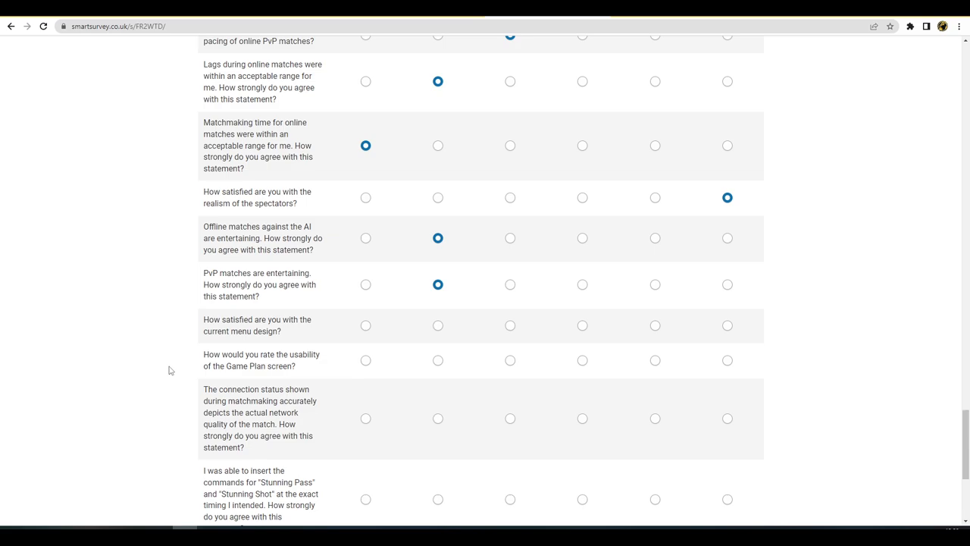
{"action": "mouse_move", "coordinate": [173, 367]}
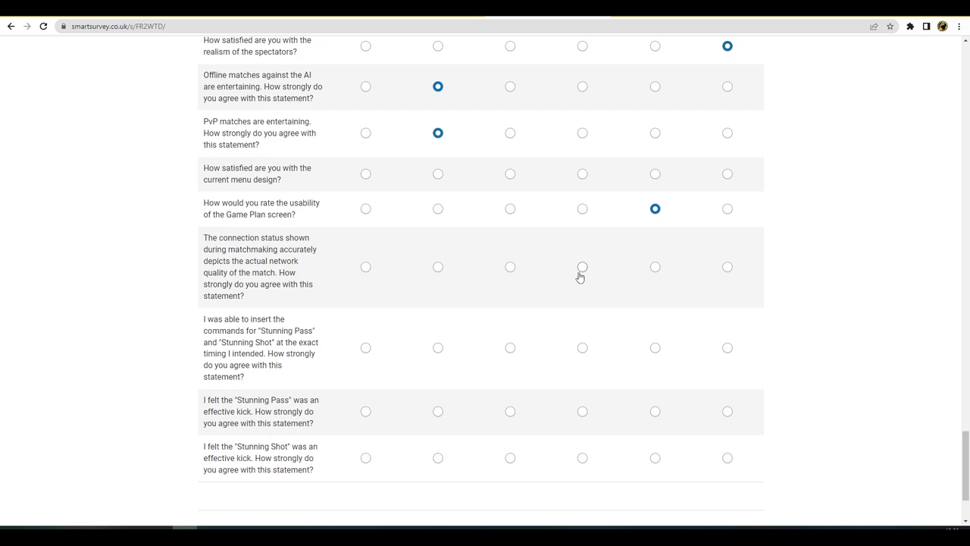
{"action": "left_click", "coordinate": [582, 266]}
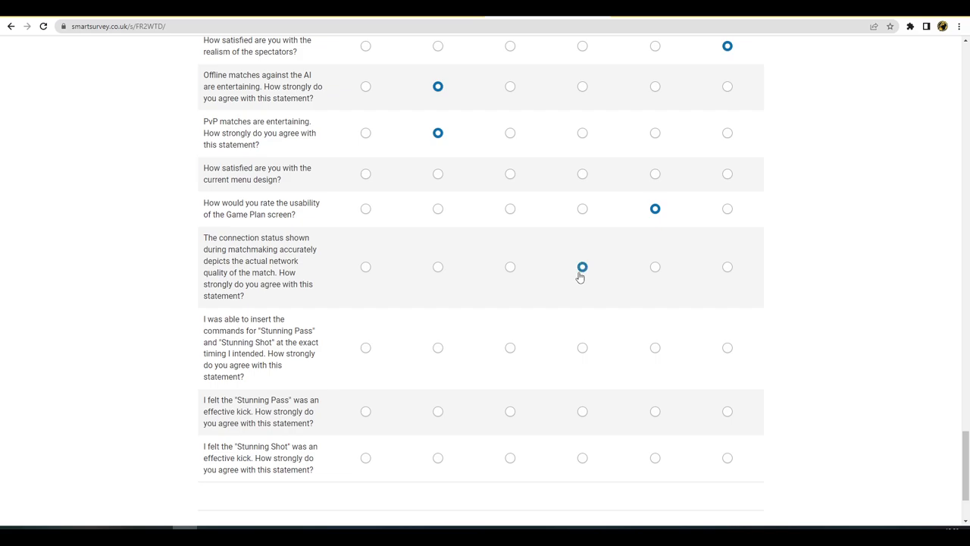
{"action": "left_click", "coordinate": [509, 267]}
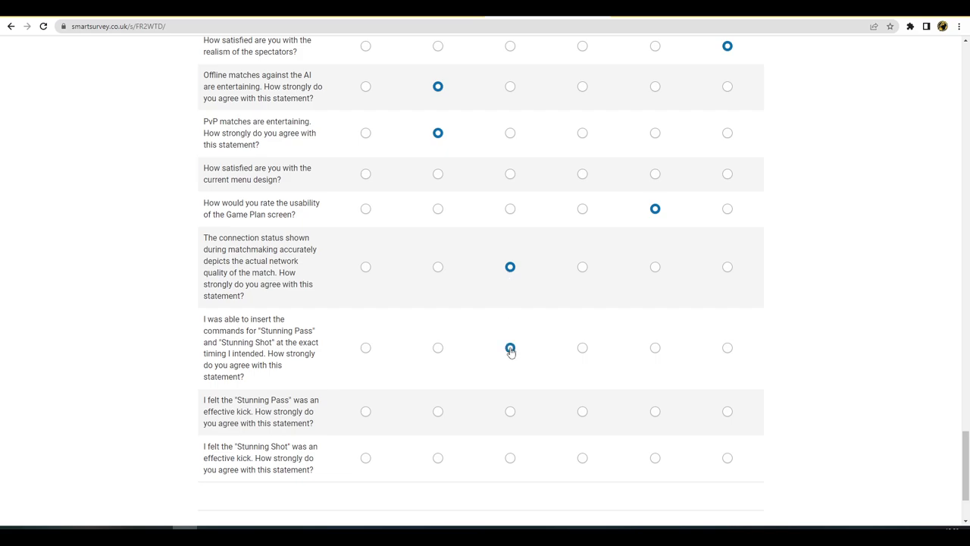
{"action": "left_click", "coordinate": [510, 348]}
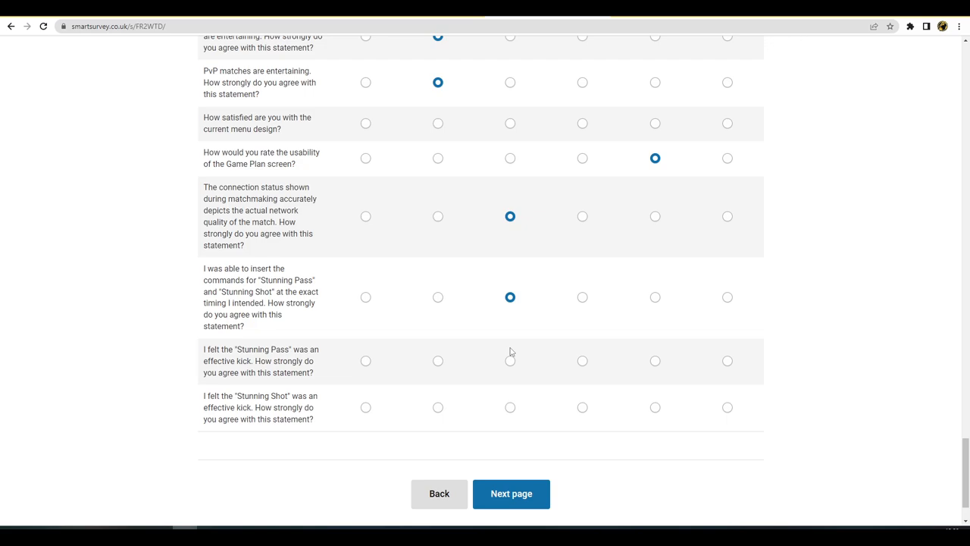
{"action": "left_click", "coordinate": [437, 361]}
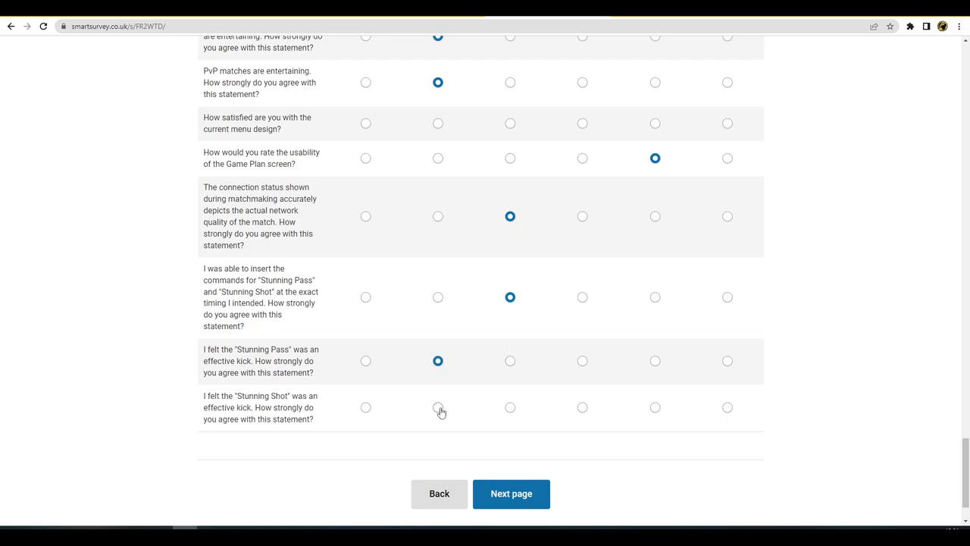
{"action": "left_click", "coordinate": [510, 407]}
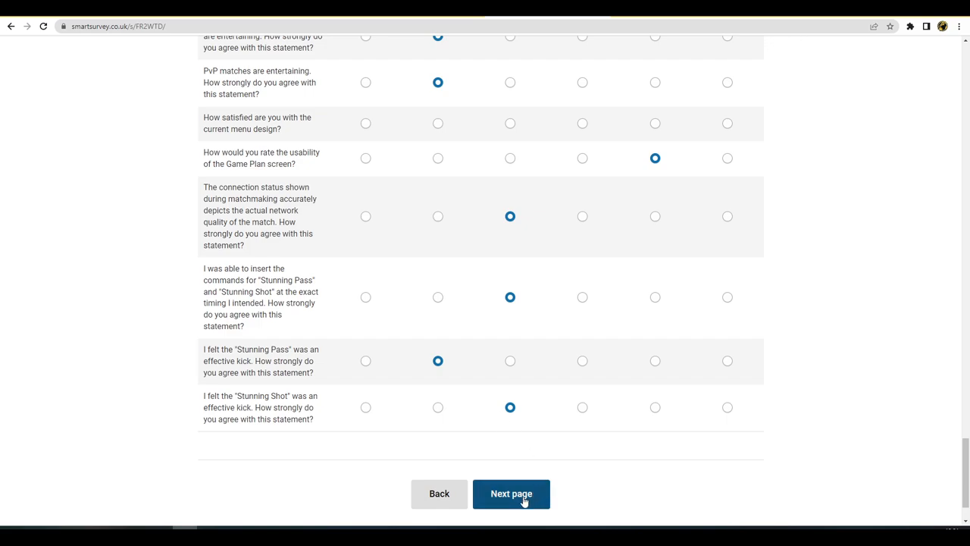
Answer the required menu design question 'Not sure' and advance to the closing comments page
{"action": "left_click", "coordinate": [512, 493]}
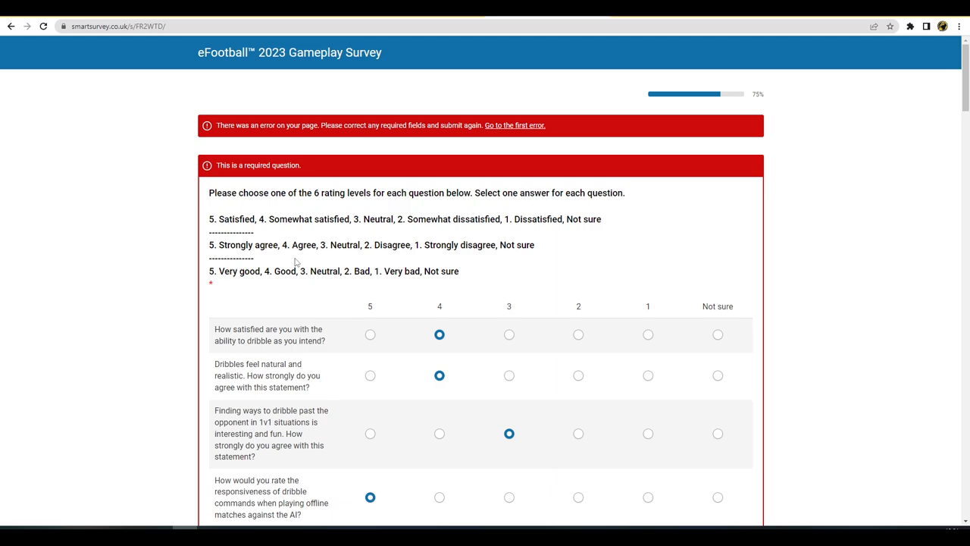
{"action": "scroll", "scroll_direction": "down", "scroll_amount": 3}
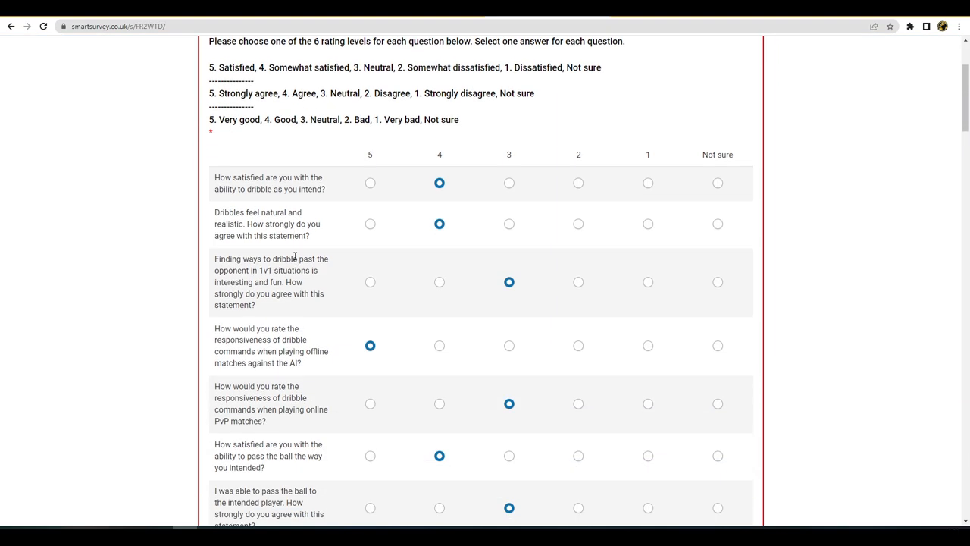
{"action": "scroll", "scroll_direction": "down", "scroll_amount": 3}
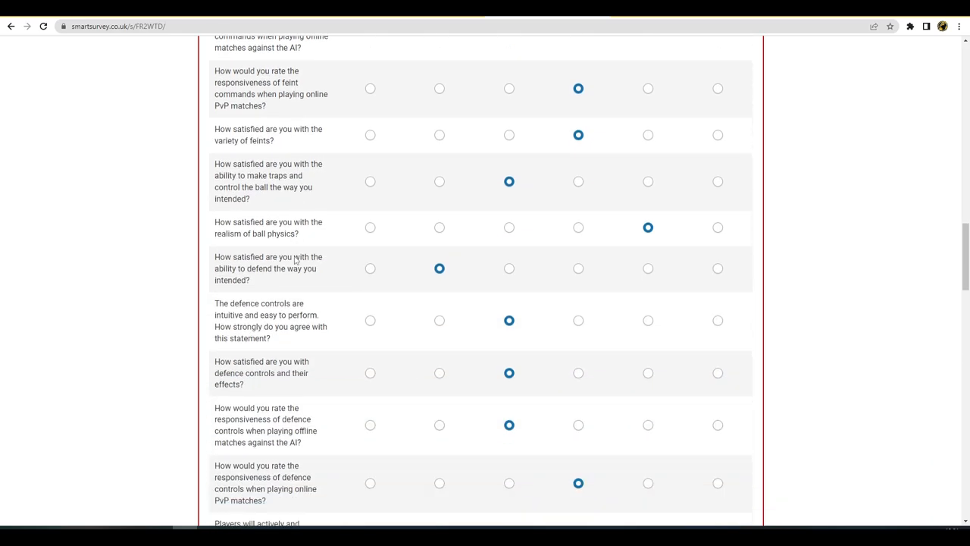
{"action": "scroll", "scroll_direction": "down", "scroll_amount": 3}
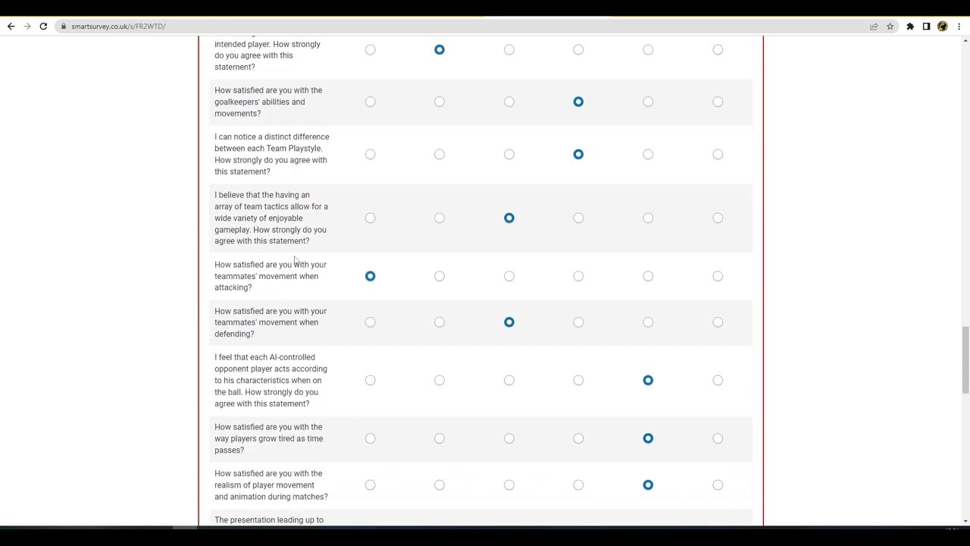
{"action": "scroll", "scroll_direction": "down", "scroll_amount": 3}
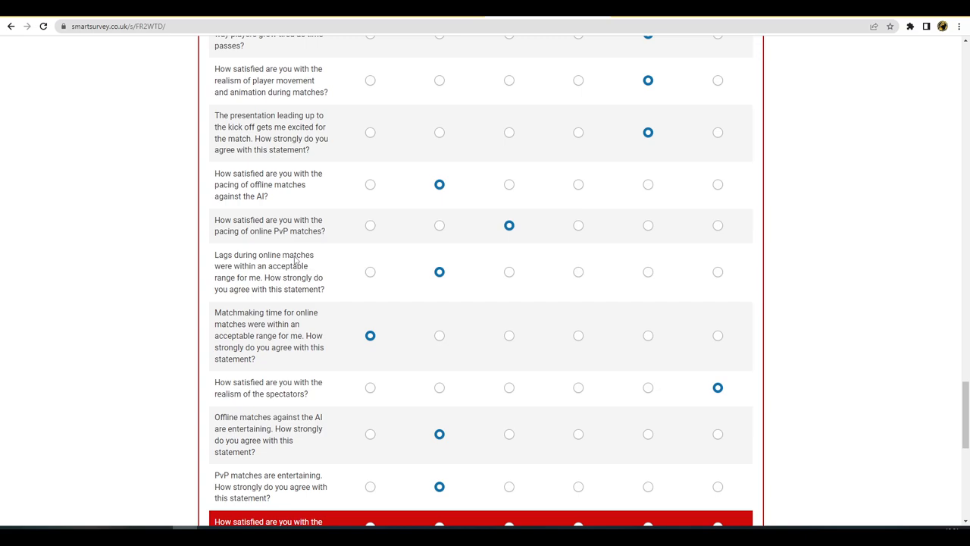
{"action": "scroll", "scroll_direction": "down", "scroll_amount": 3}
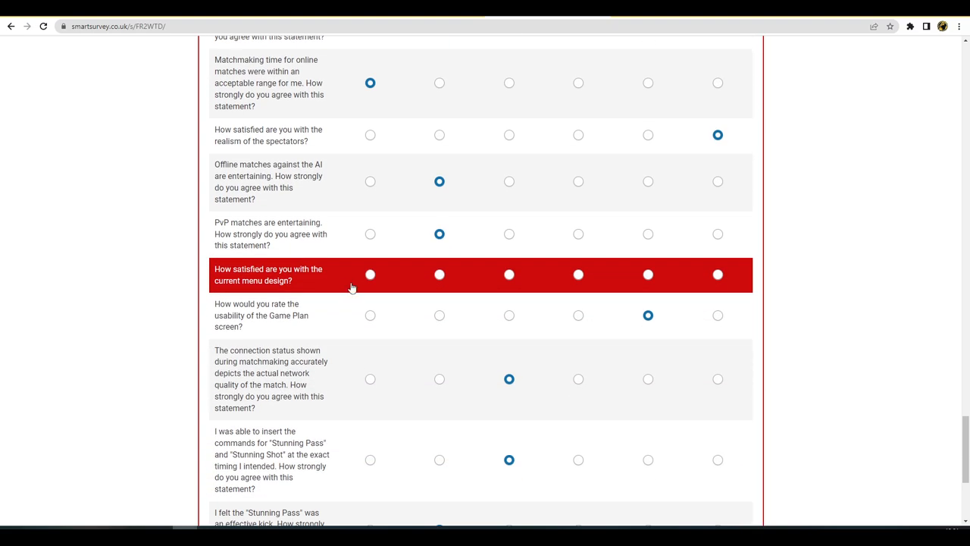
{"action": "mouse_move", "coordinate": [791, 285]}
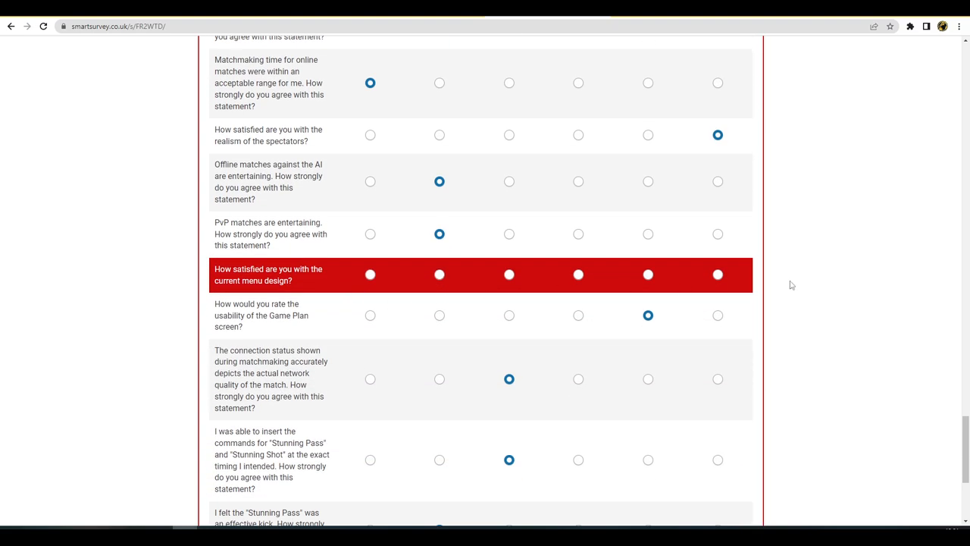
{"action": "scroll", "scroll_direction": "down", "scroll_amount": 3}
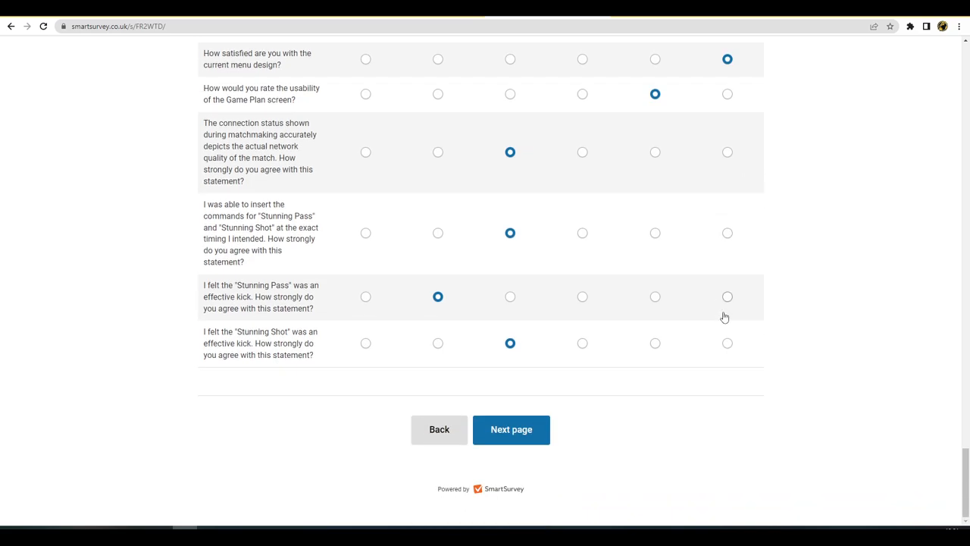
{"action": "left_click", "coordinate": [511, 430]}
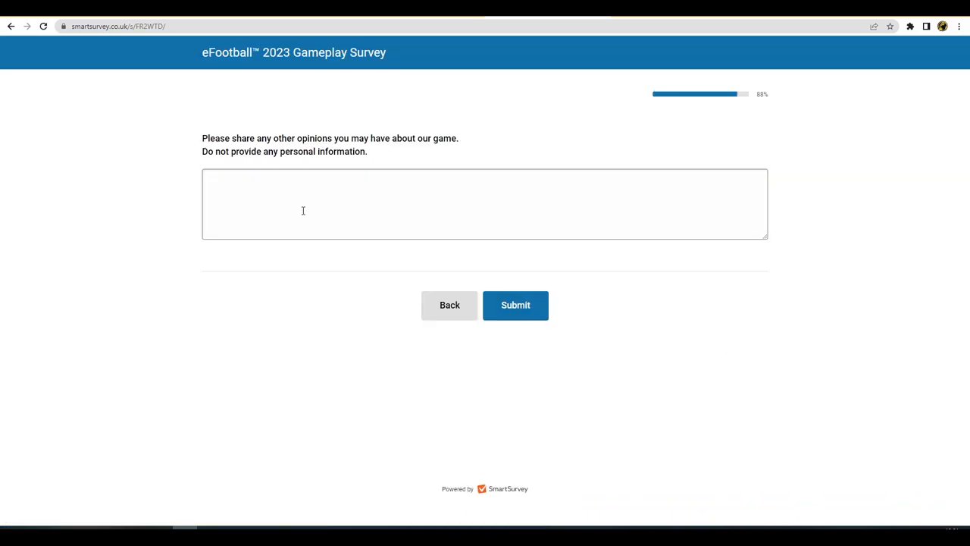
Write a comment that issues like collisions and lack of long-term content remain
{"action": "left_click", "coordinate": [313, 186]}
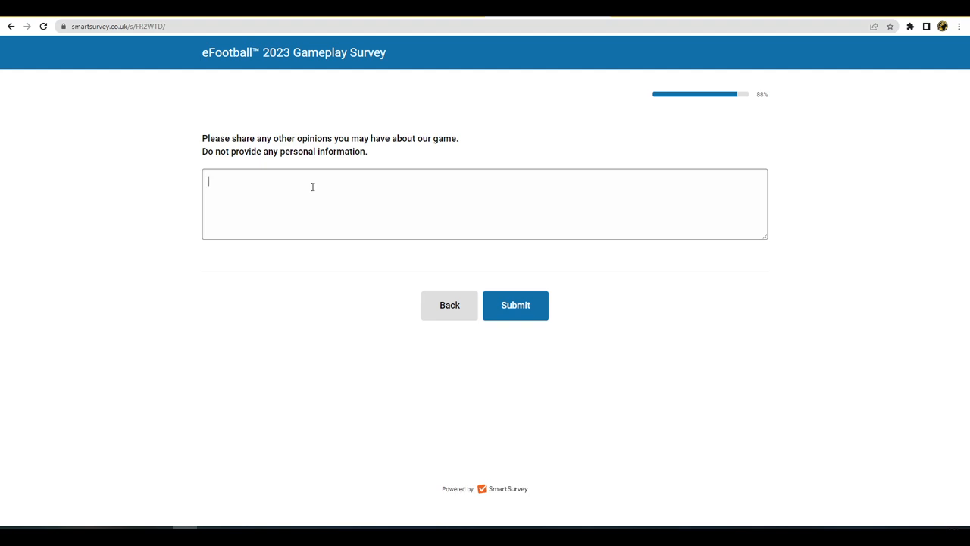
{"action": "type", "text": "On the right track, lots of issues still"}
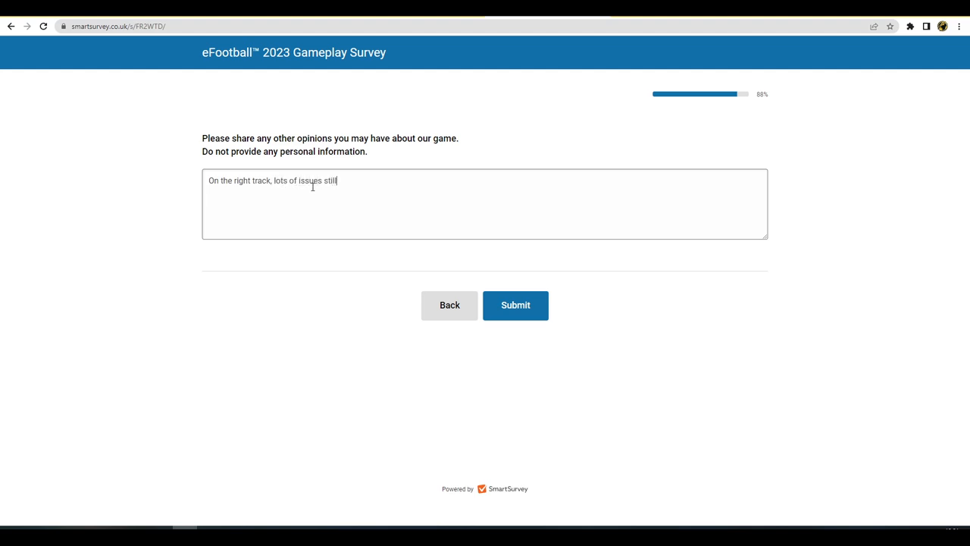
{"action": "type", "text": "remain such as"}
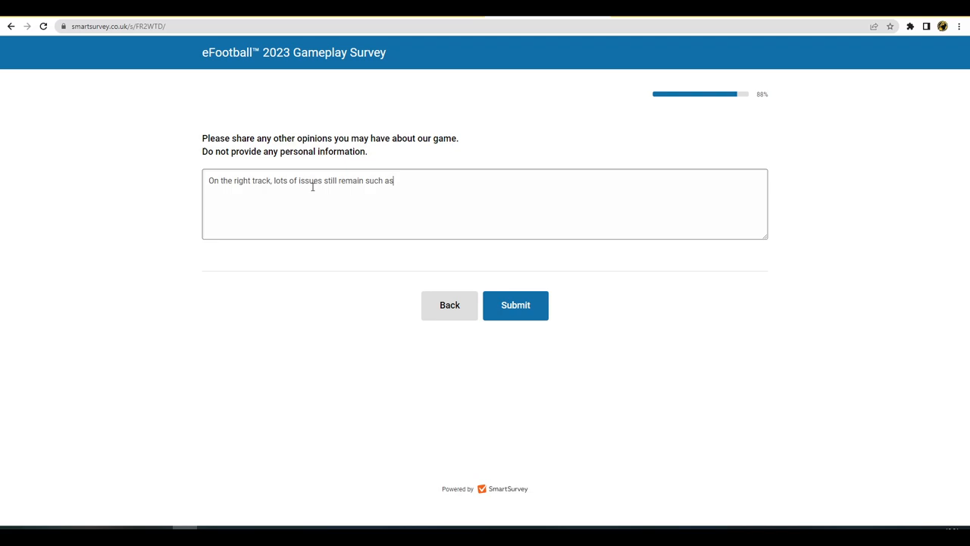
{"action": "type", "text": "collisions"}
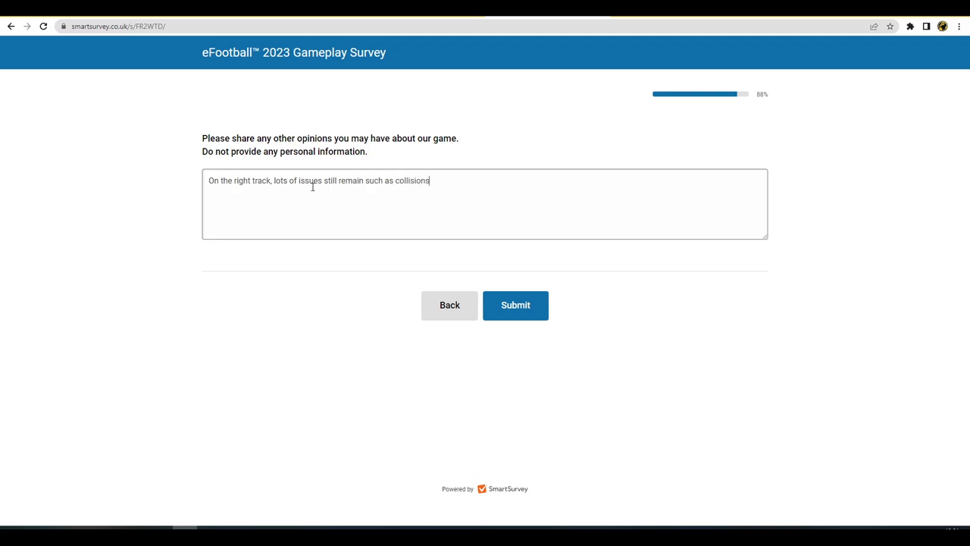
{"action": "type", "text": ", the lack of edit mode or"}
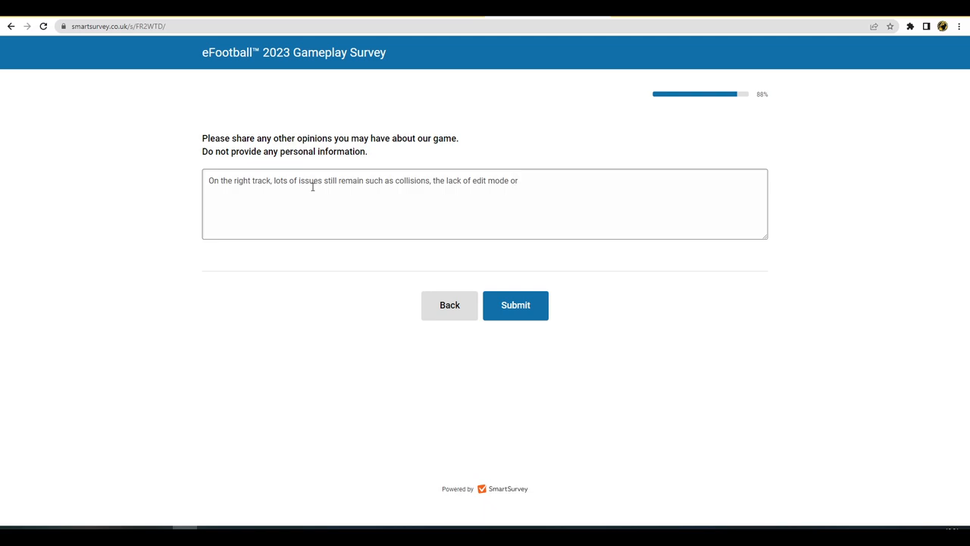
{"action": "type", "text": "long term co"}
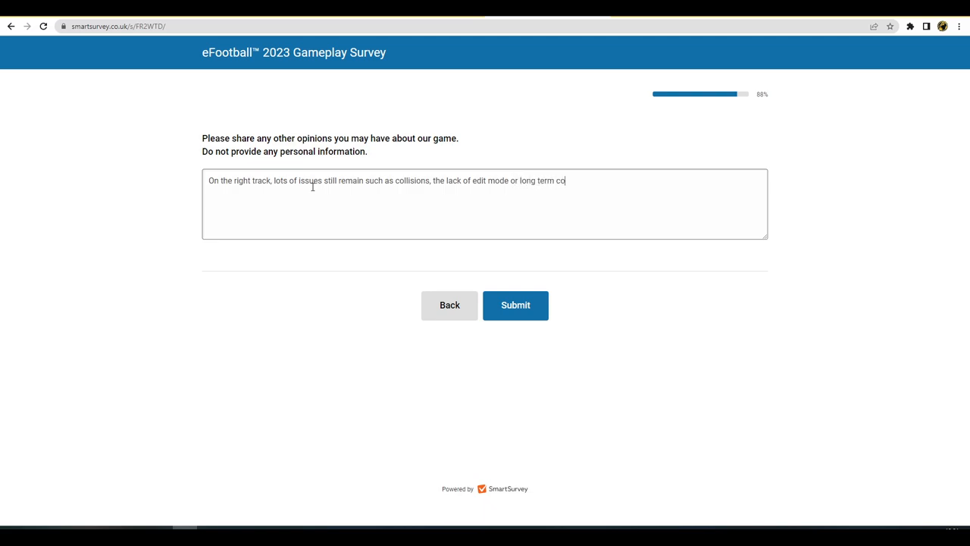
{"action": "type", "text": "ntent as of yet"}
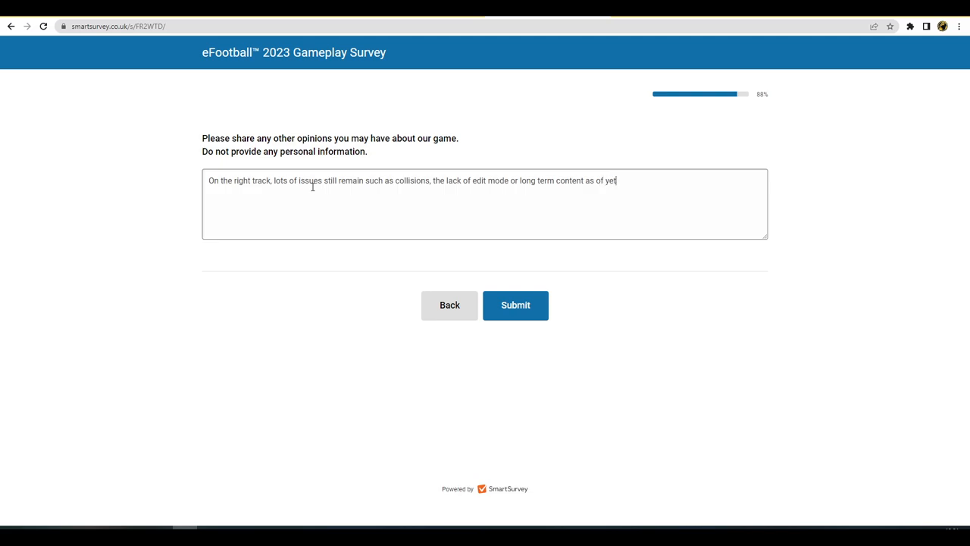
{"action": "type", "text": "."}
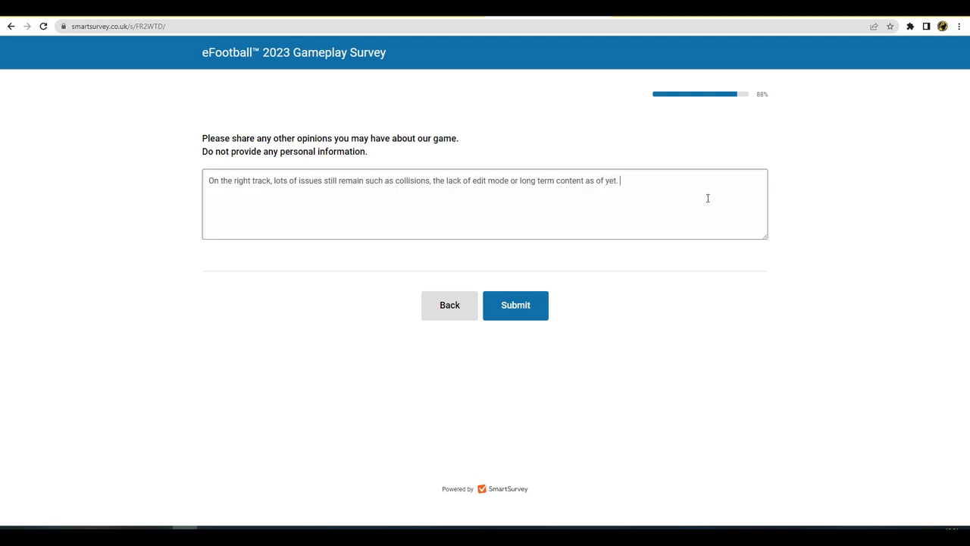
Add a wish to see Player ID more prominently and submit the survey
{"action": "type", "text": "Would like to"}
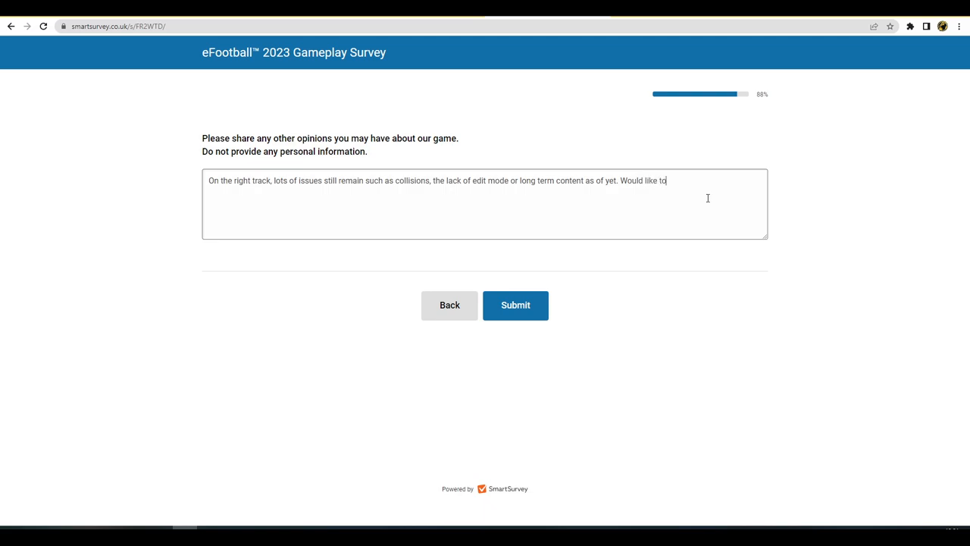
{"action": "type", "text": "see"}
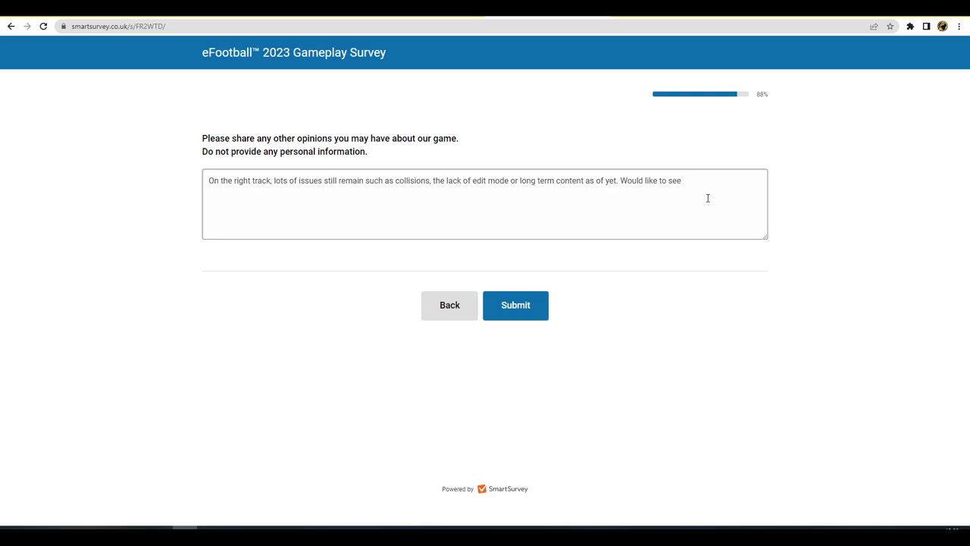
{"action": "type", "text": "Player"}
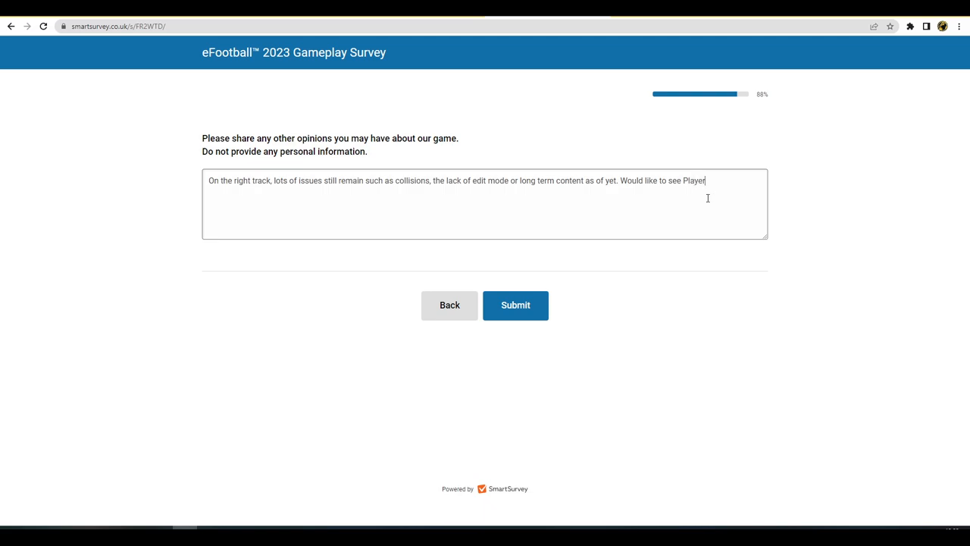
{"action": "type", "text": "ID more"}
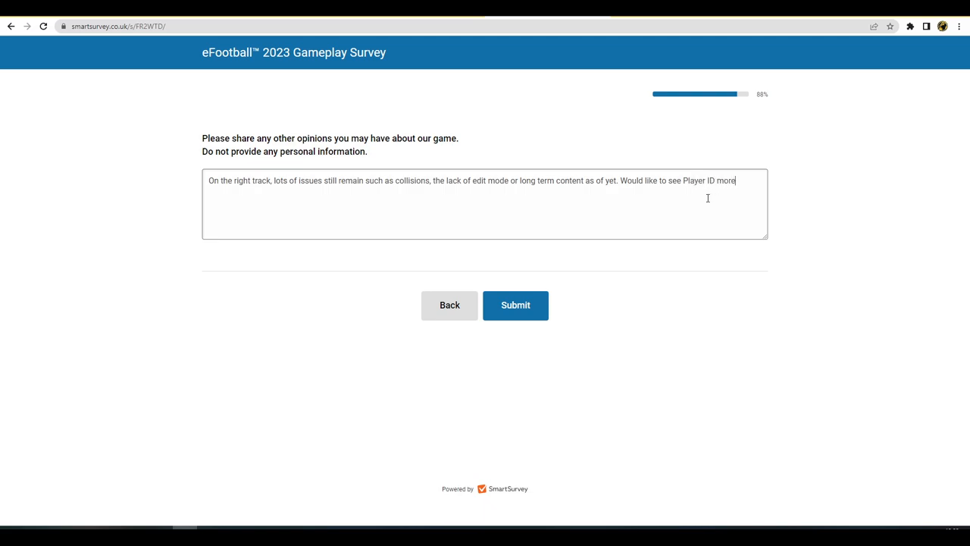
{"action": "type", "text": "prominent."}
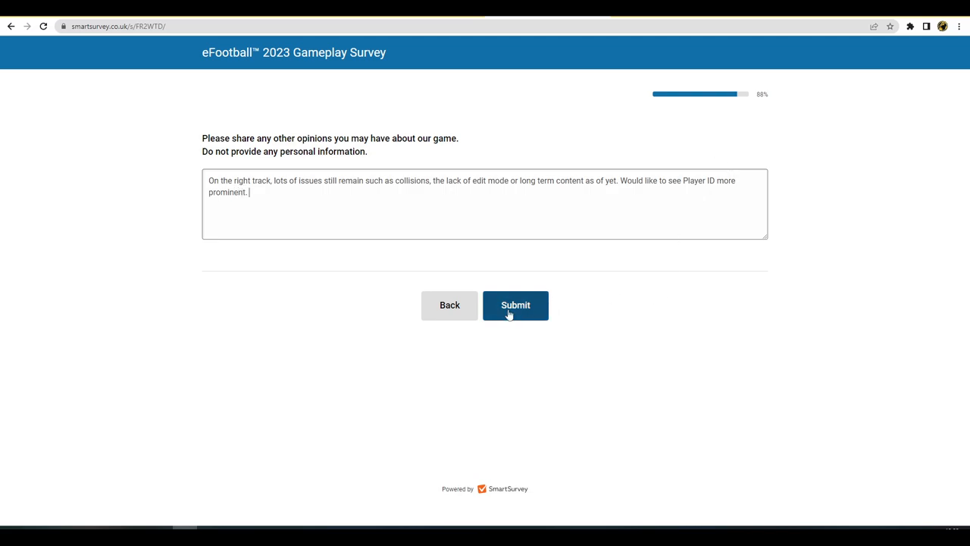
{"action": "left_click", "coordinate": [514, 306]}
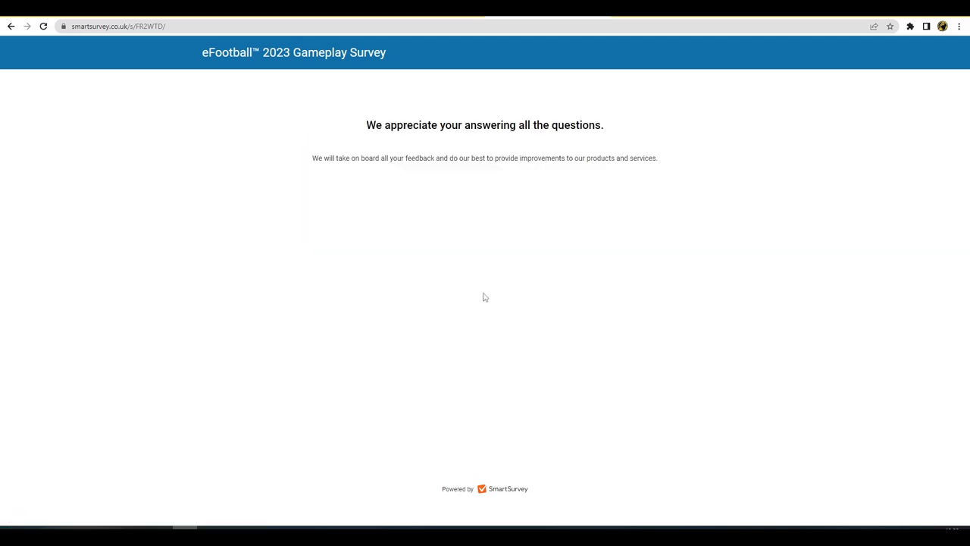
{"action": "mouse_move", "coordinate": [445, 325]}
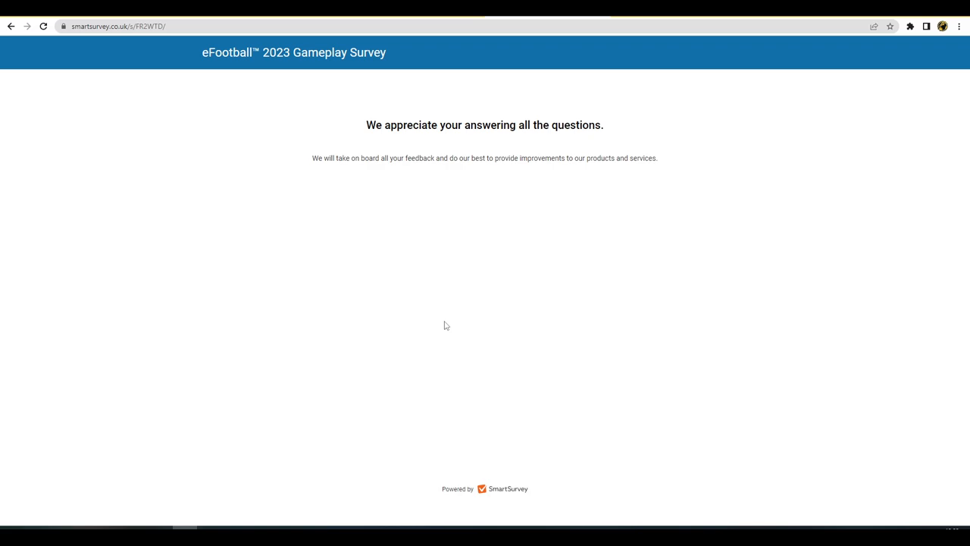